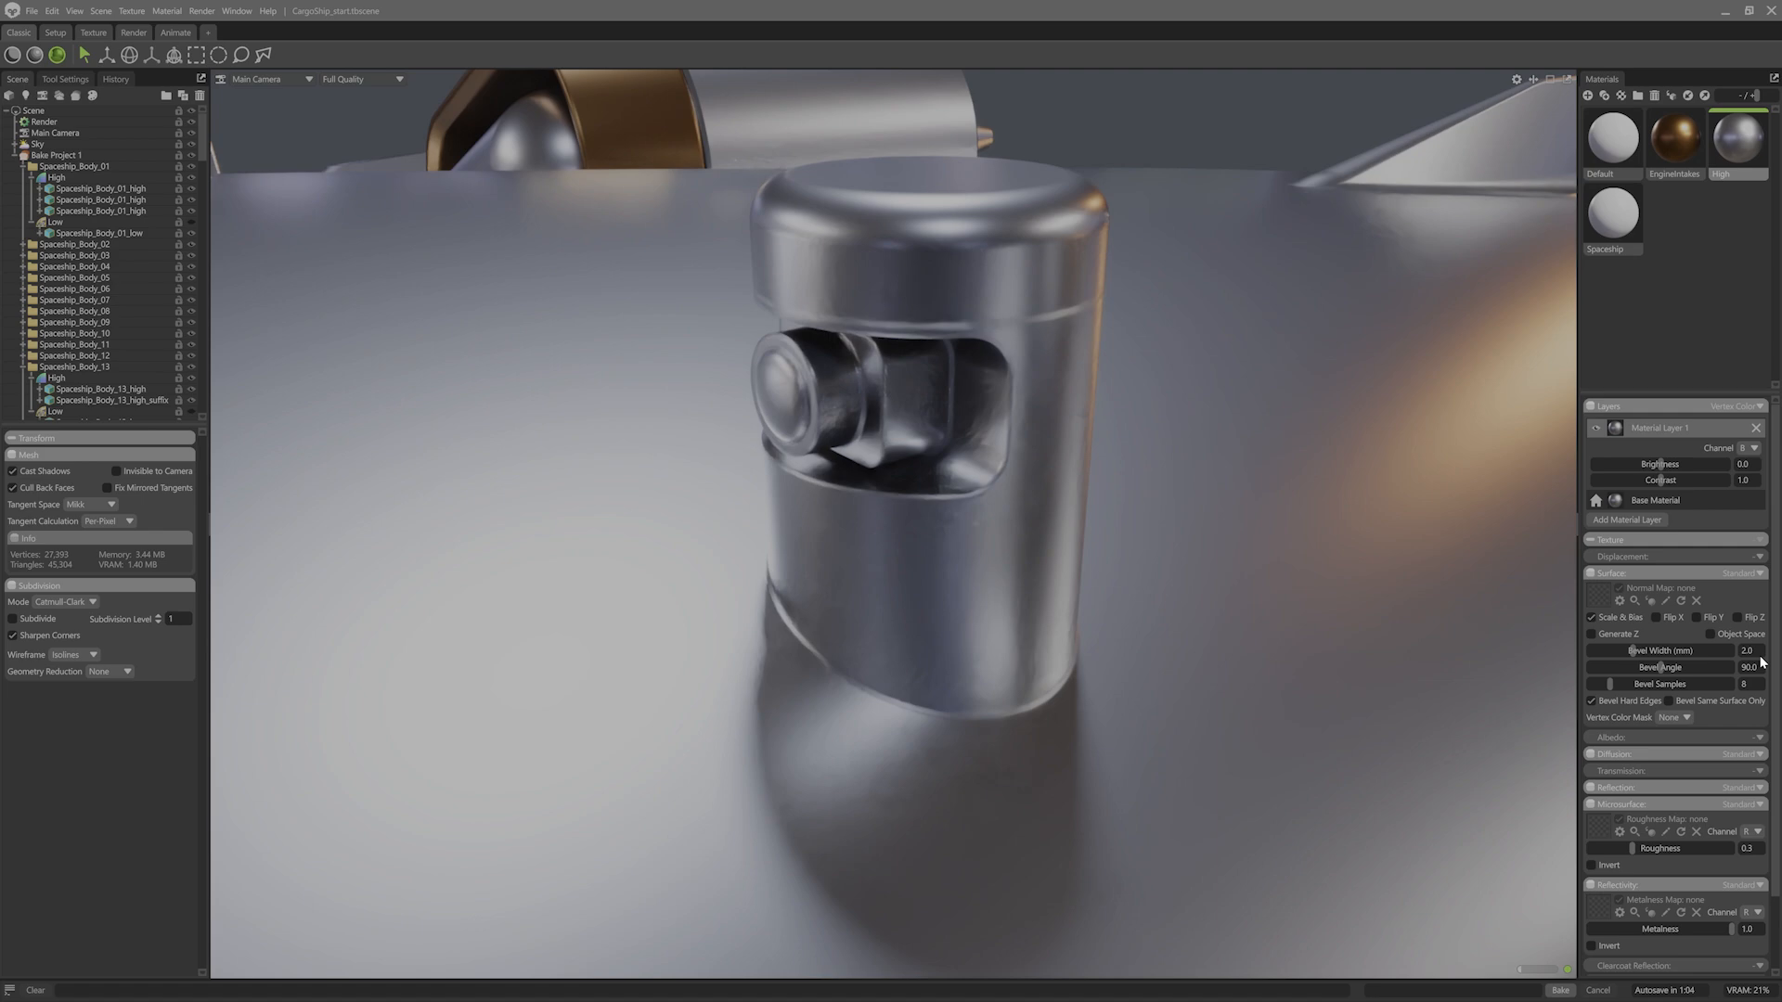
Drag the Bevel Width slider down from 4.102 mm to about 0.818 mm on the metal clamps
left_click(1563, 991)
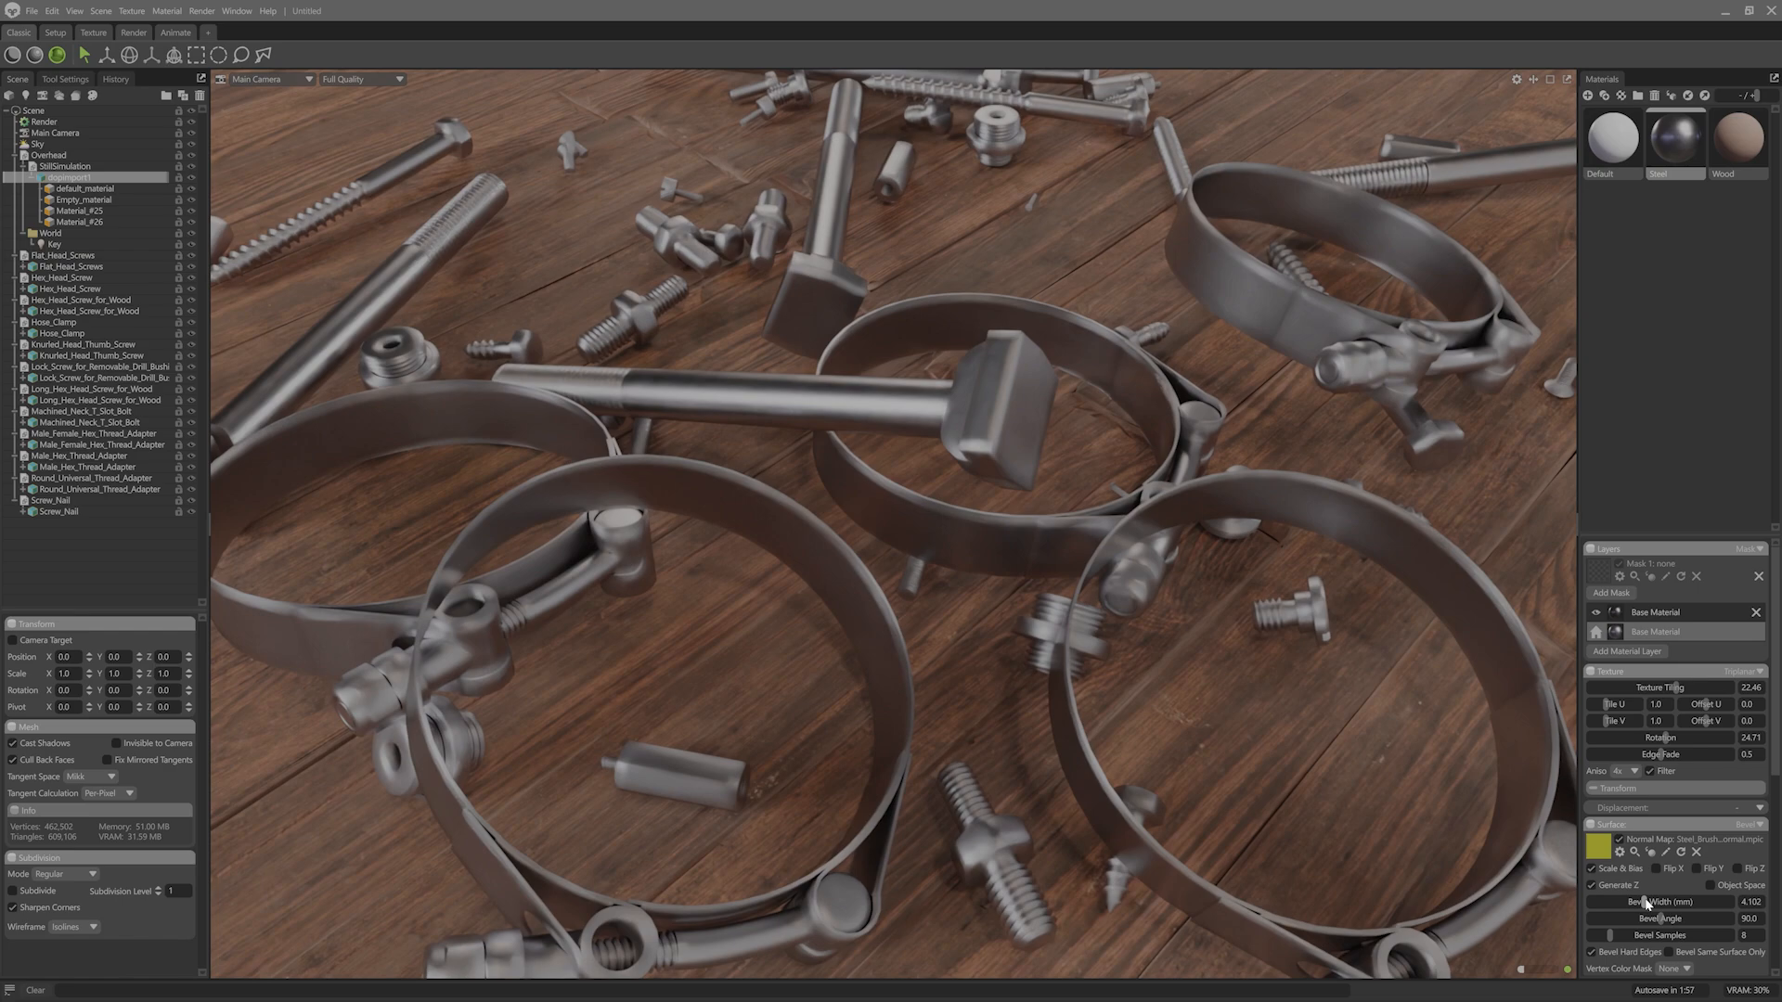
left_click_drag(1704, 902, 1637, 902)
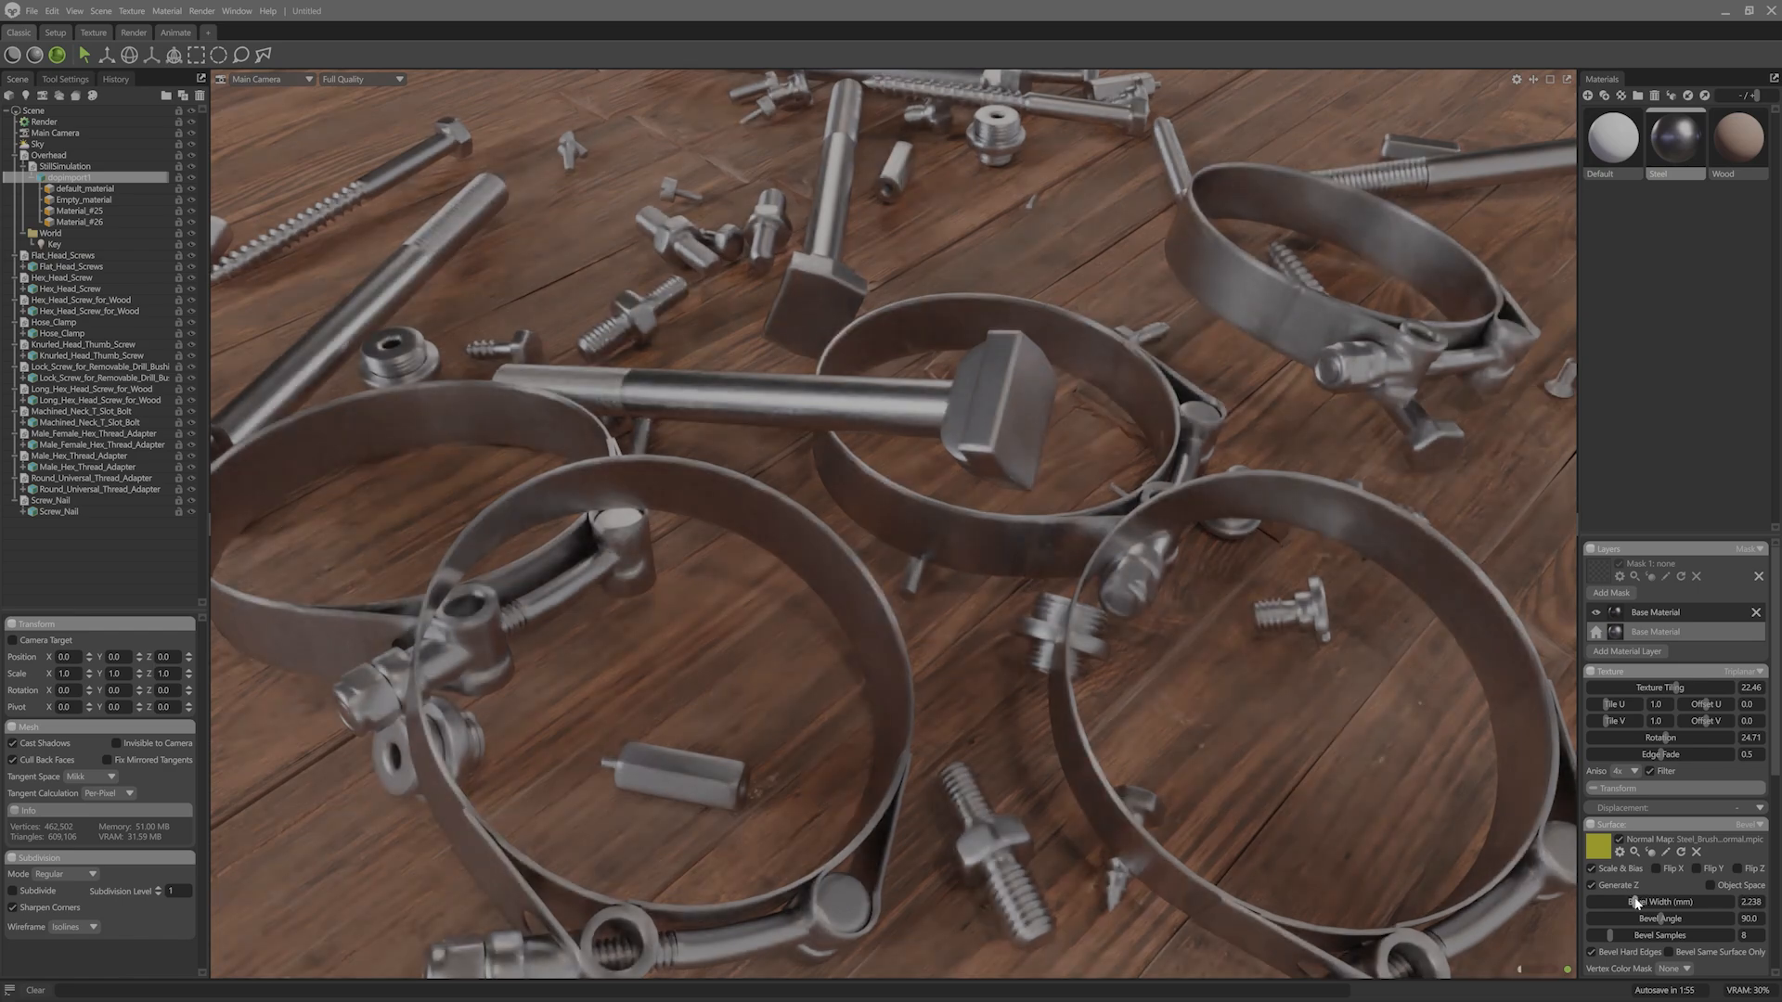
left_click_drag(1670, 902, 1622, 902)
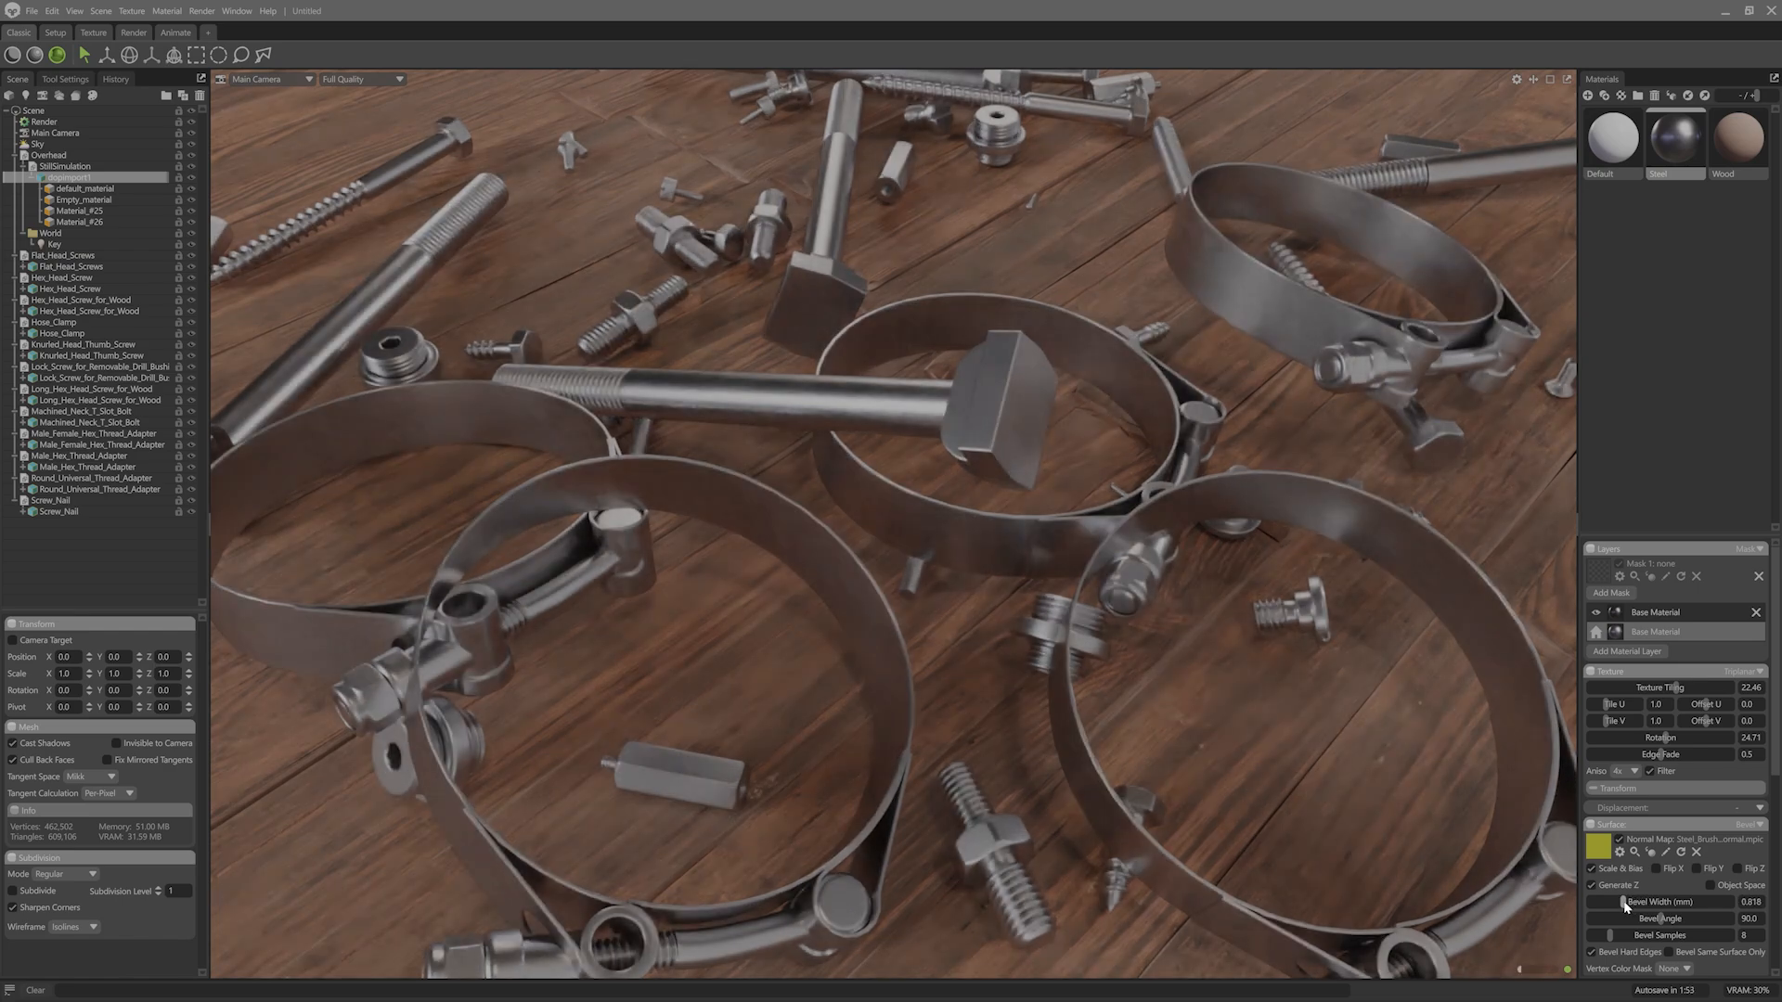
left_click_drag(1692, 918, 1653, 918)
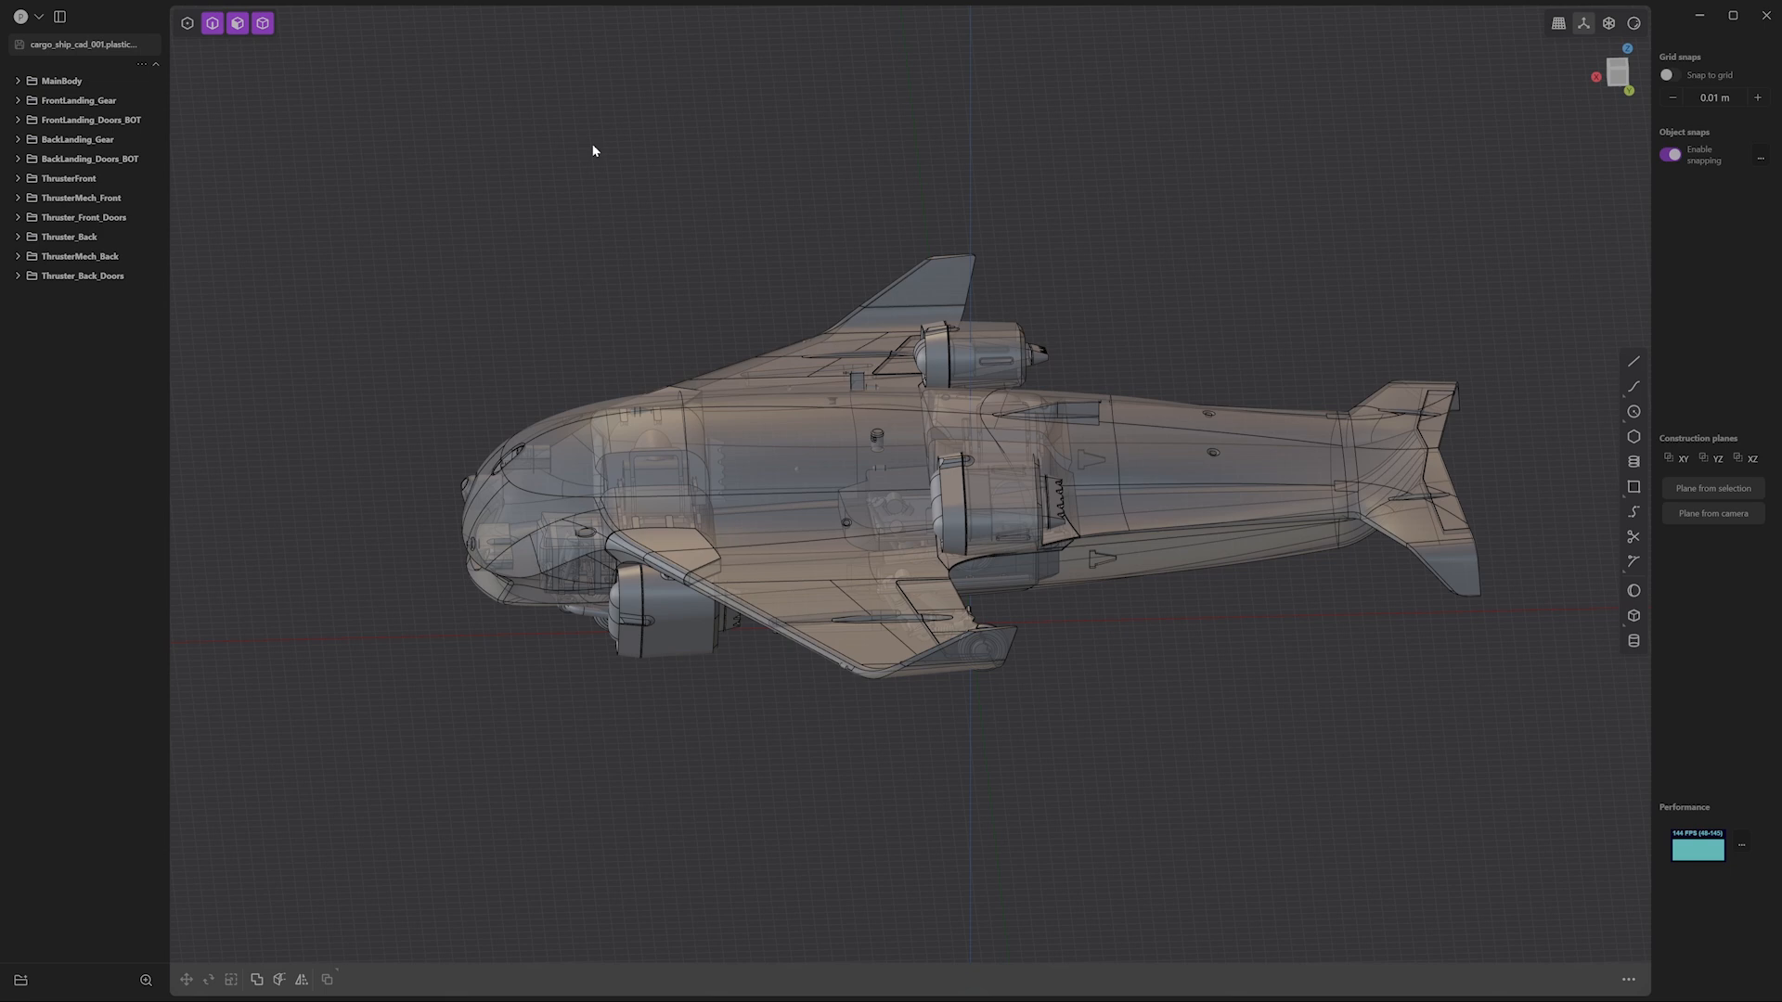
Pick the import/export entry from Plasticity's File menu for the cargo ship model
left_click(14, 17)
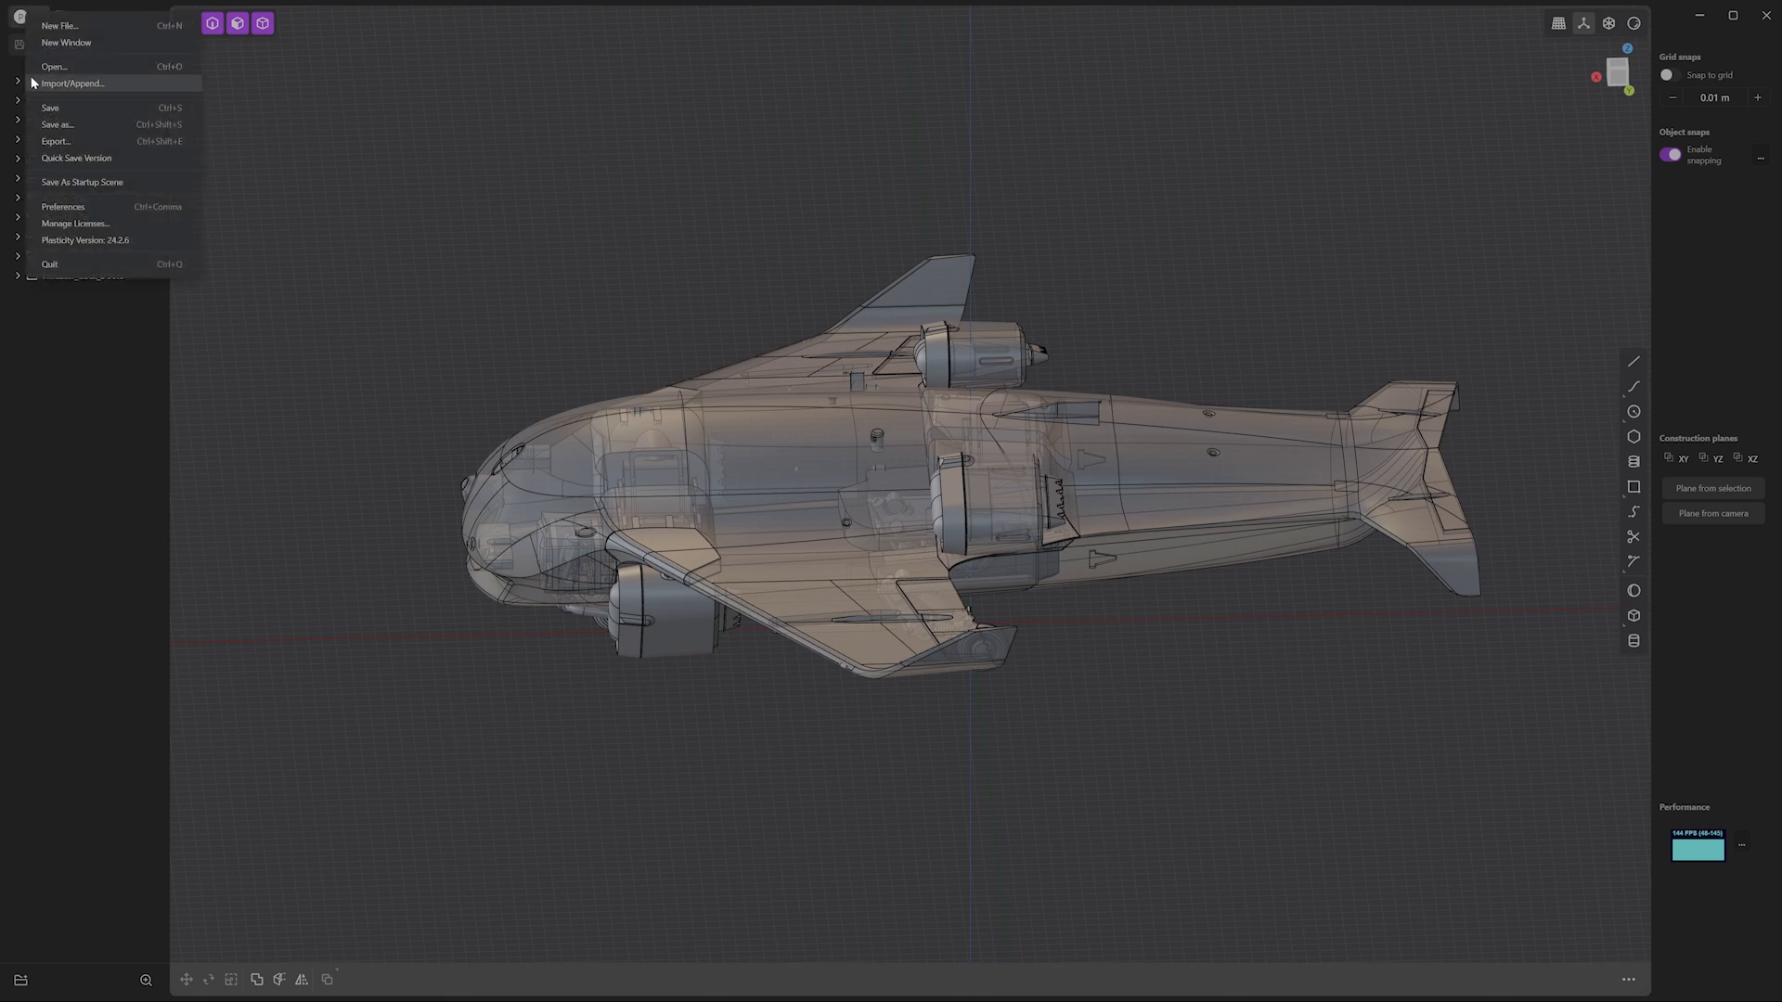
left_click(56, 141)
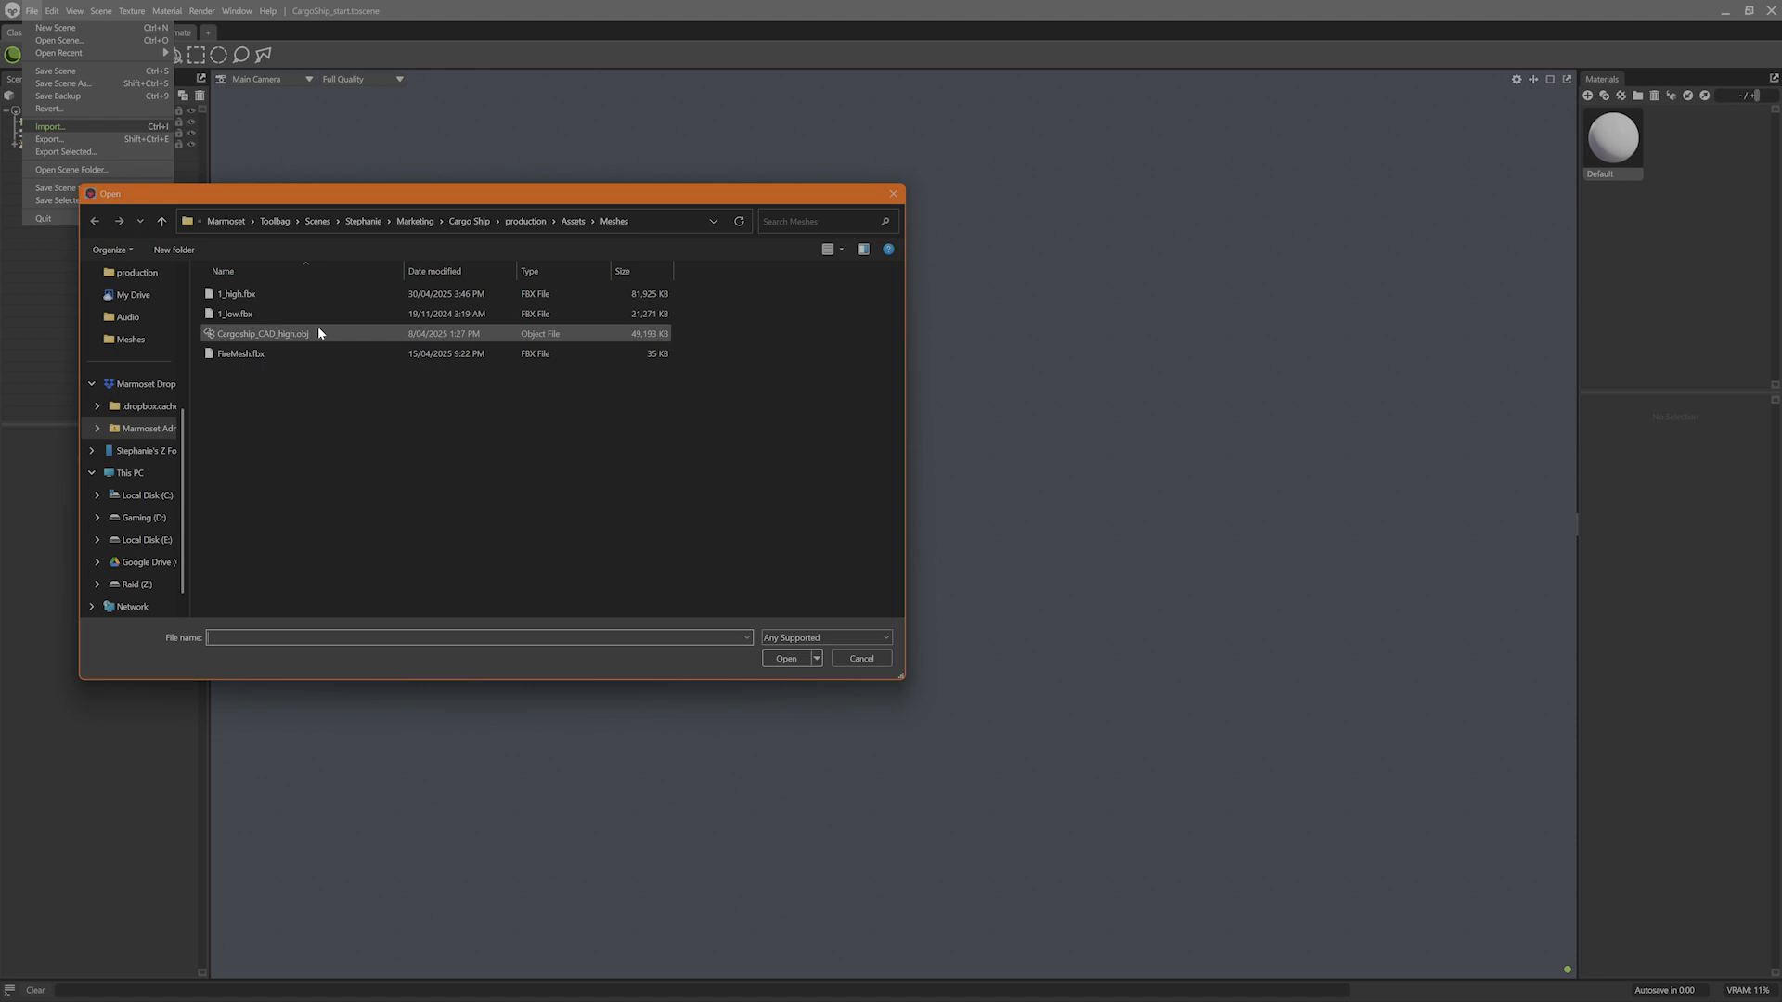
Import Cargoship_CAD_high.obj from Assets/Meshes and select the imported object
left_click(785, 656)
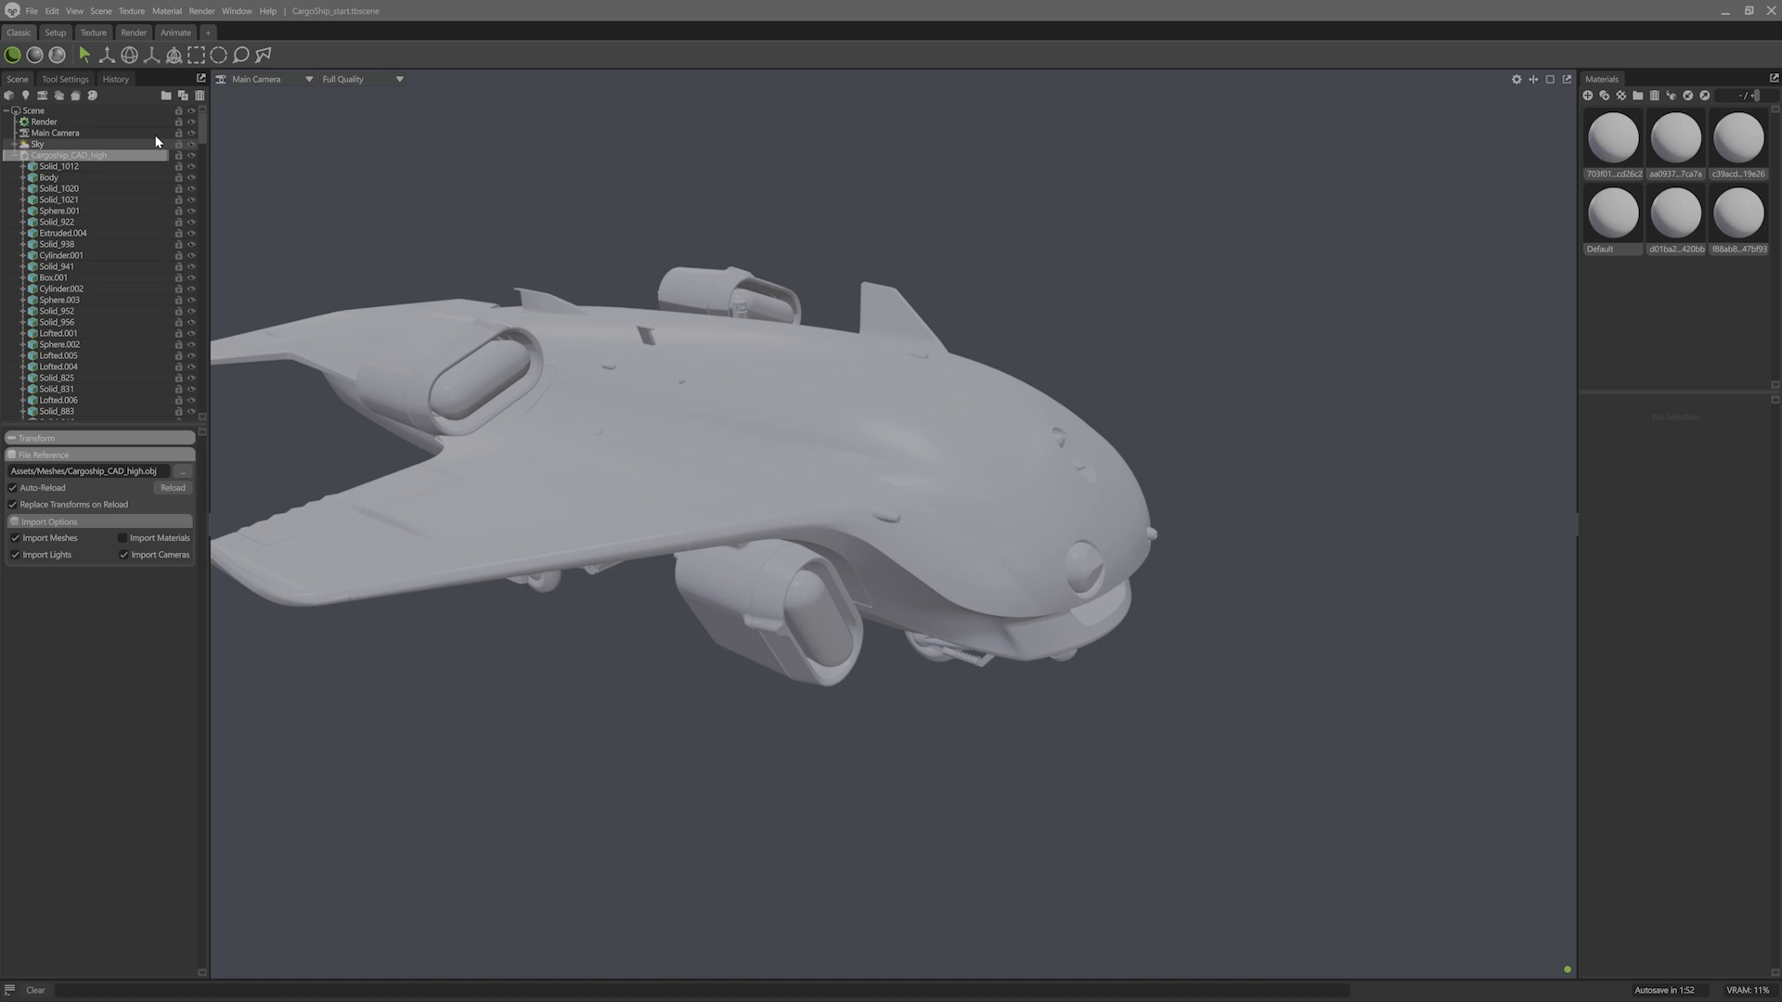
left_click(177, 11)
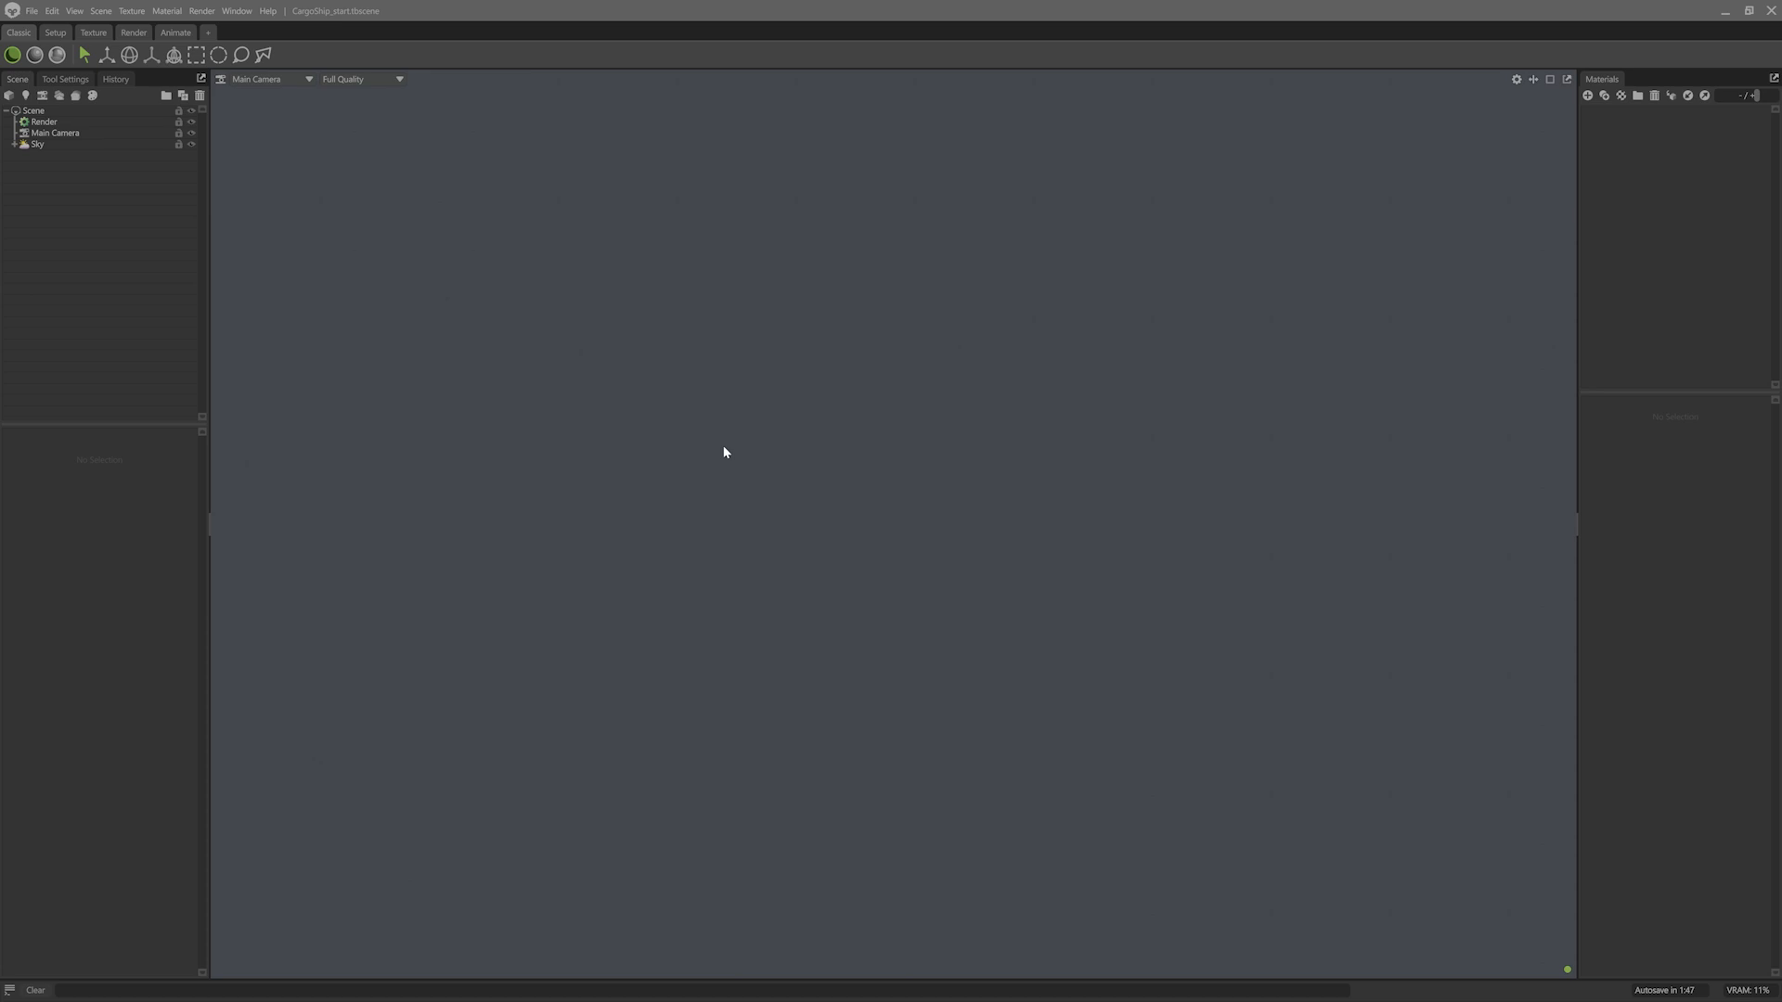
mouse_move(367, 271)
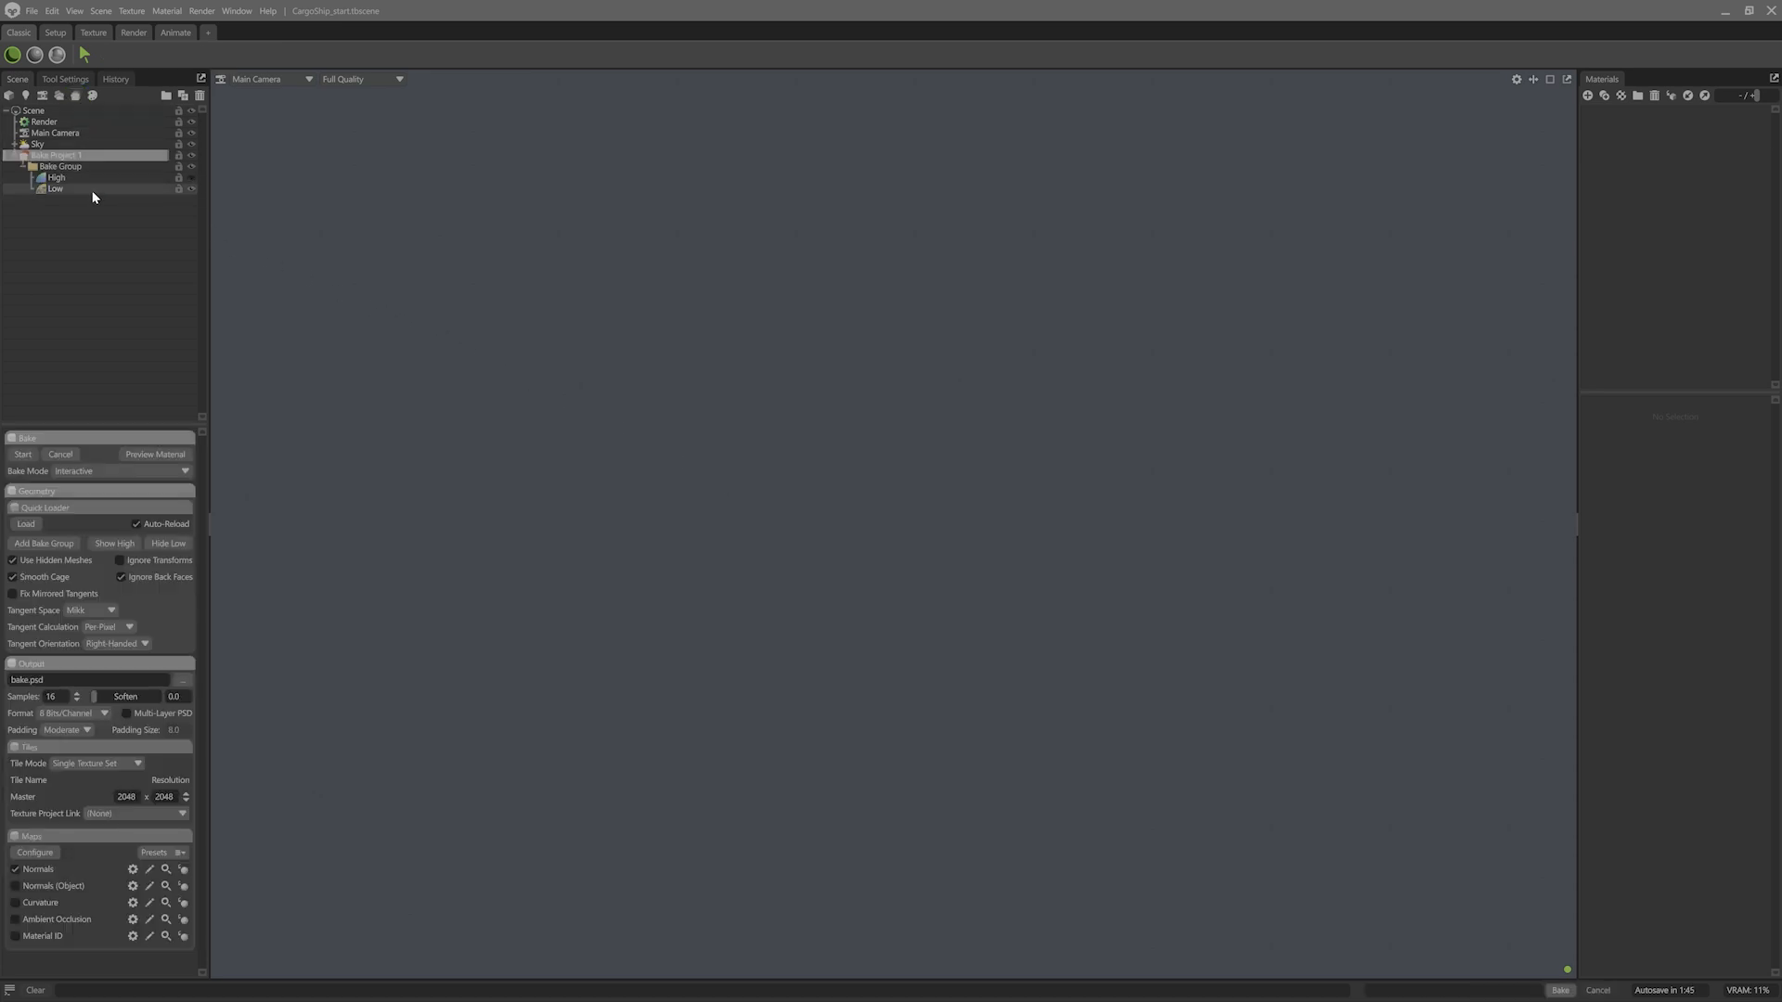
Load 1_high.fbx and 1_low.fbx into a Baker, auto-sorted into Spaceship_Body bake groups
left_click(26, 524)
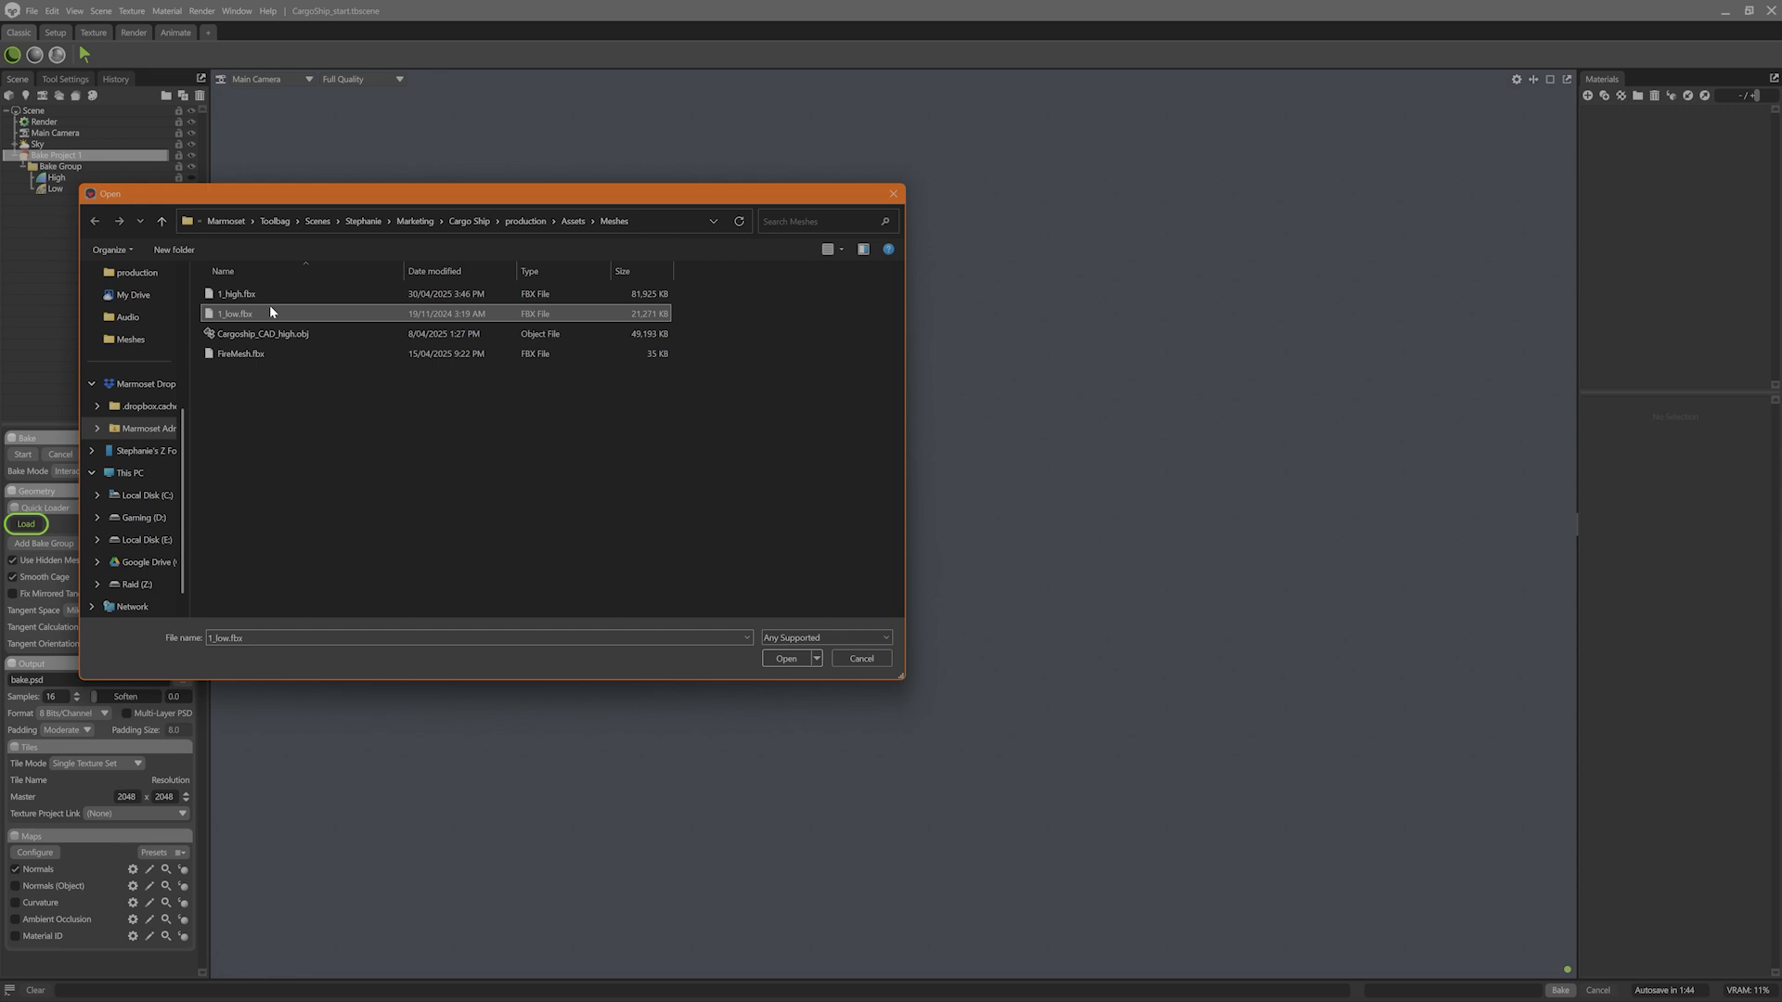
left_click(785, 657)
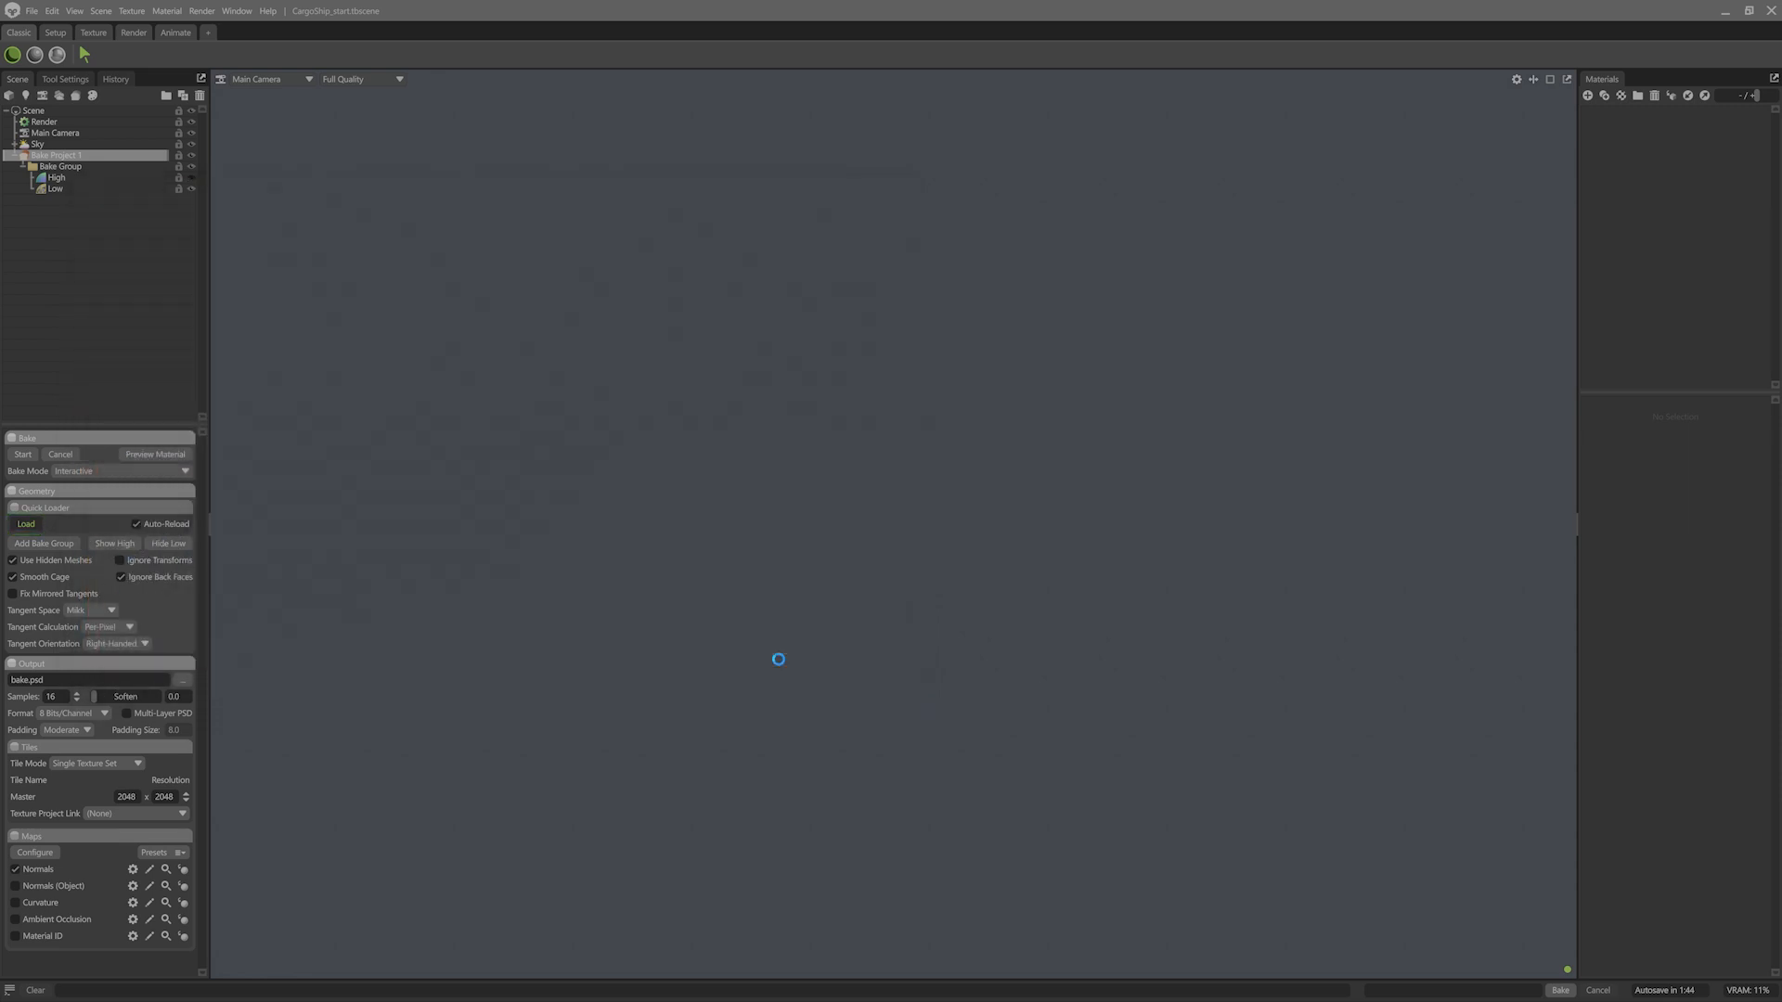
left_click(26, 524)
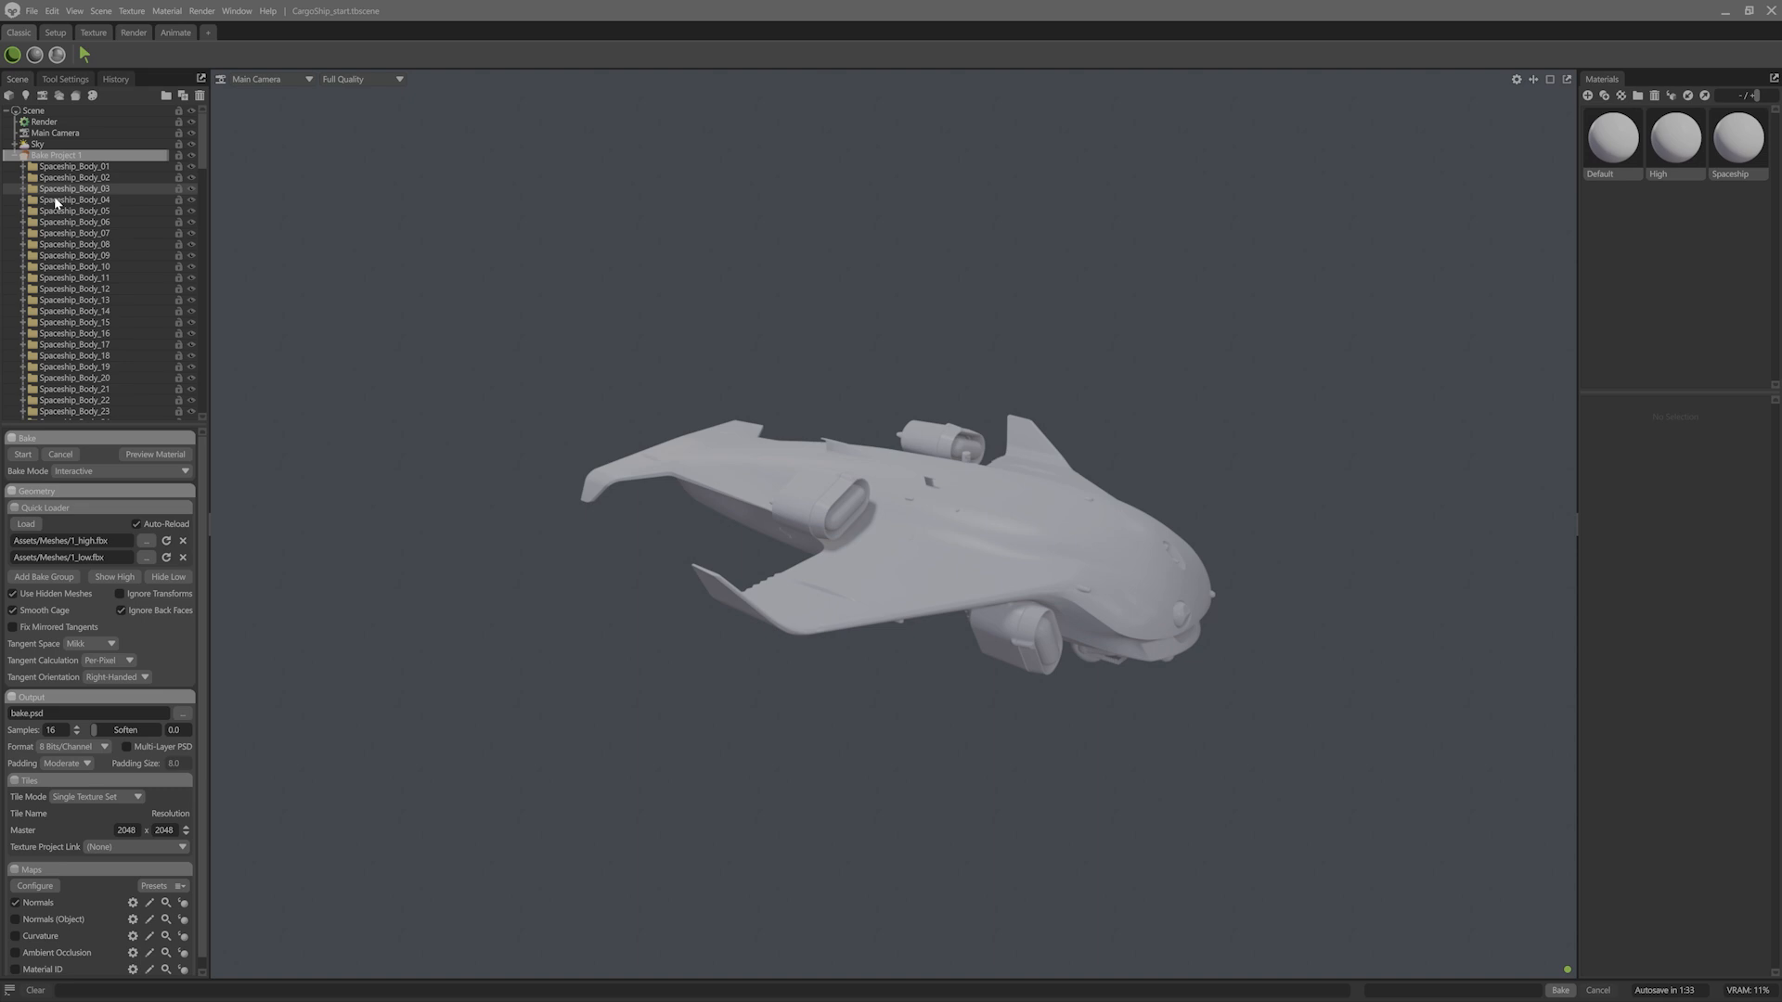
left_click(22, 299)
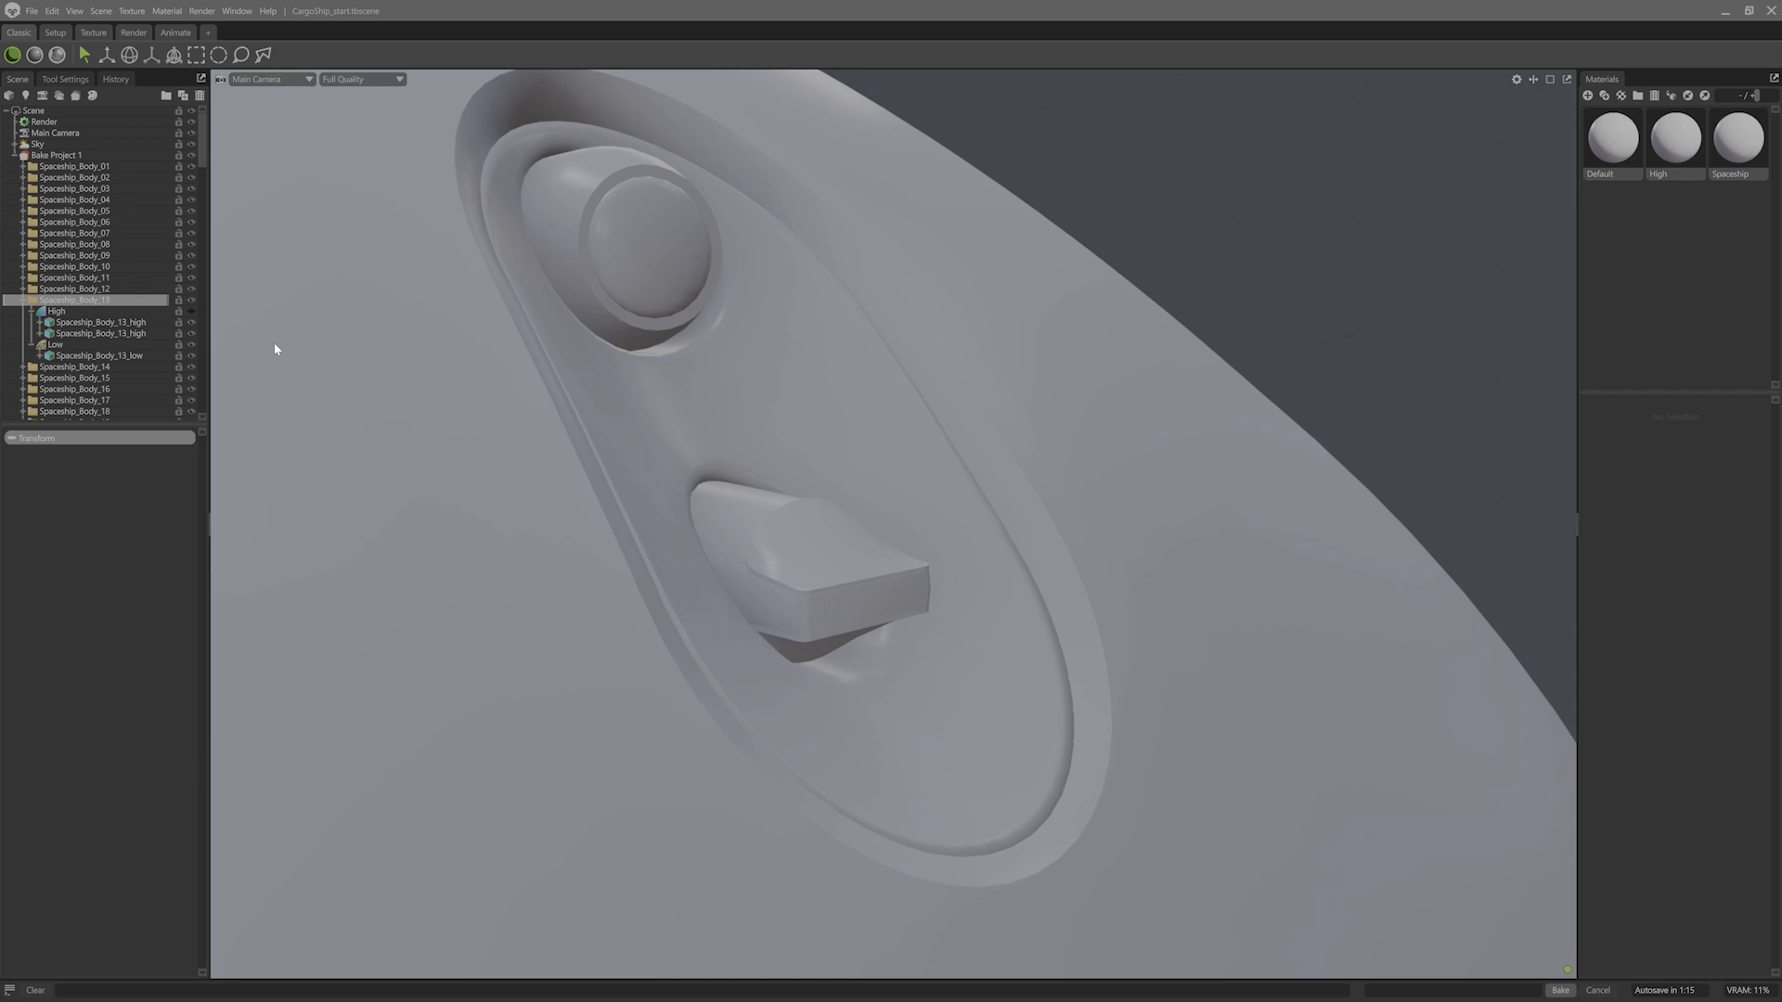
Rename Spaceship_Body_13's second high mesh with _suffix and hide the low-poly meshes
left_click(97, 321)
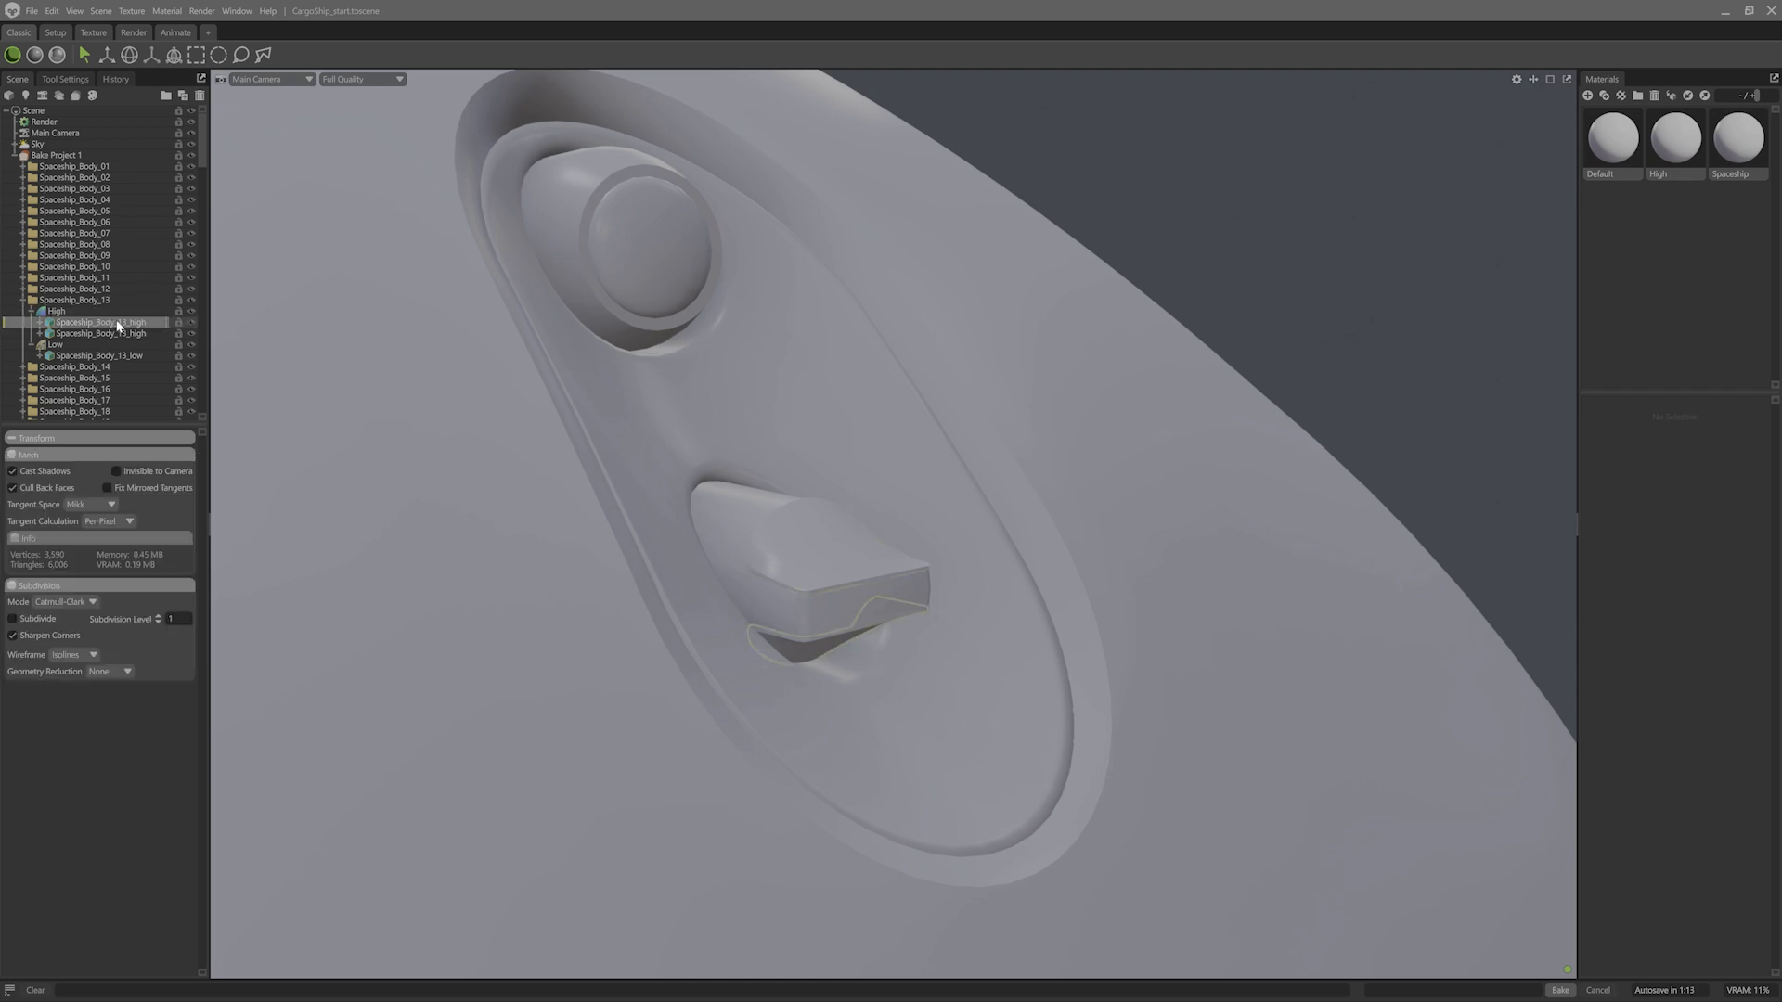
left_click(89, 354)
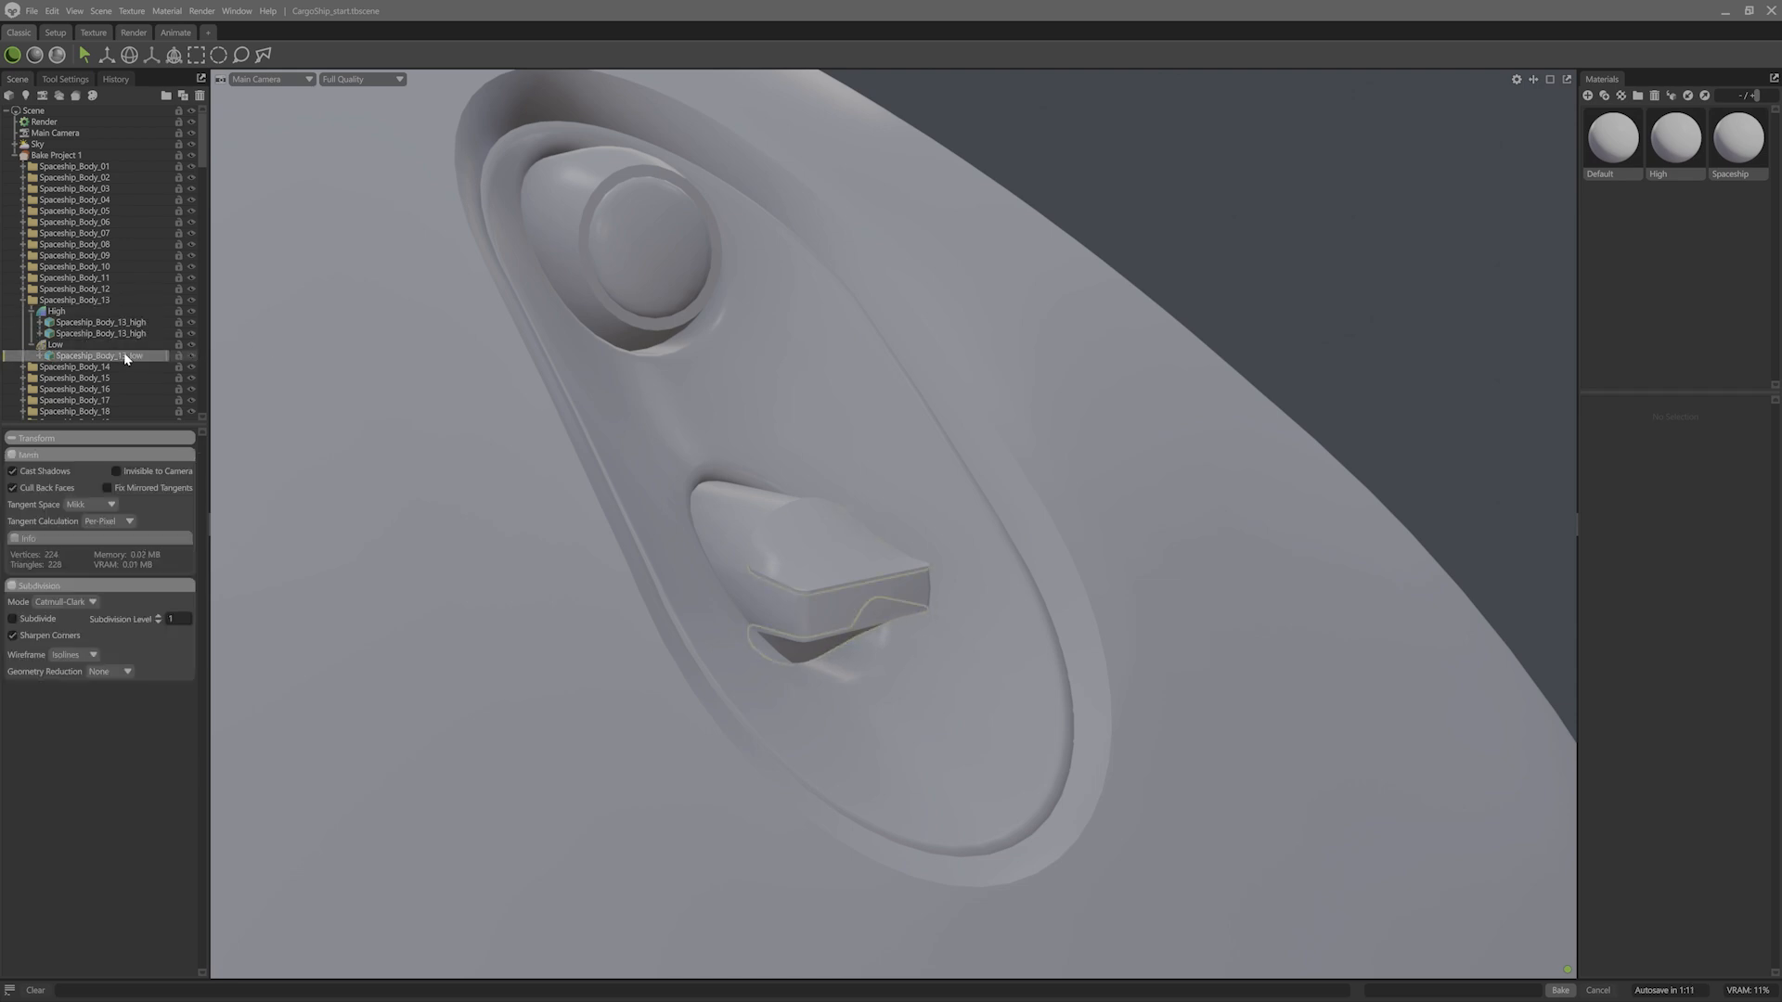
left_click(97, 334)
type("_suffix")
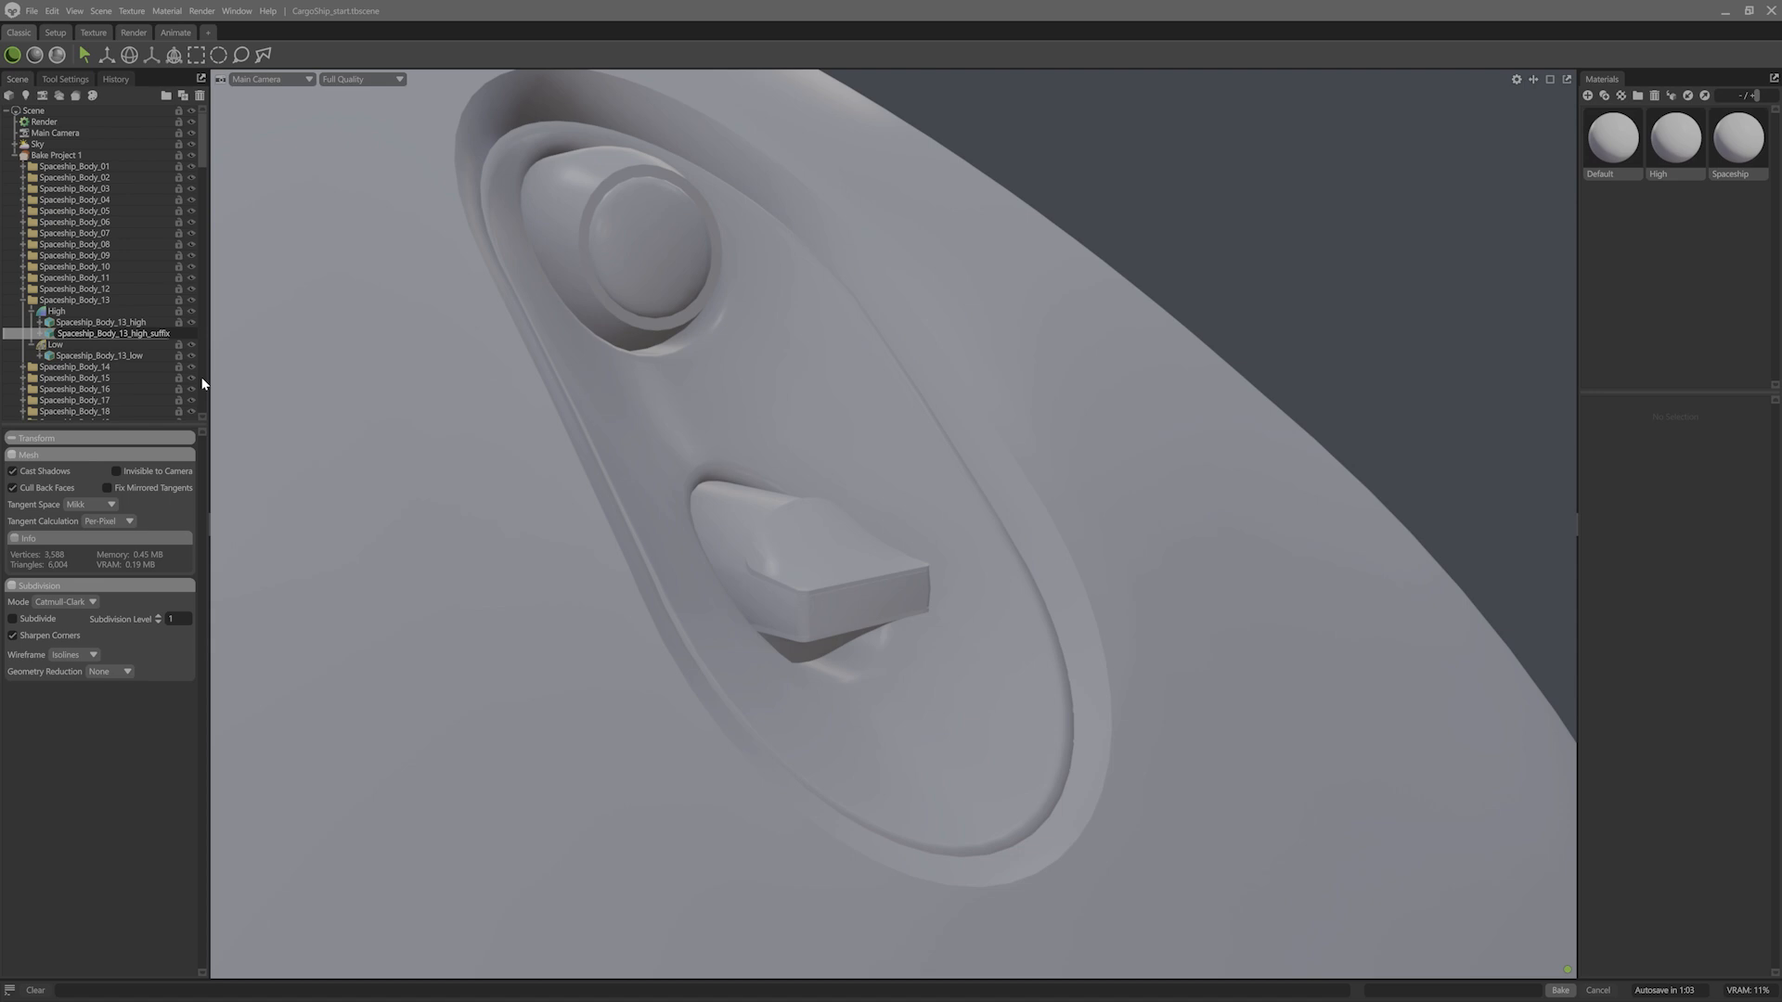
left_click(96, 332)
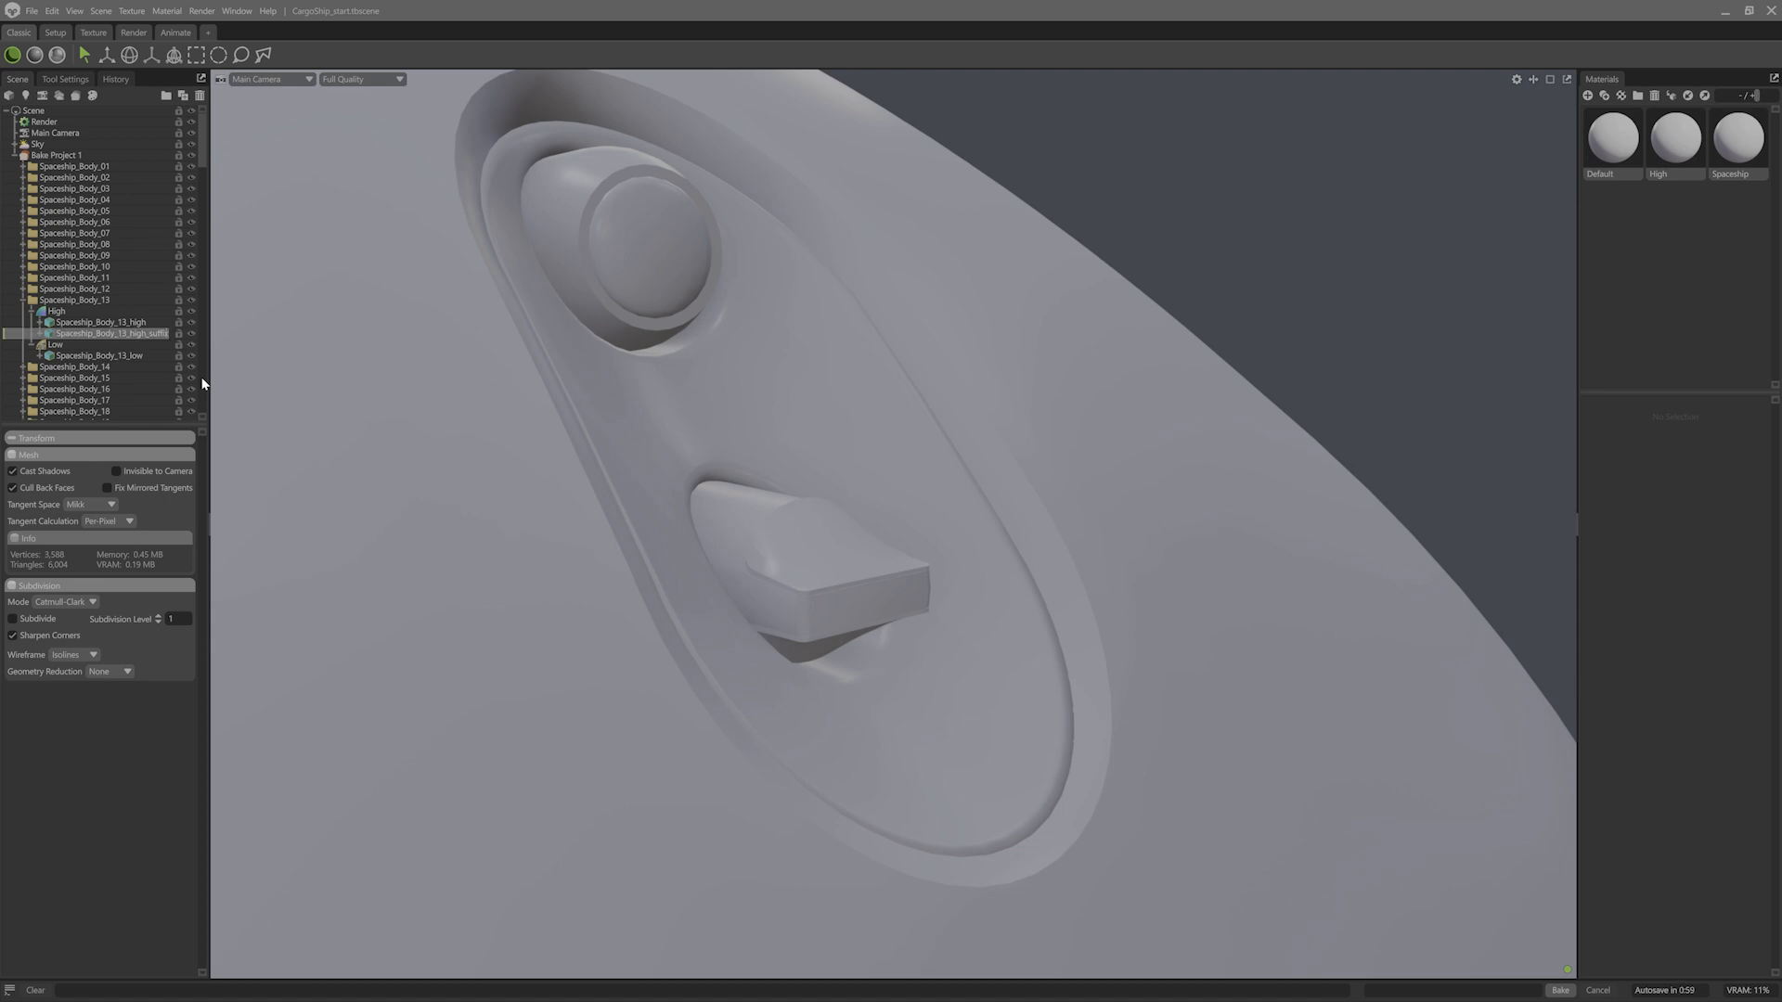
left_click(70, 167)
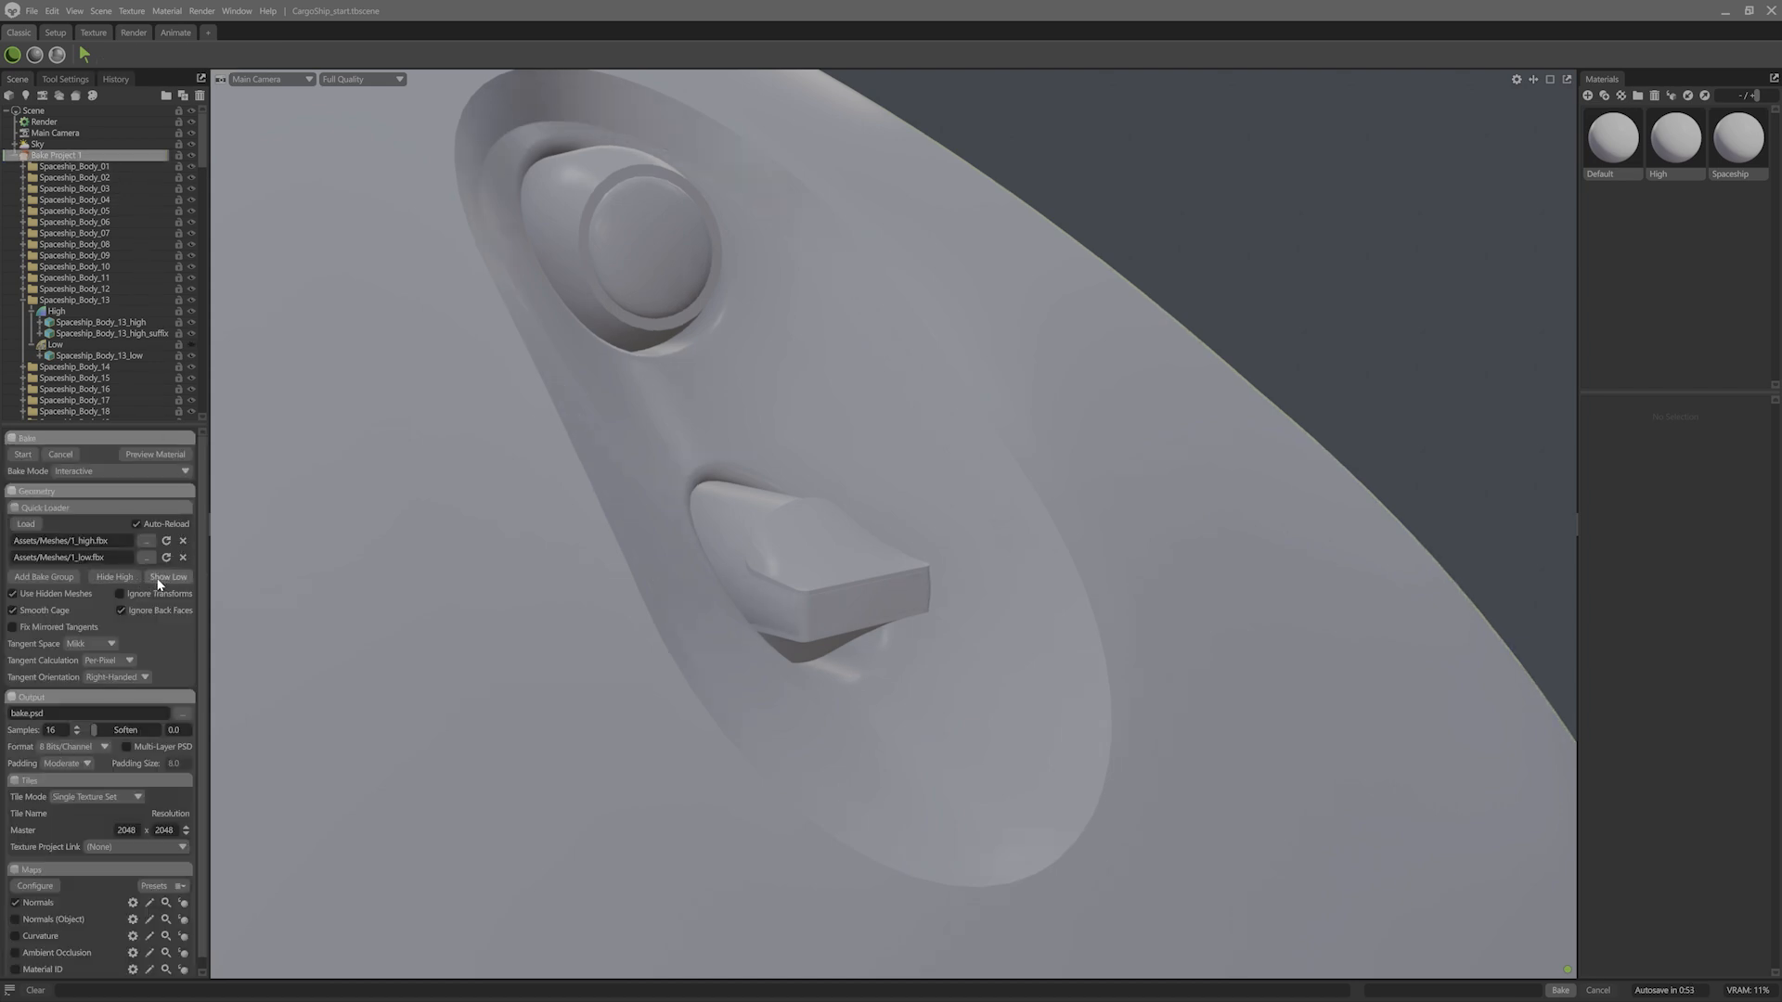
Set the High material to Metalness 1.0 and switch its Surface from Normals to Bevel
left_click(1670, 141)
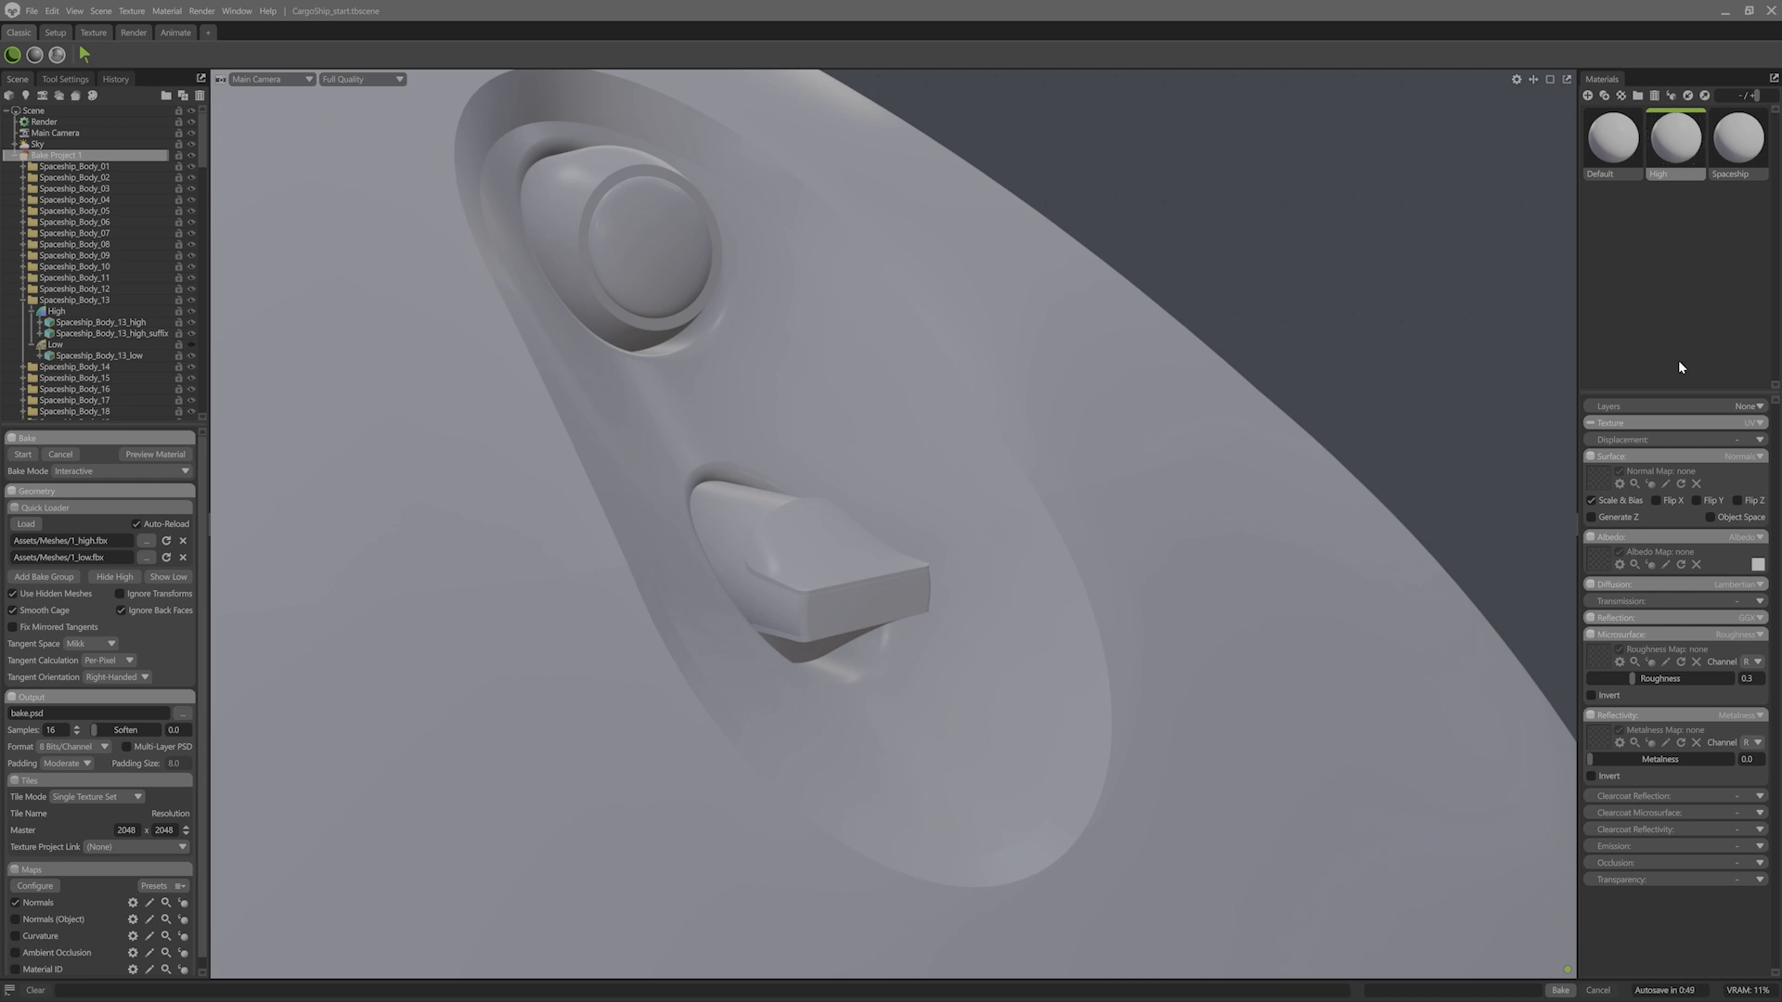
mouse_move(1641, 731)
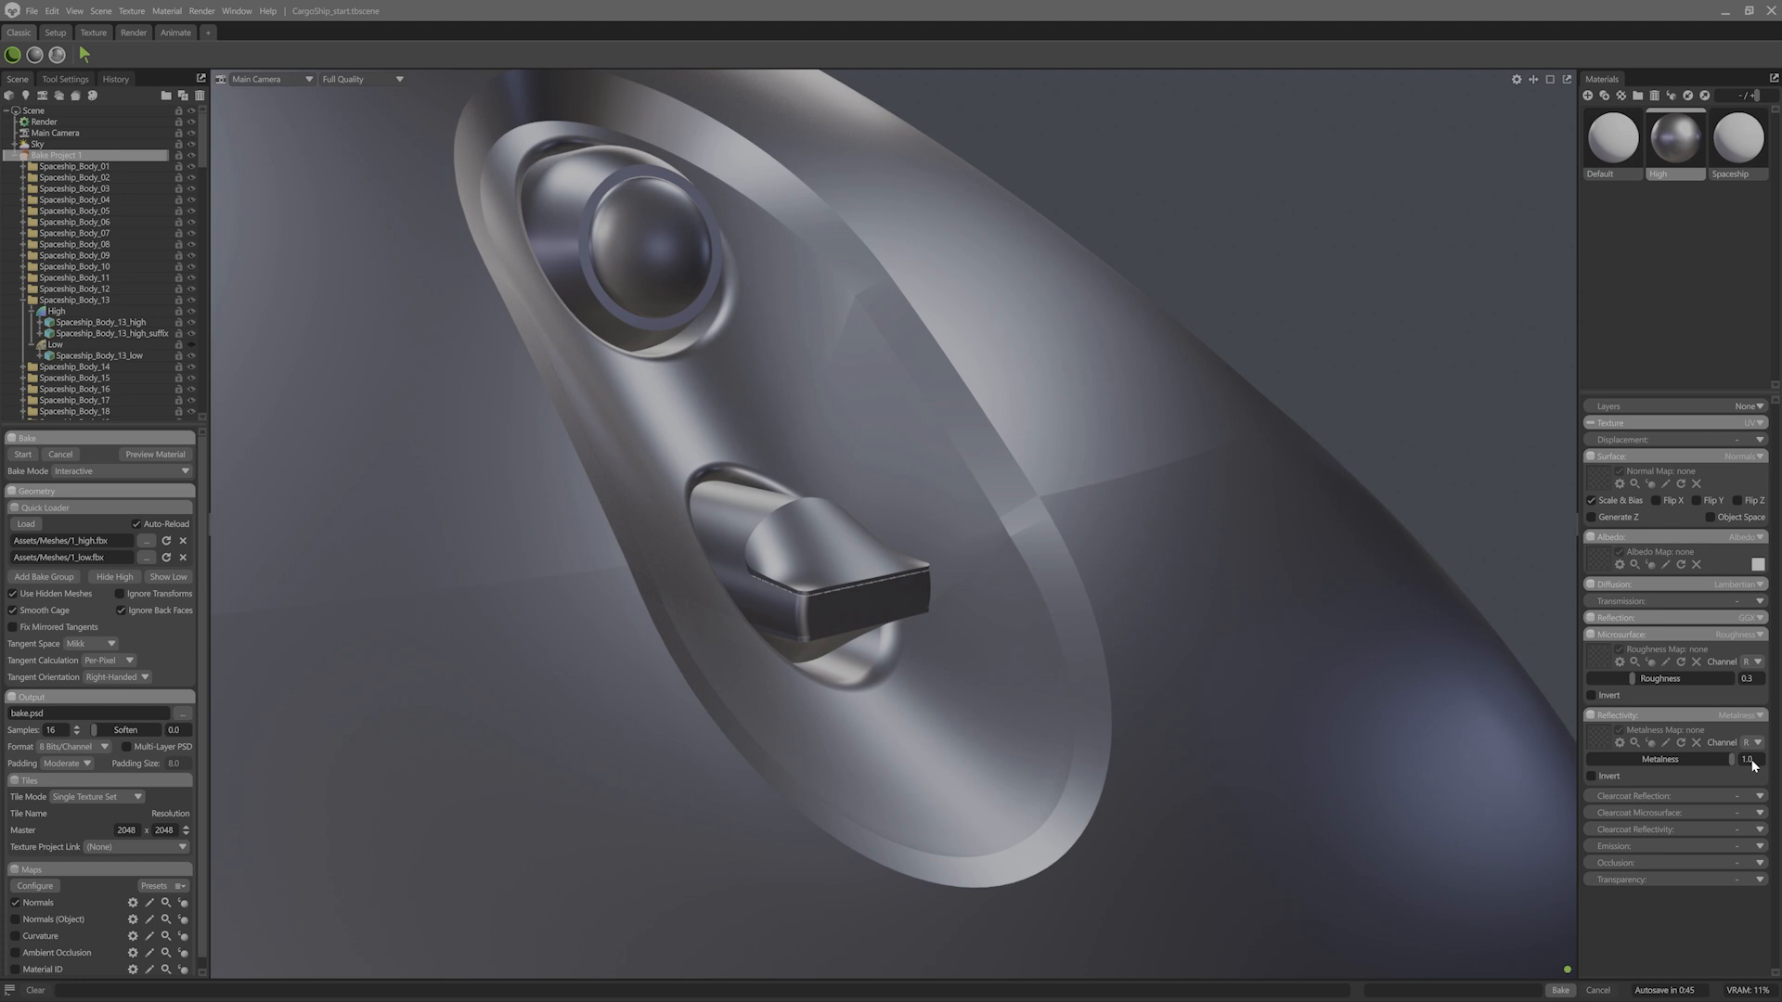
mouse_move(1718, 746)
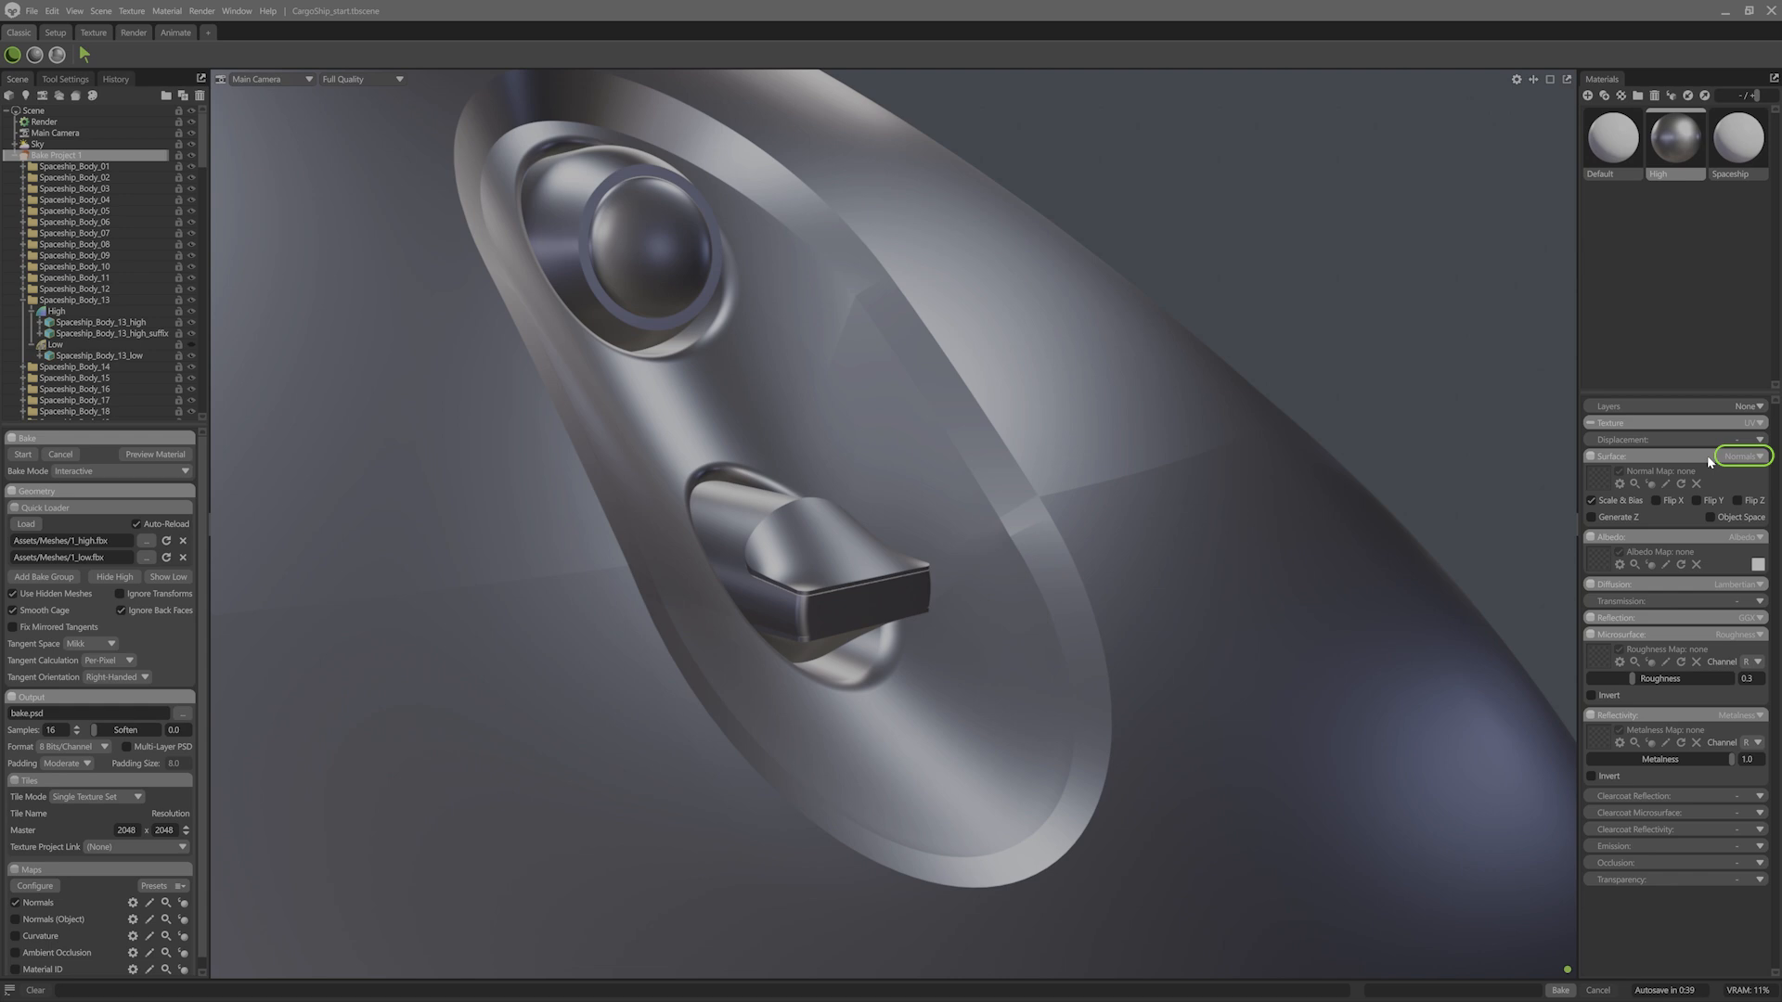
left_click(1745, 455)
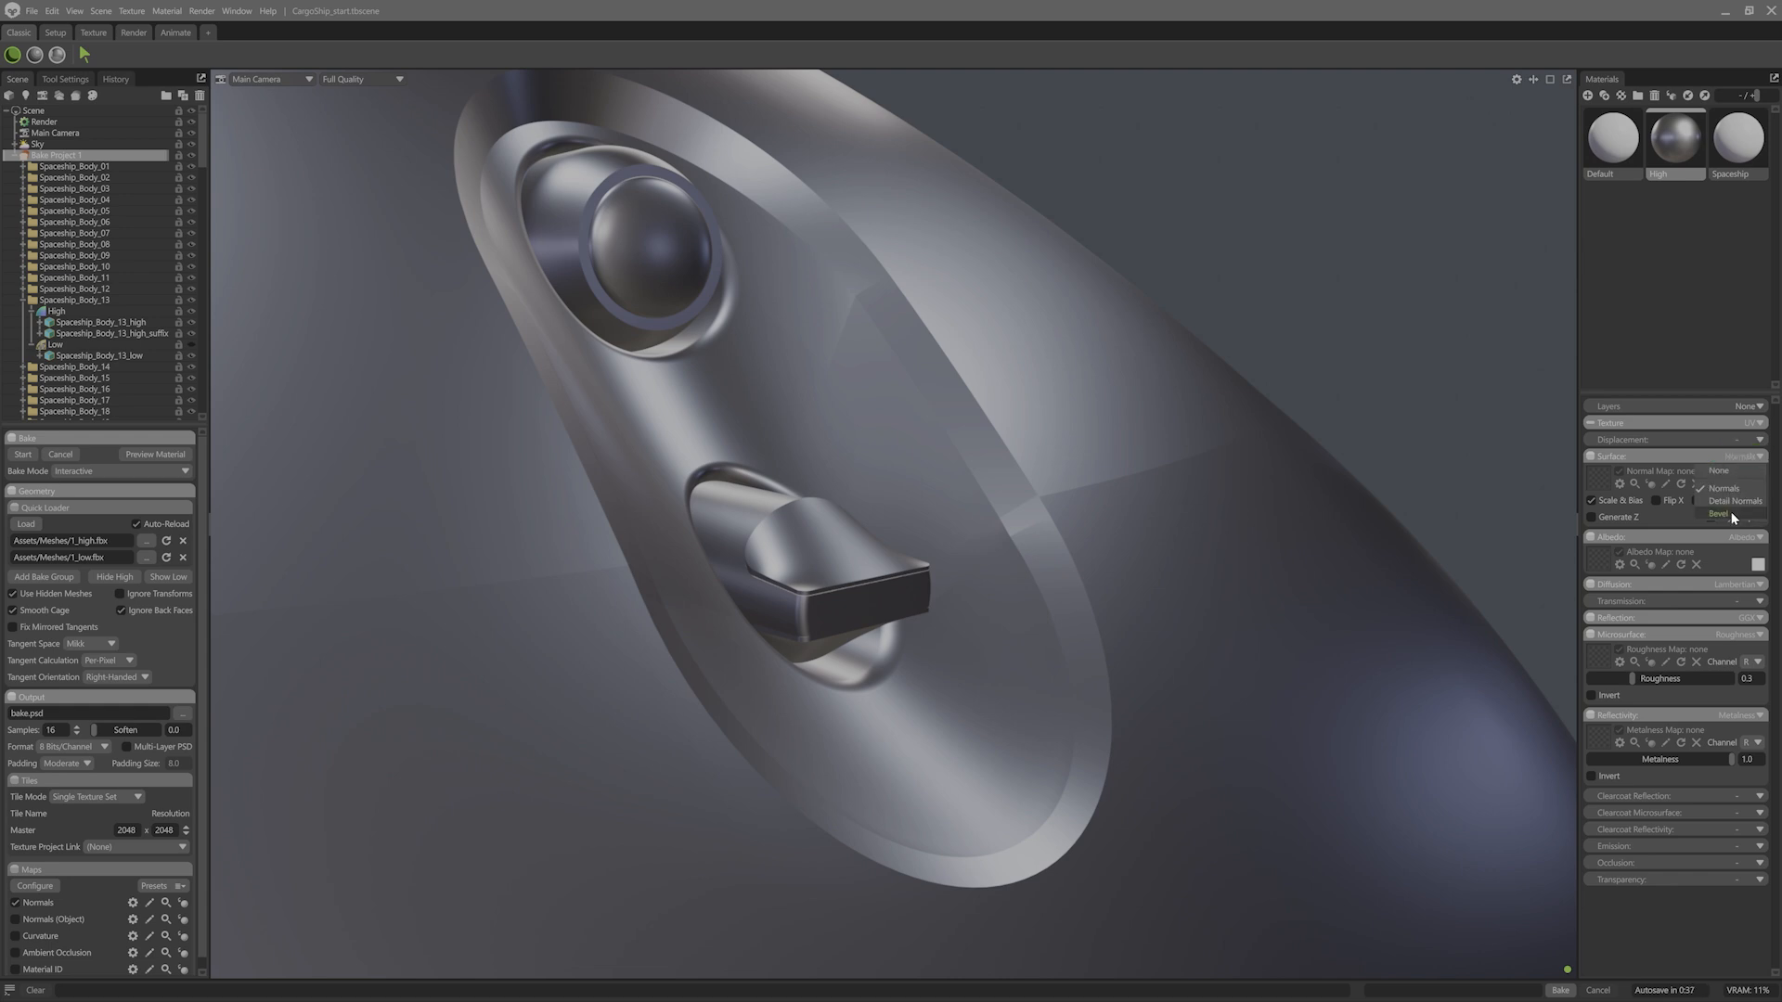
left_click(1711, 512)
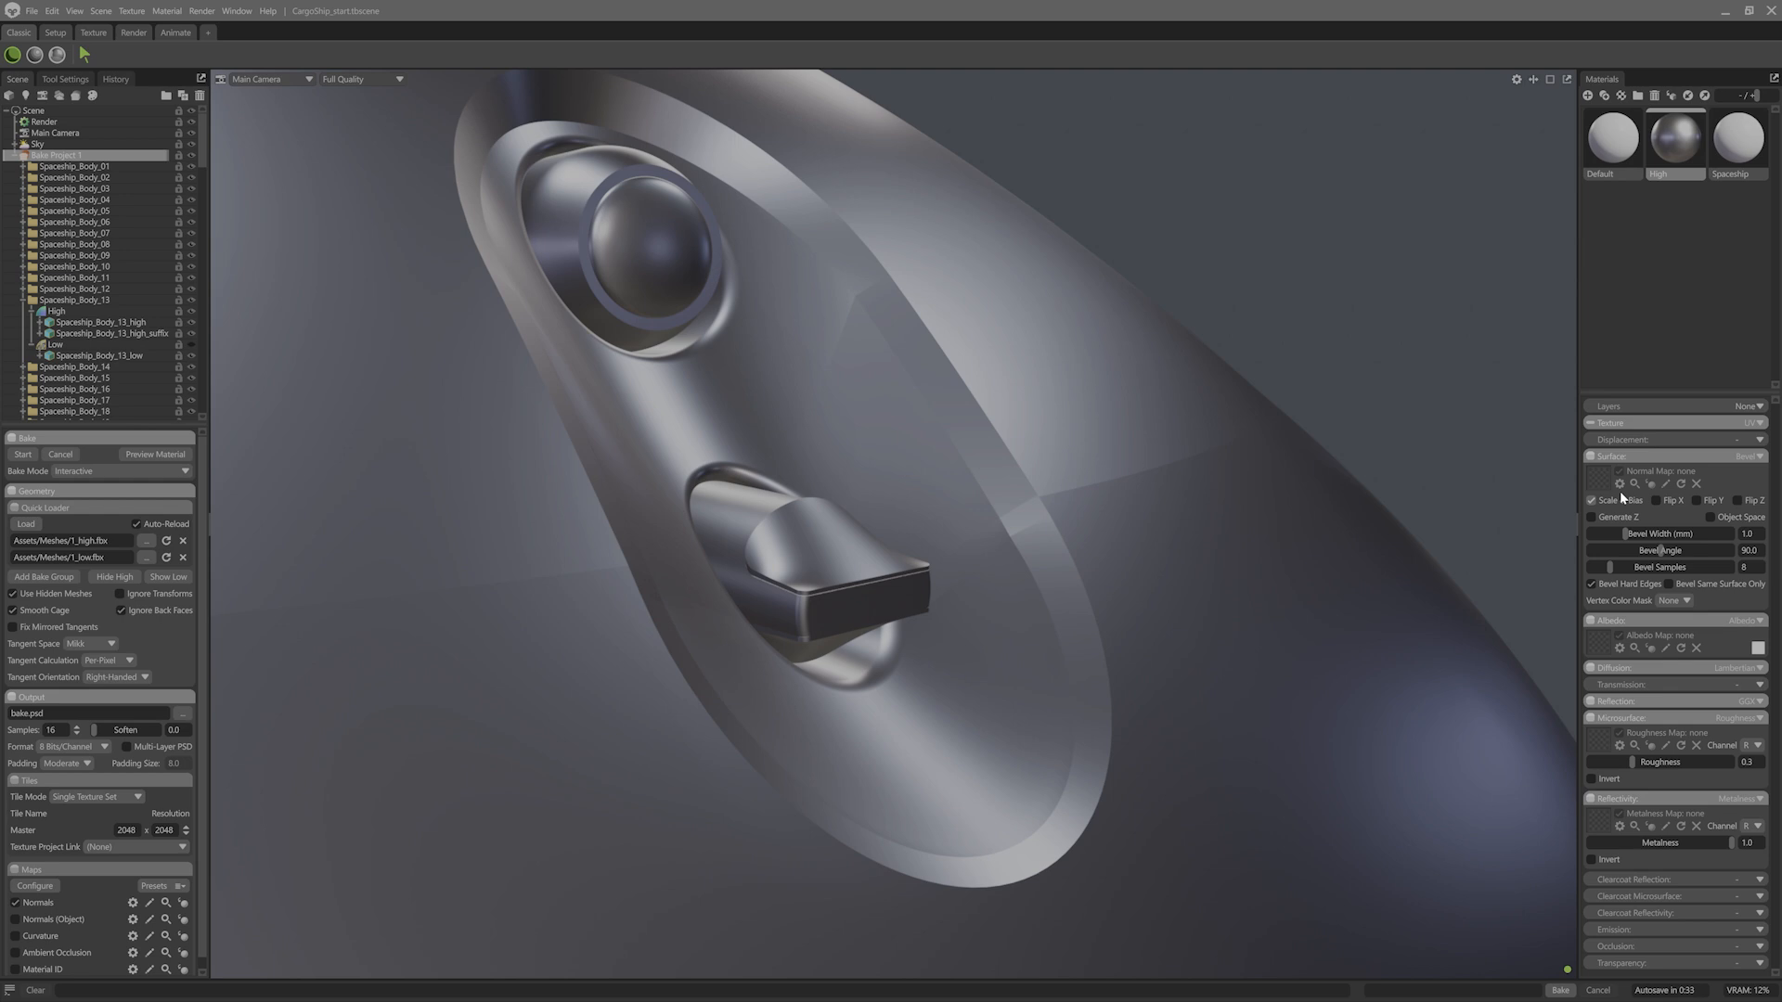
mouse_move(446, 199)
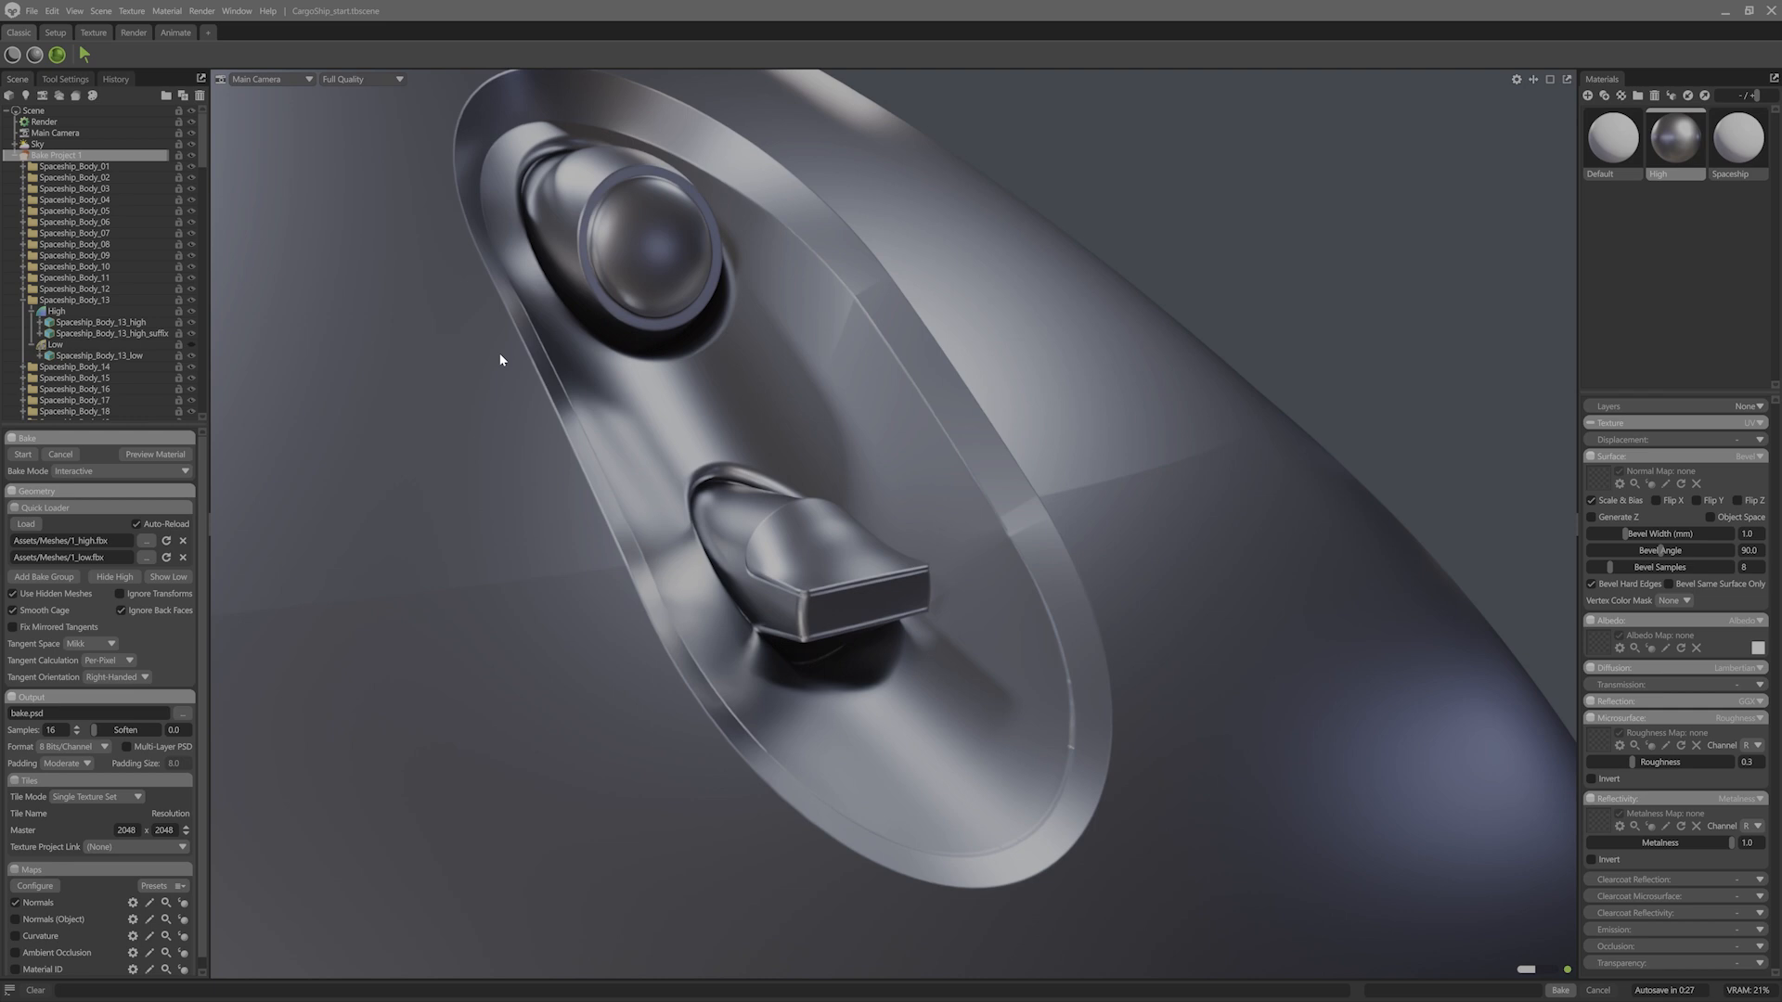
mouse_move(846, 427)
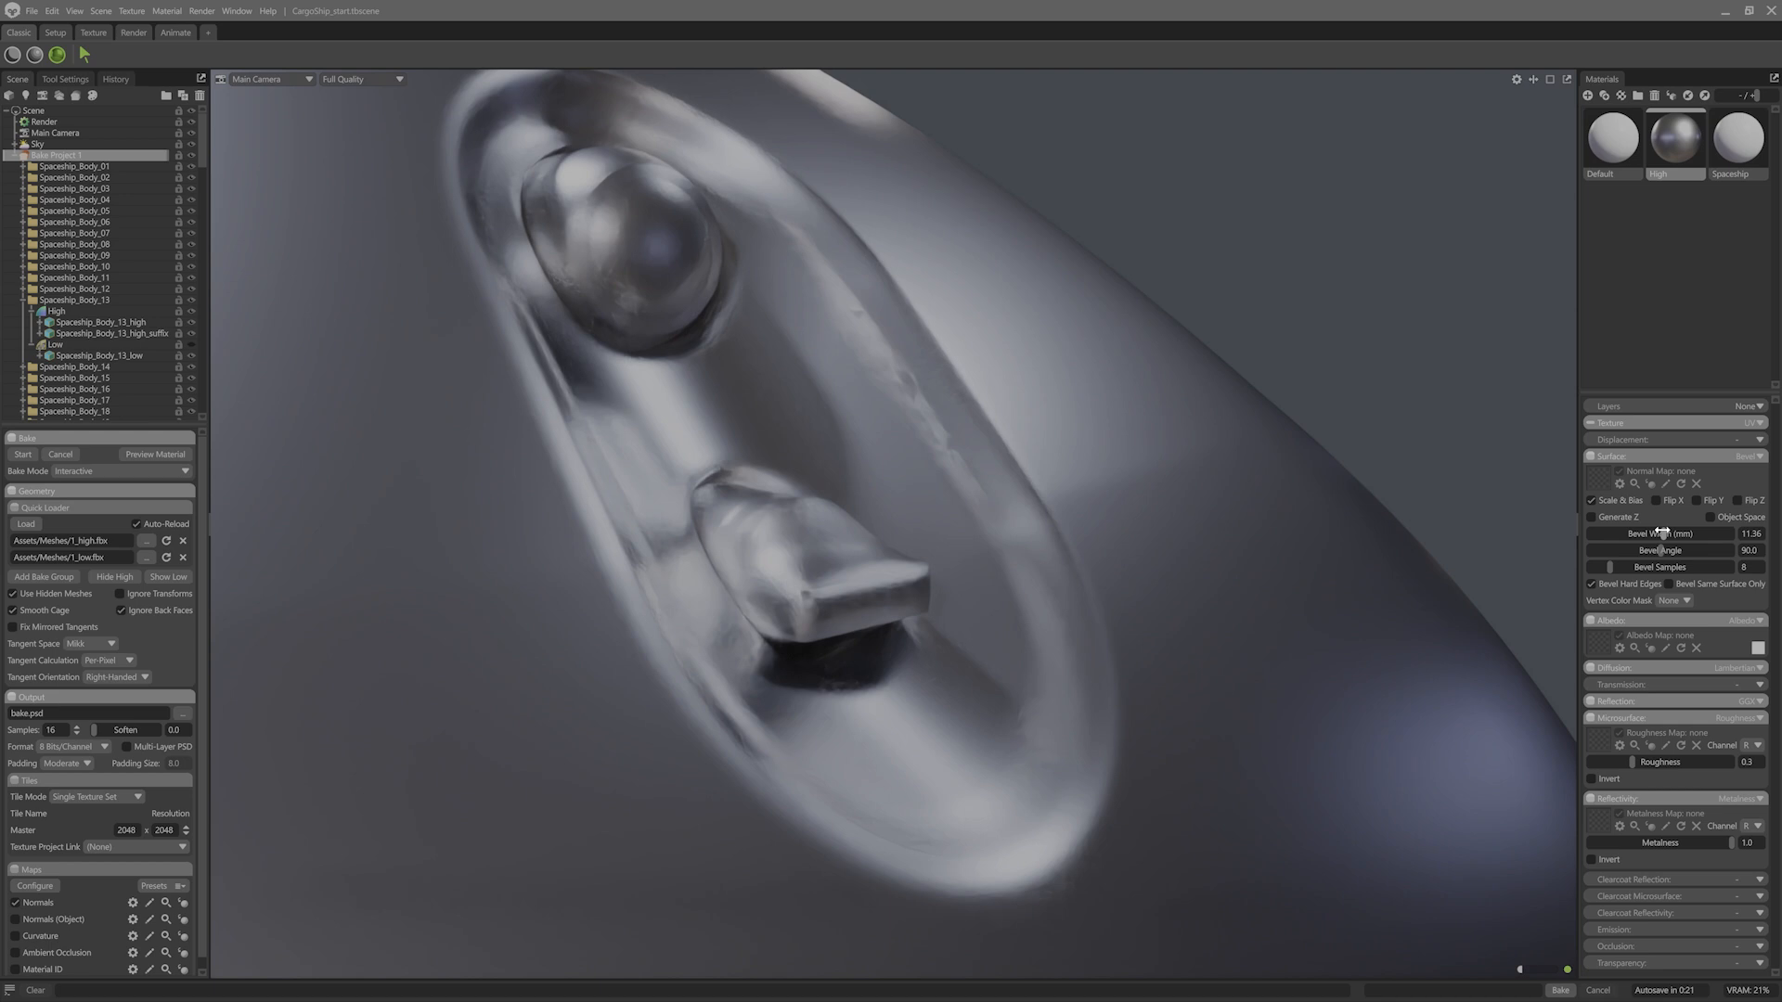
Set the High material's Bevel Width to 5.0 mm with 16 bevel samples
left_click_drag(1692, 534, 1659, 535)
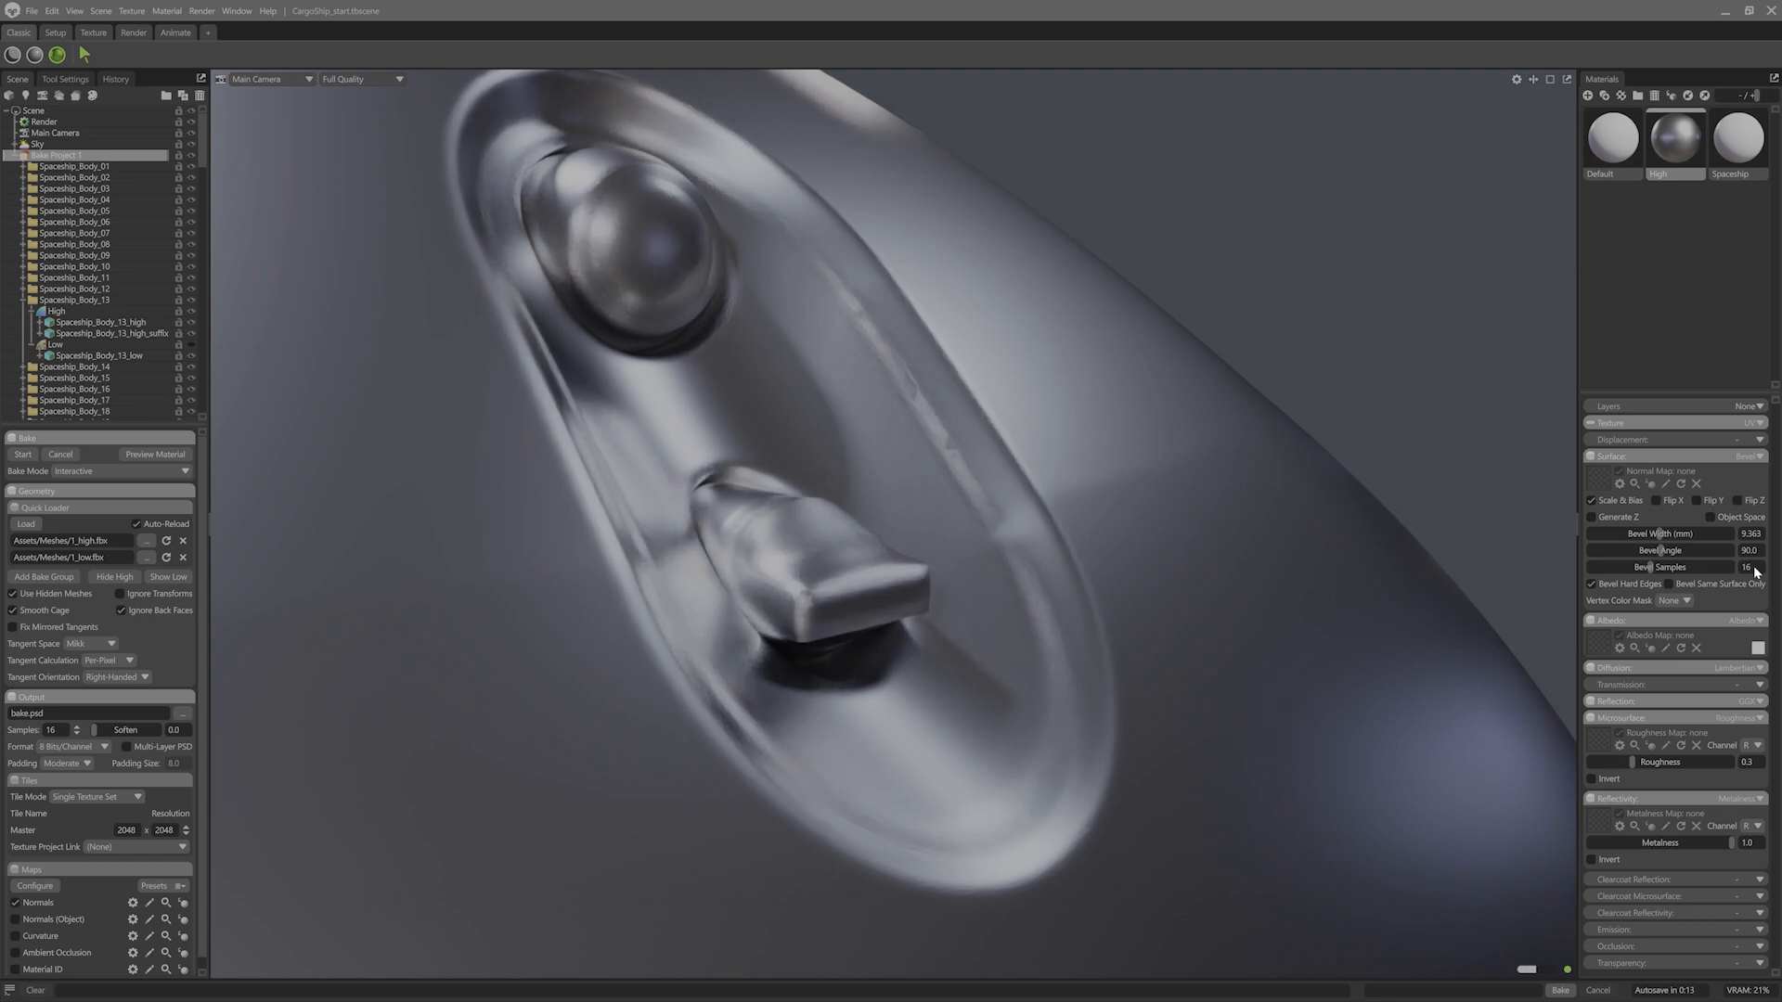
mouse_move(1385, 397)
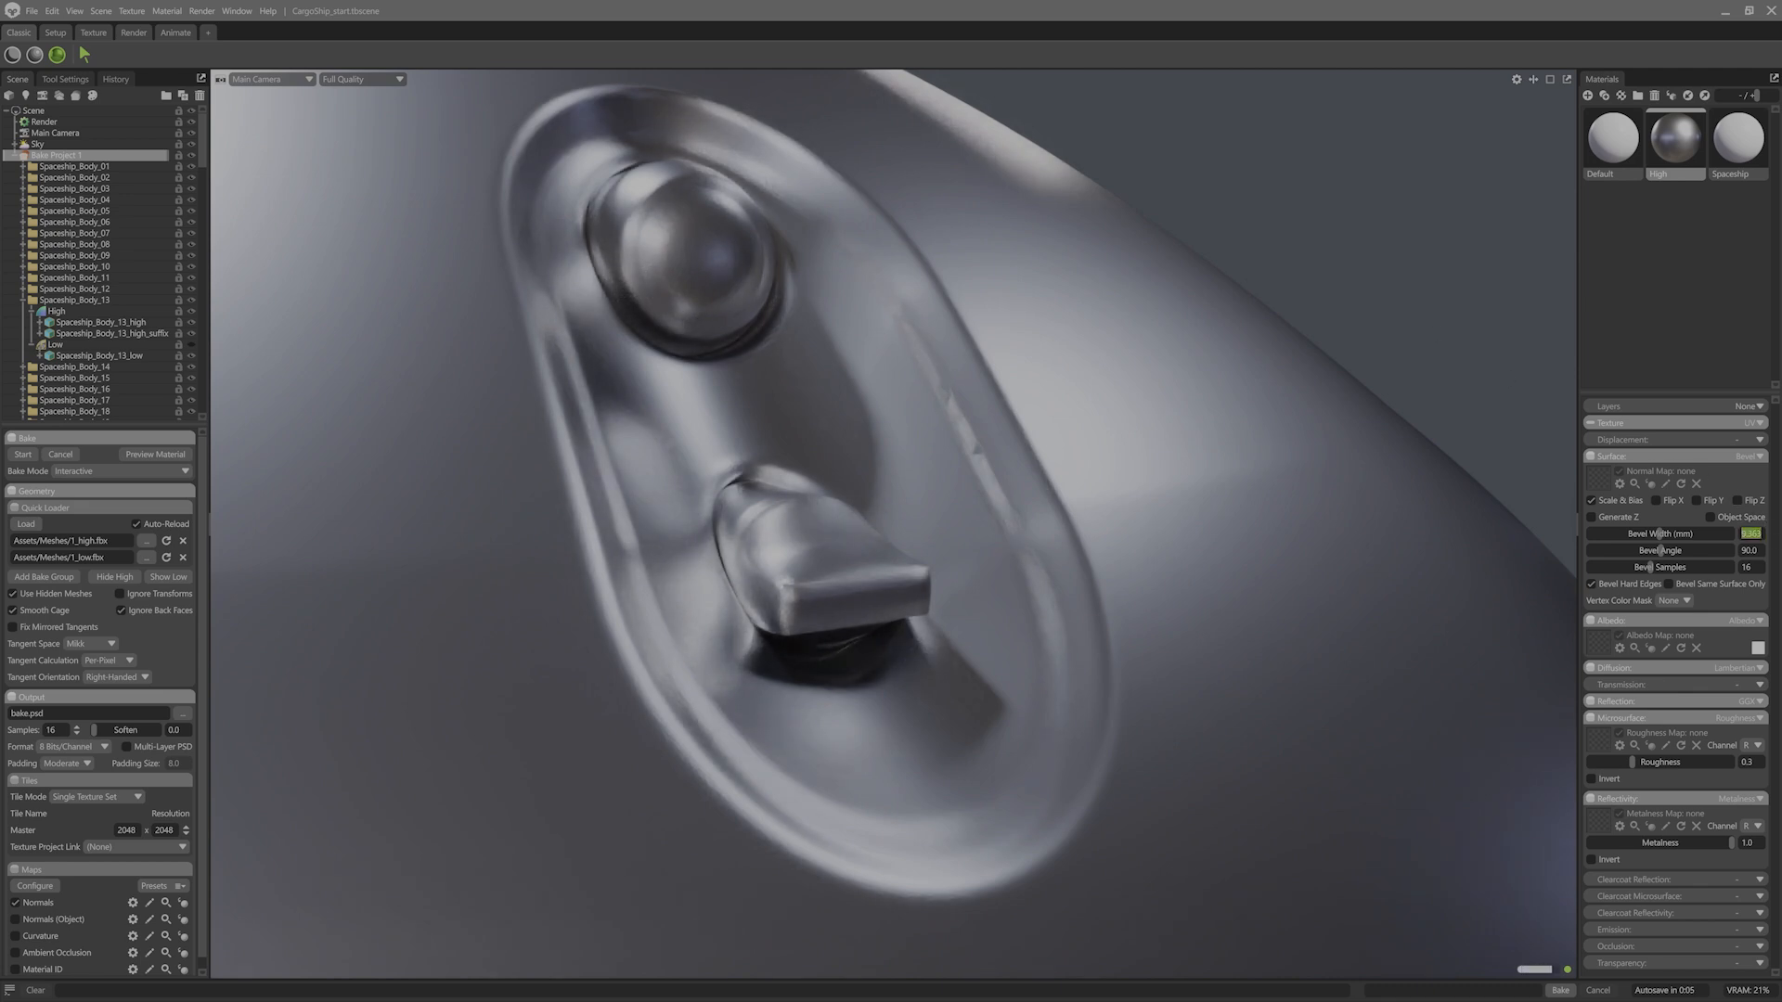
type("5.0")
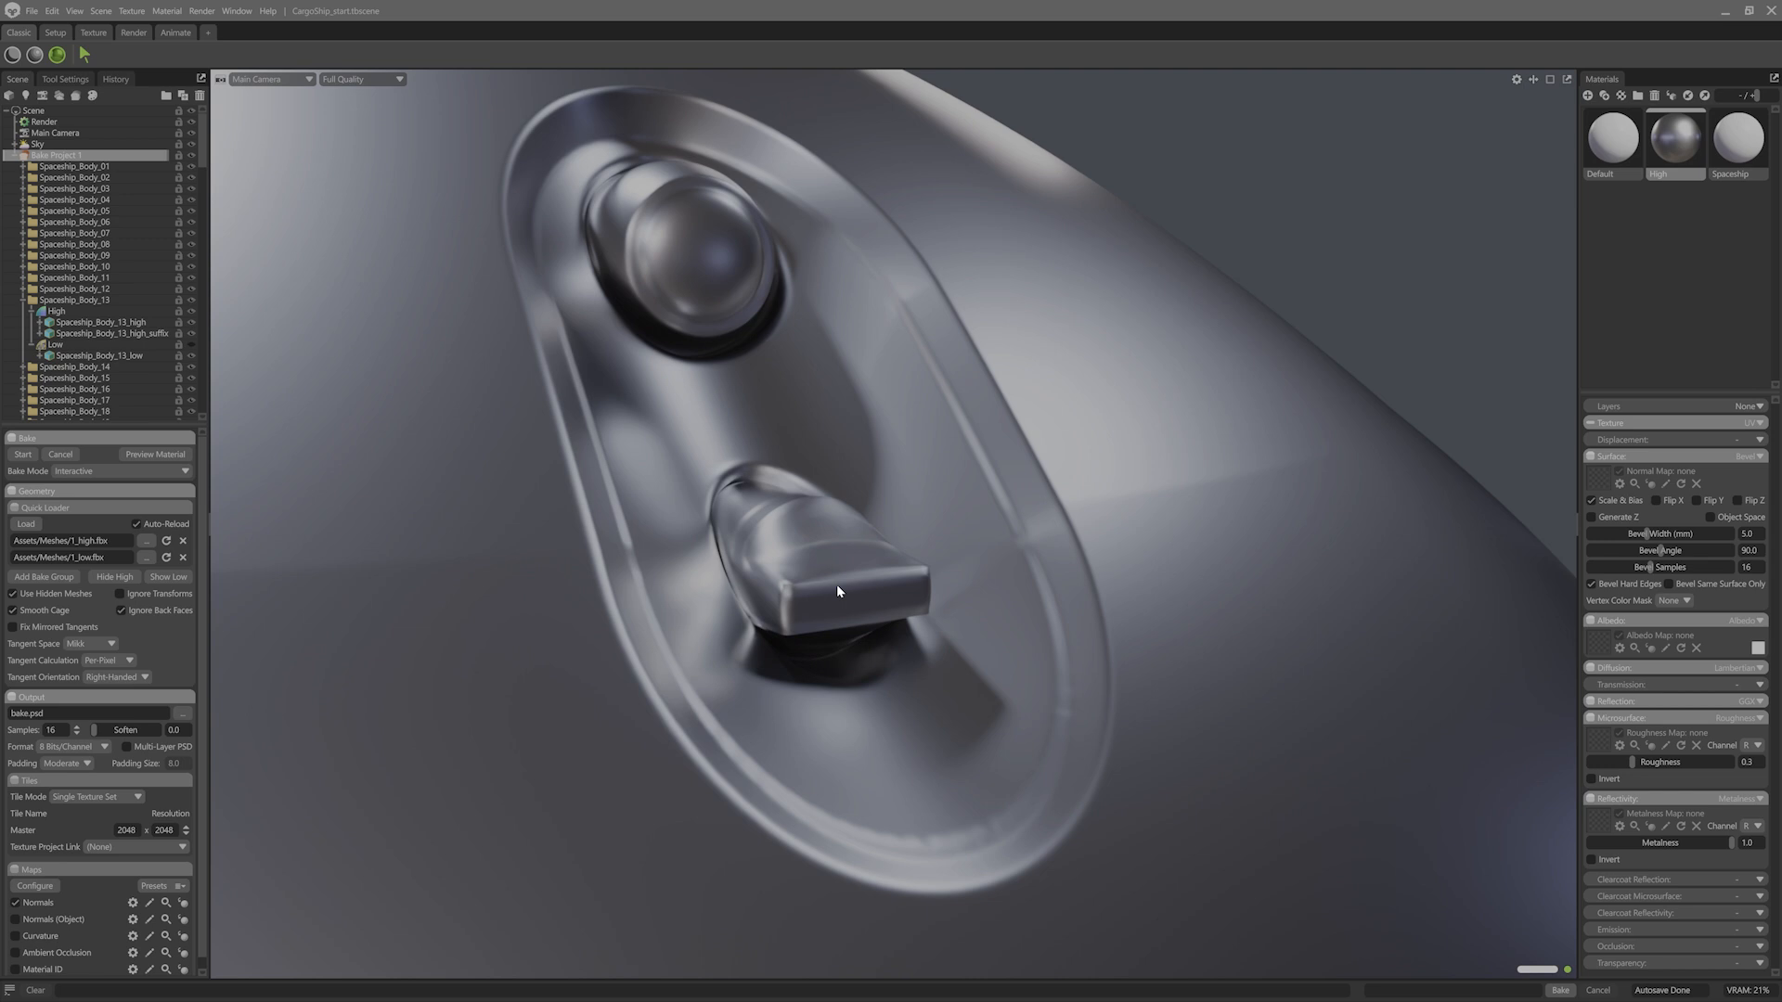
left_click(1669, 582)
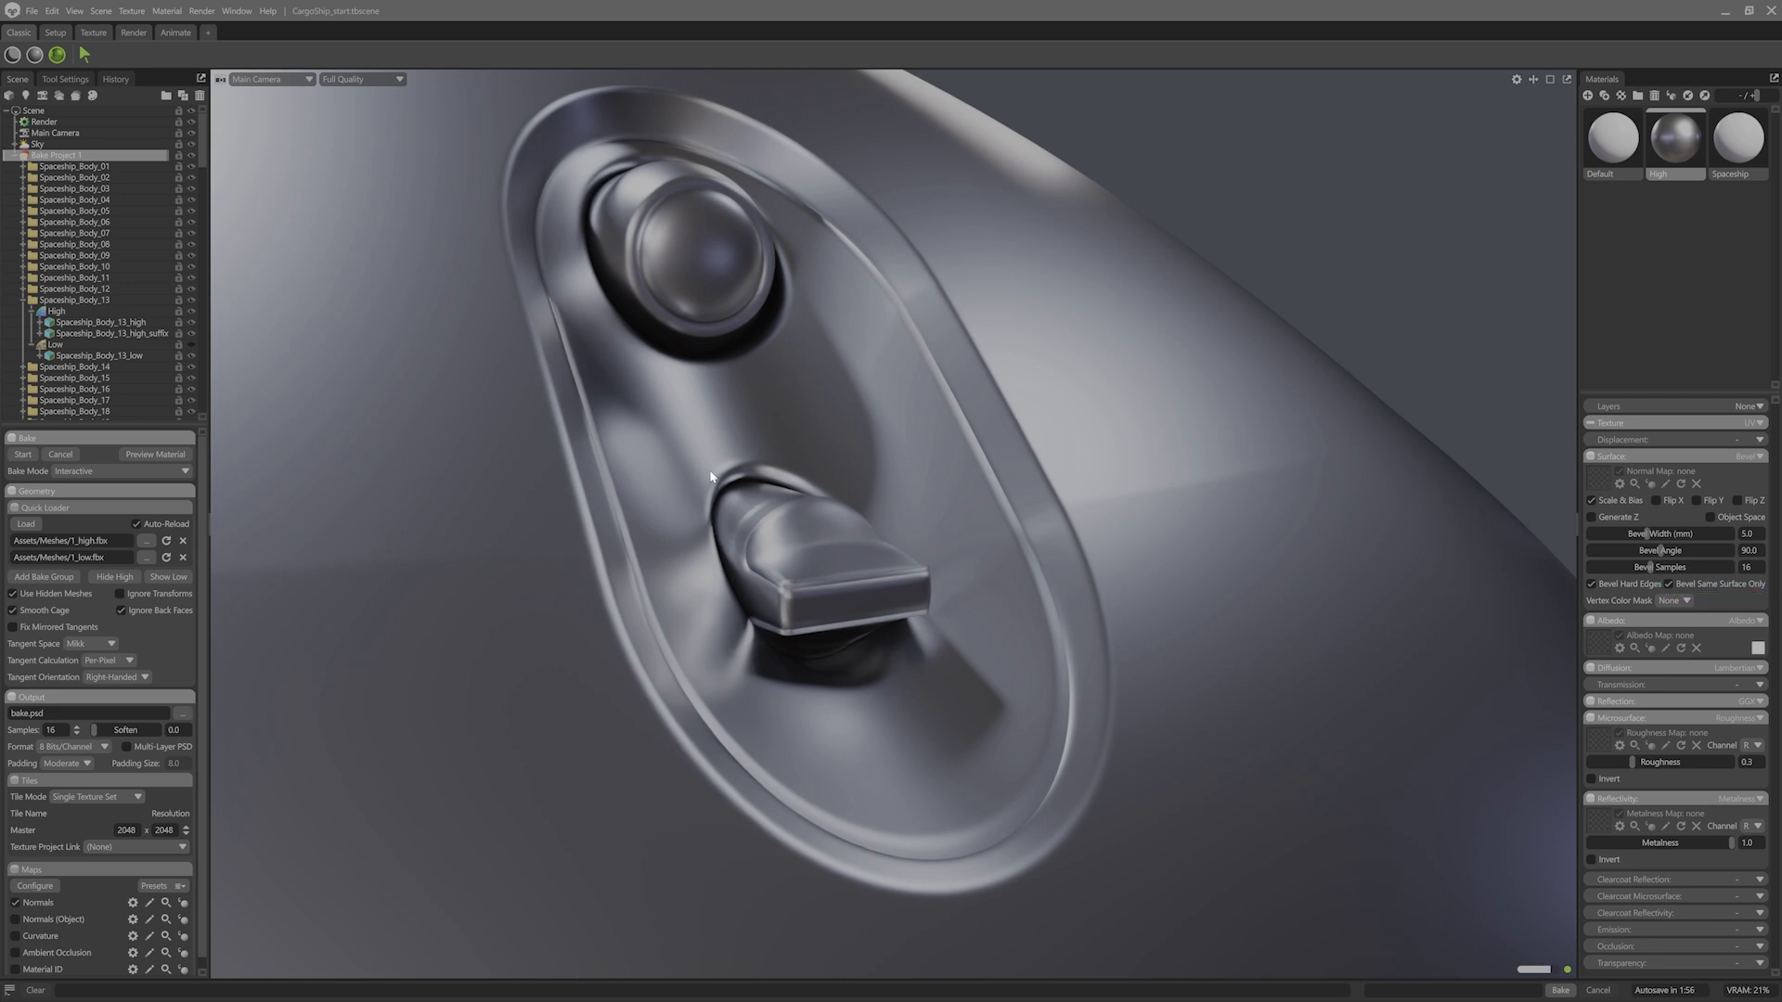
mouse_move(577, 241)
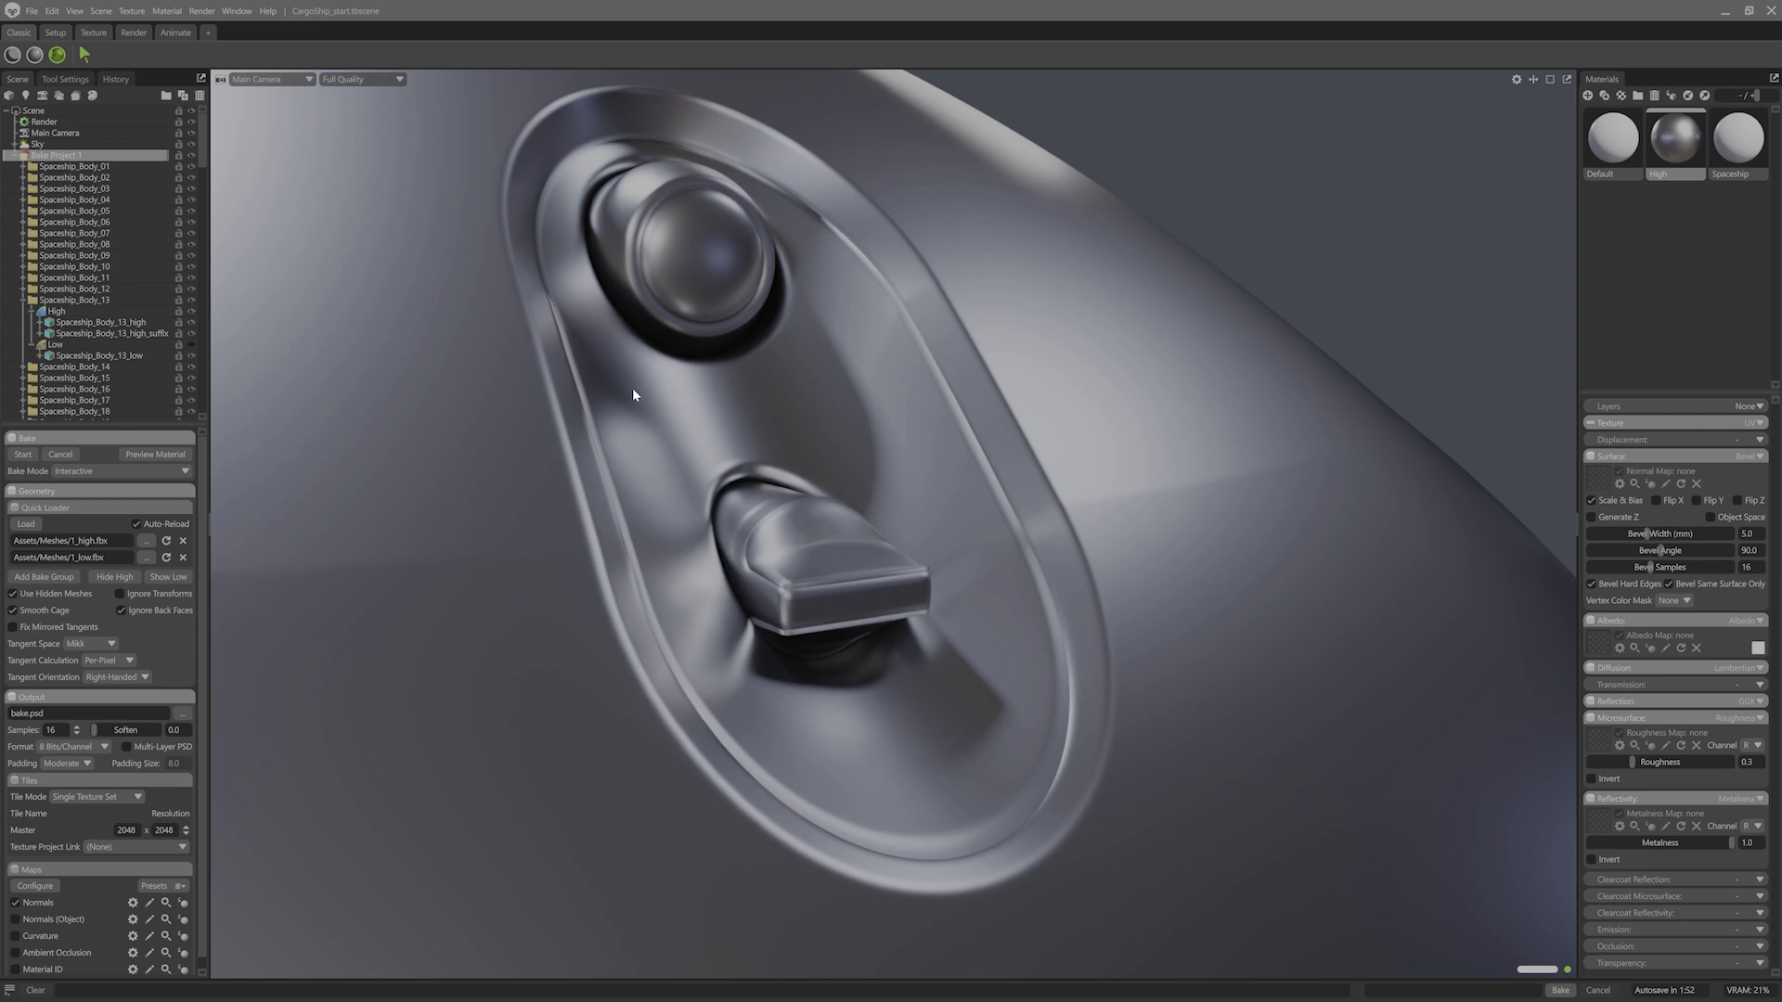
Orbit to the engine intake housing and bring up the High material's actions
left_click_drag(635, 395, 921, 438)
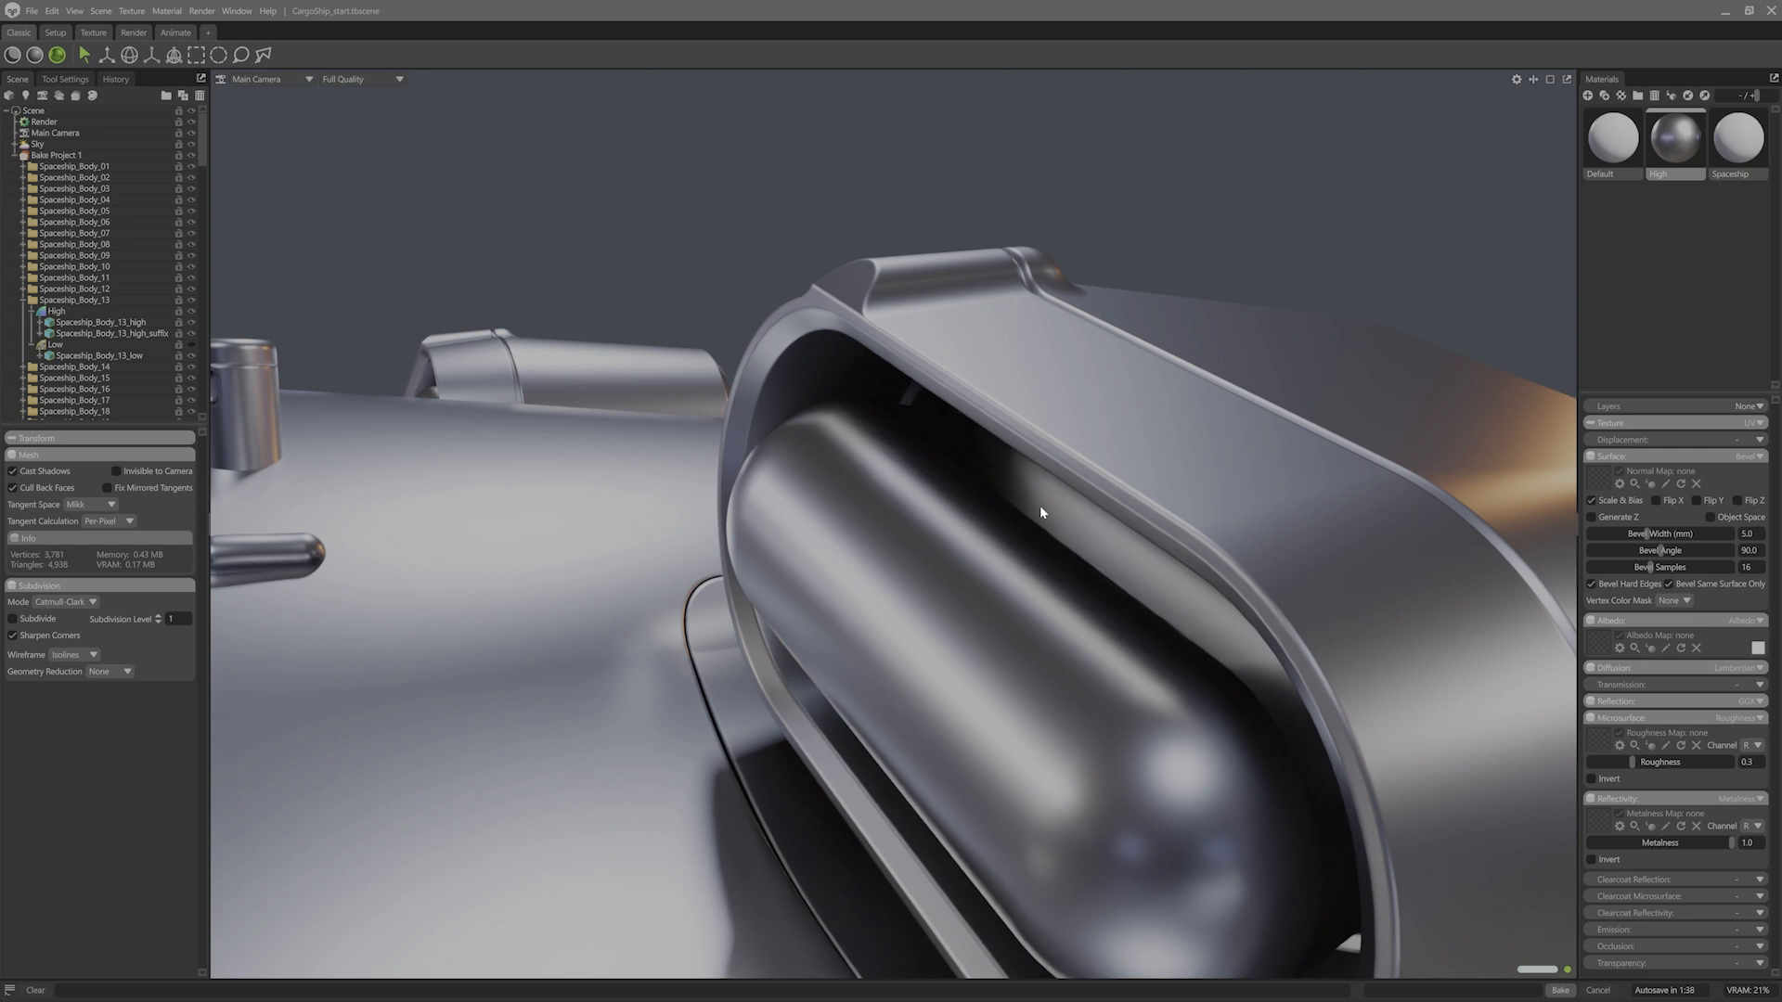
mouse_move(1069, 405)
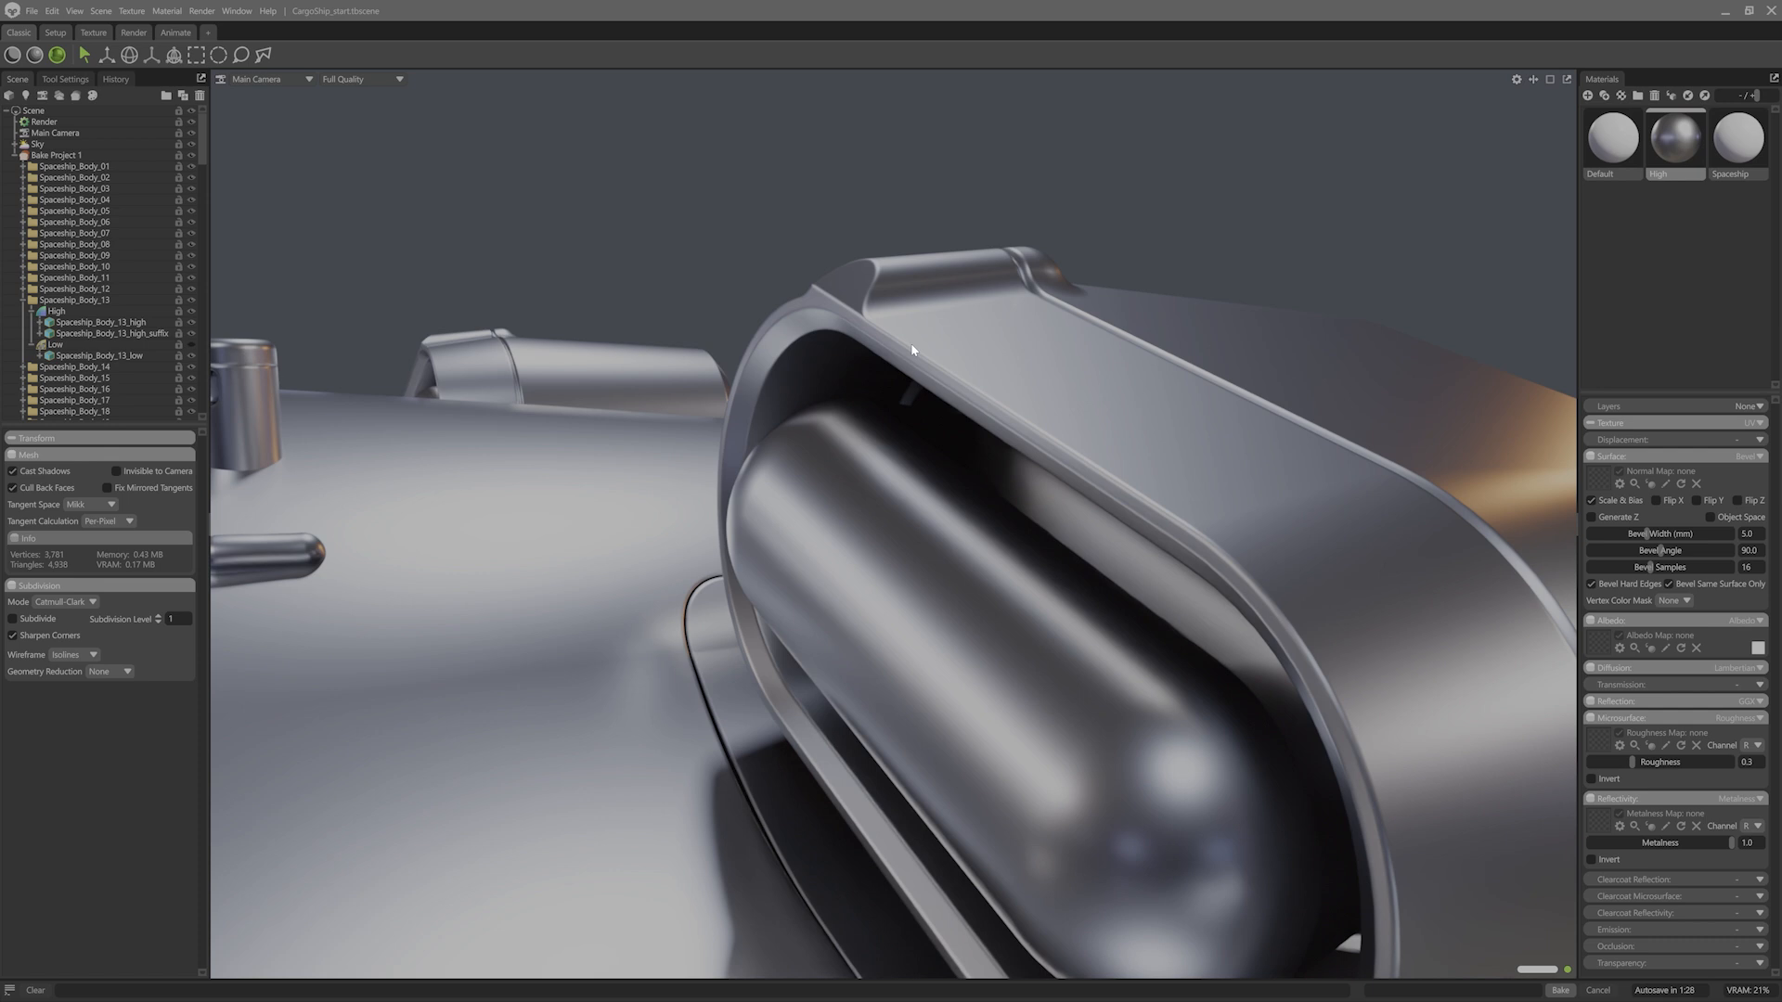
mouse_move(970, 345)
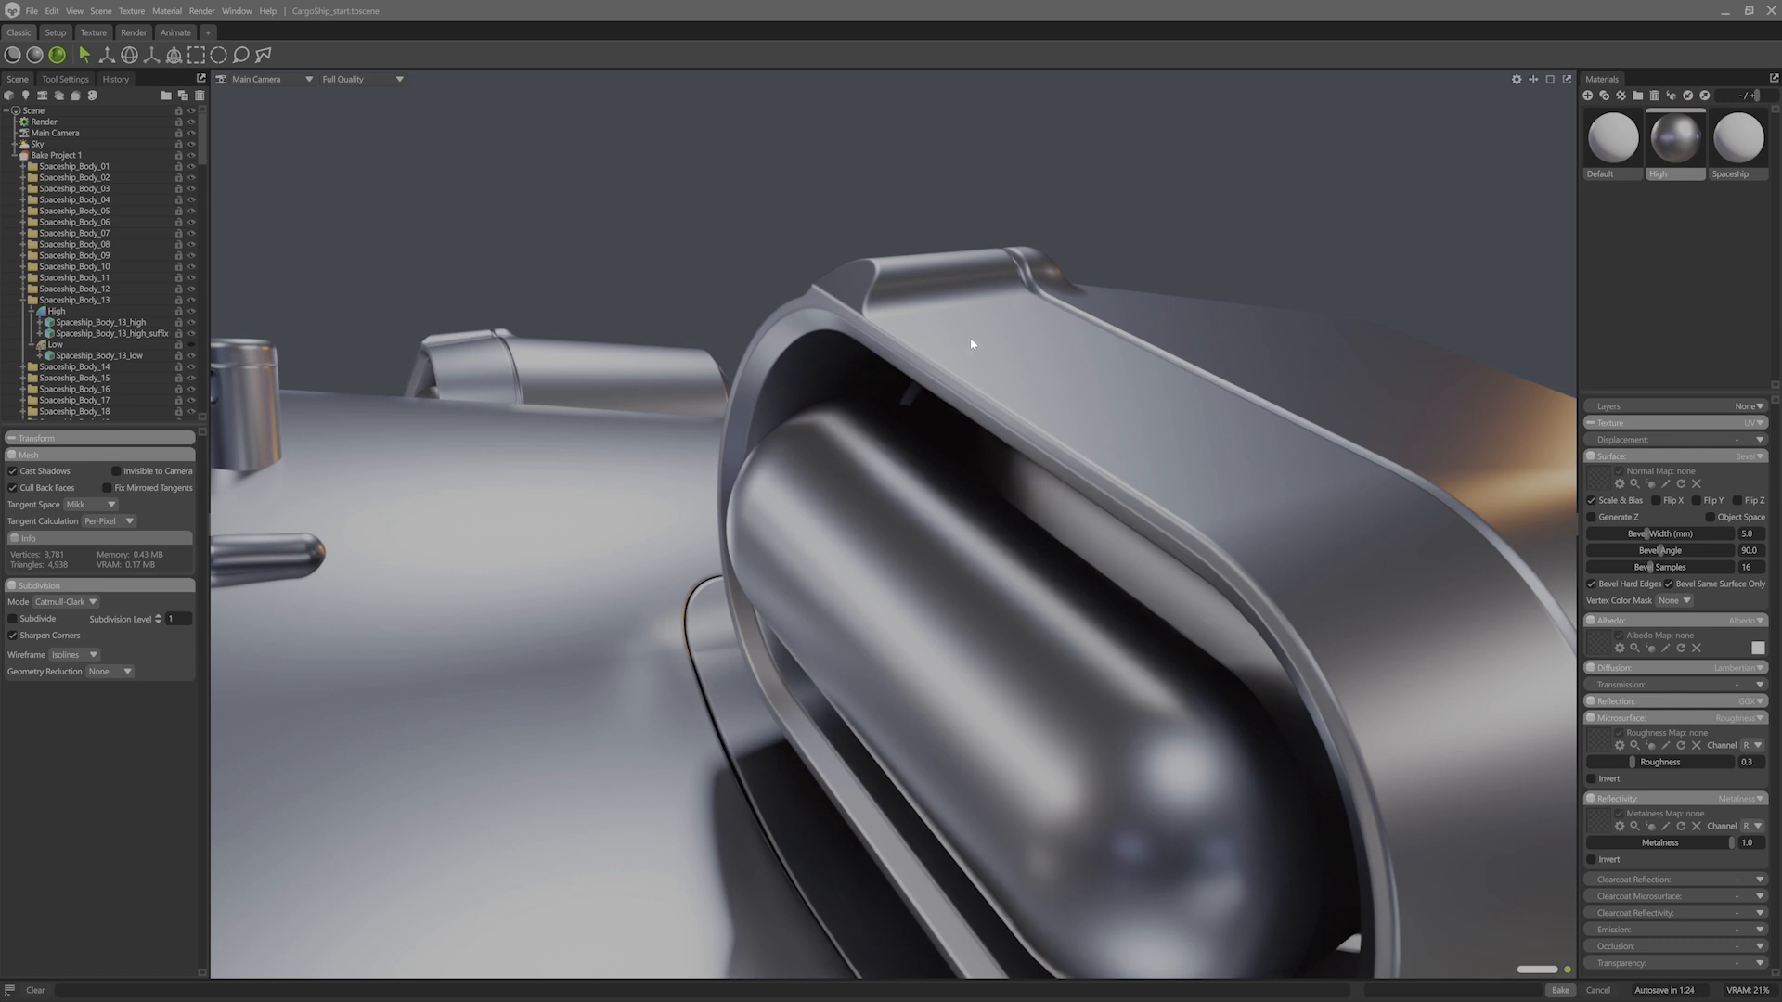
right_click(1661, 137)
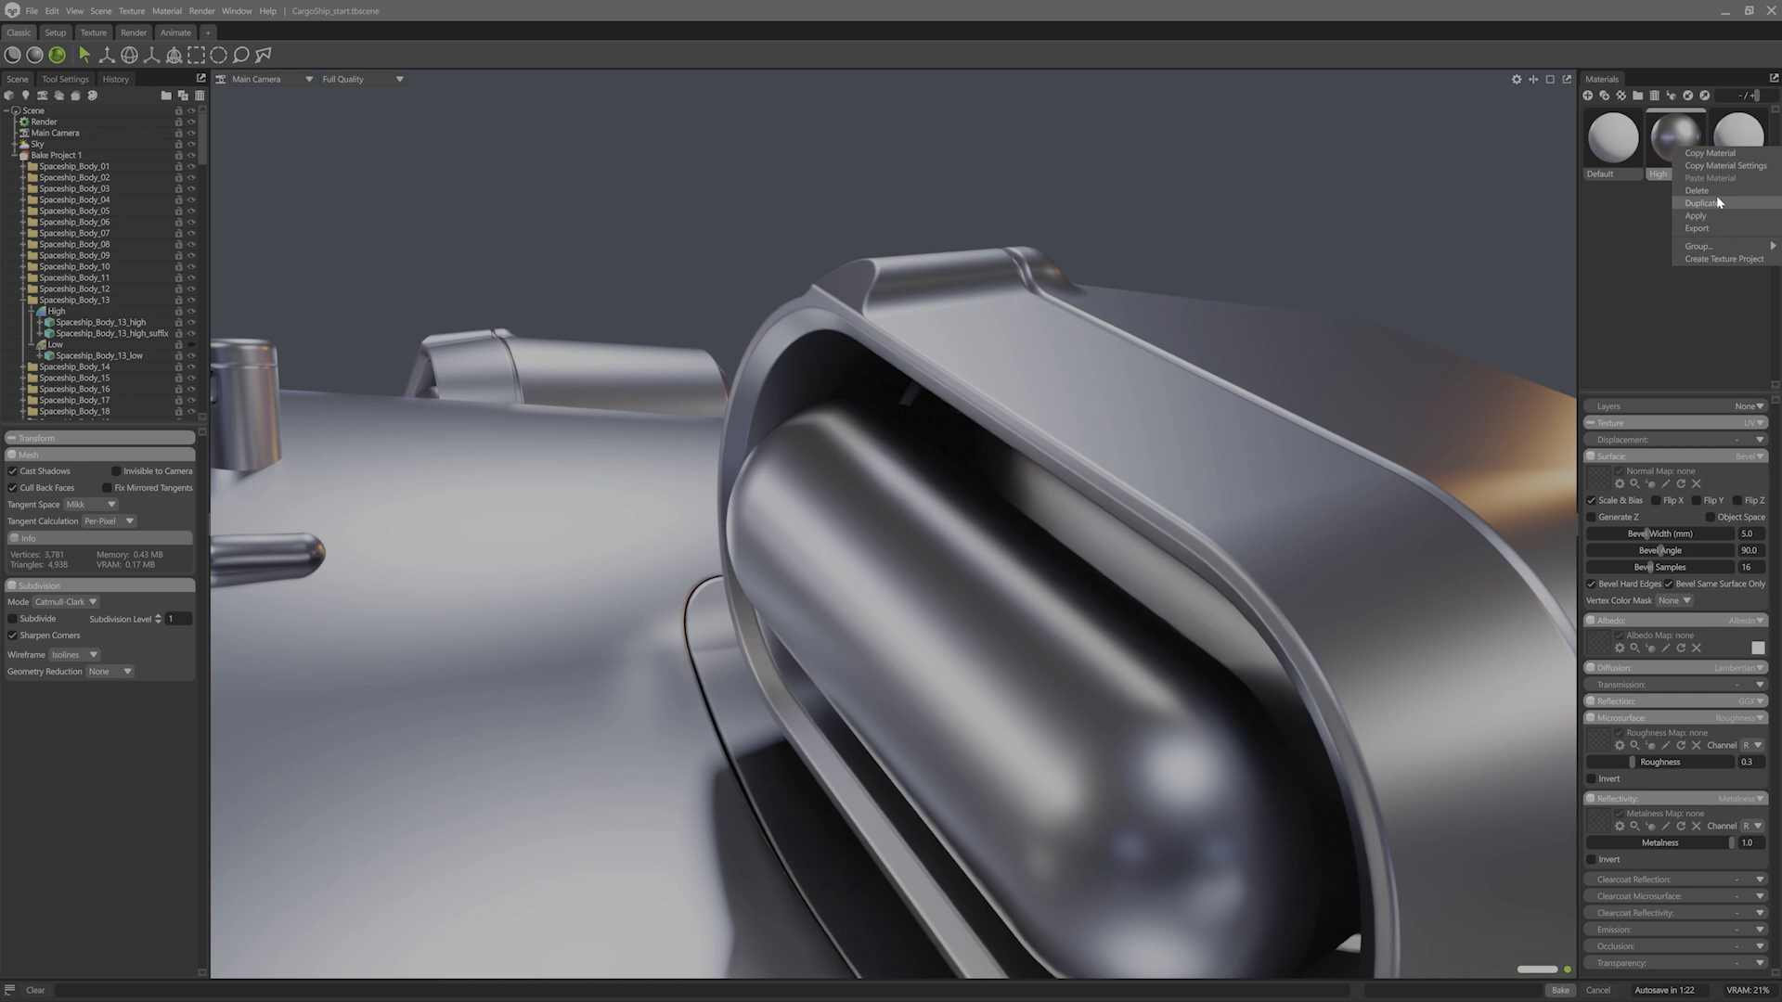
Duplicate High as EngineIntakes with a bronze albedo and wider bevel, assigned to the intakes
left_click(1701, 202)
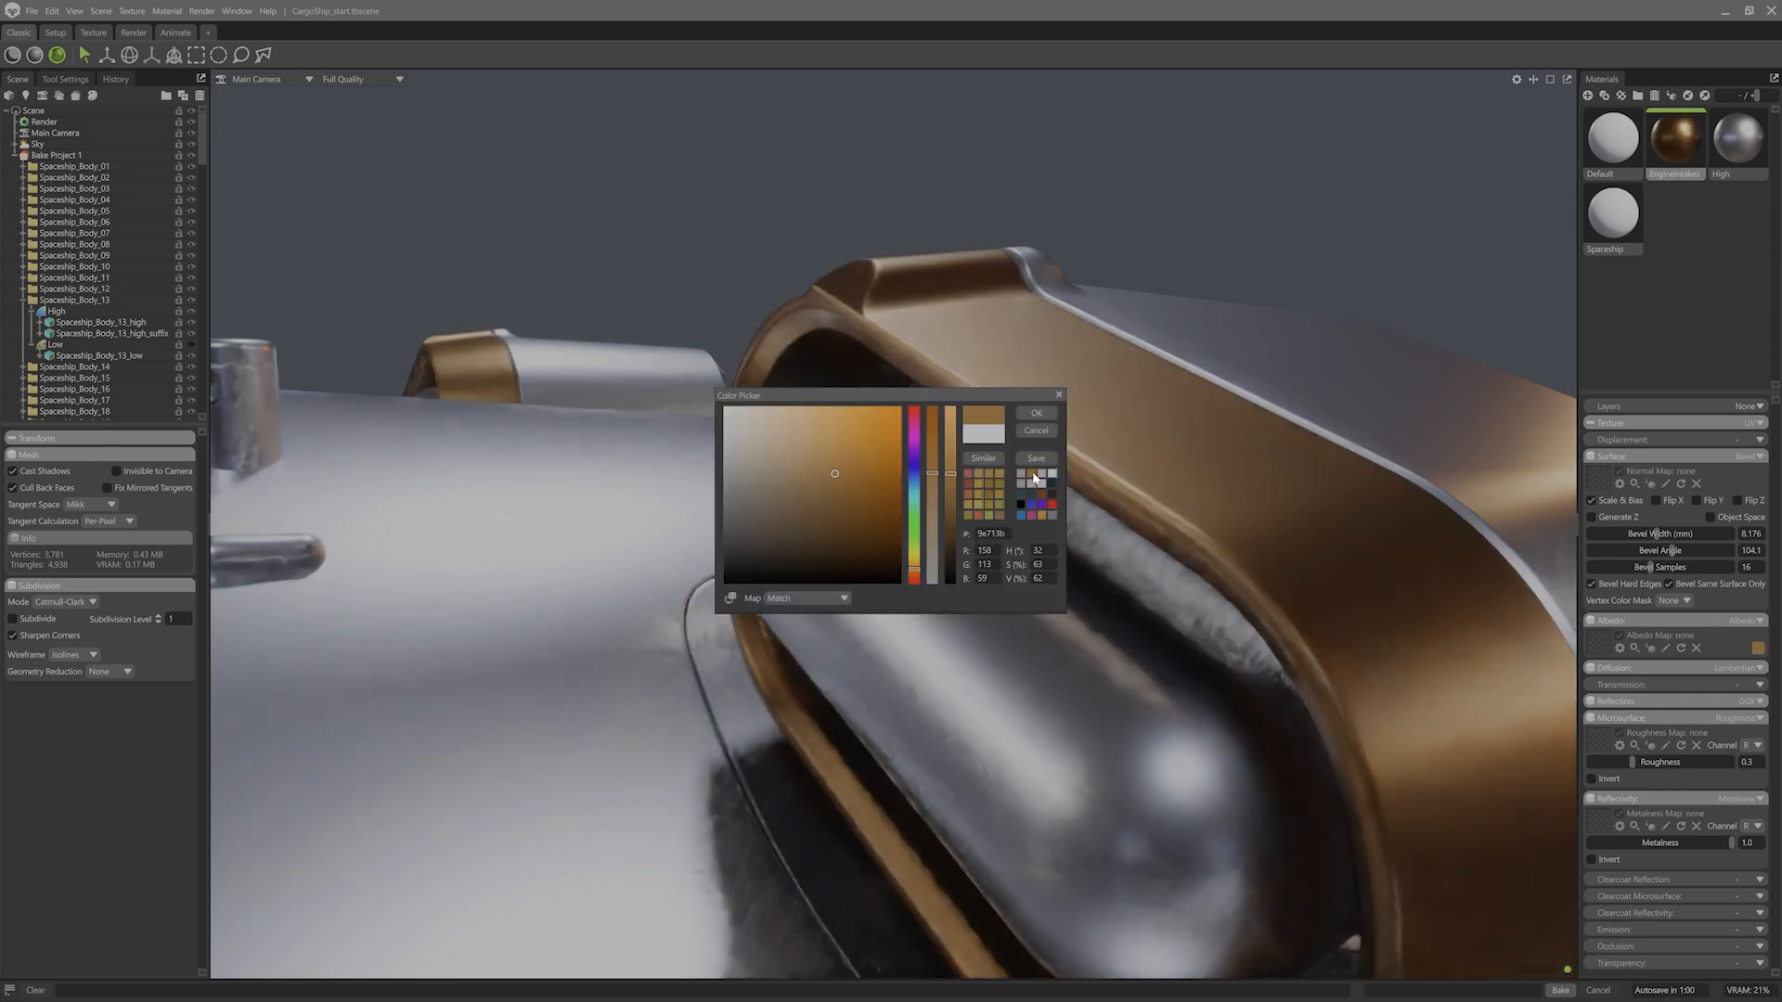
left_click(1036, 412)
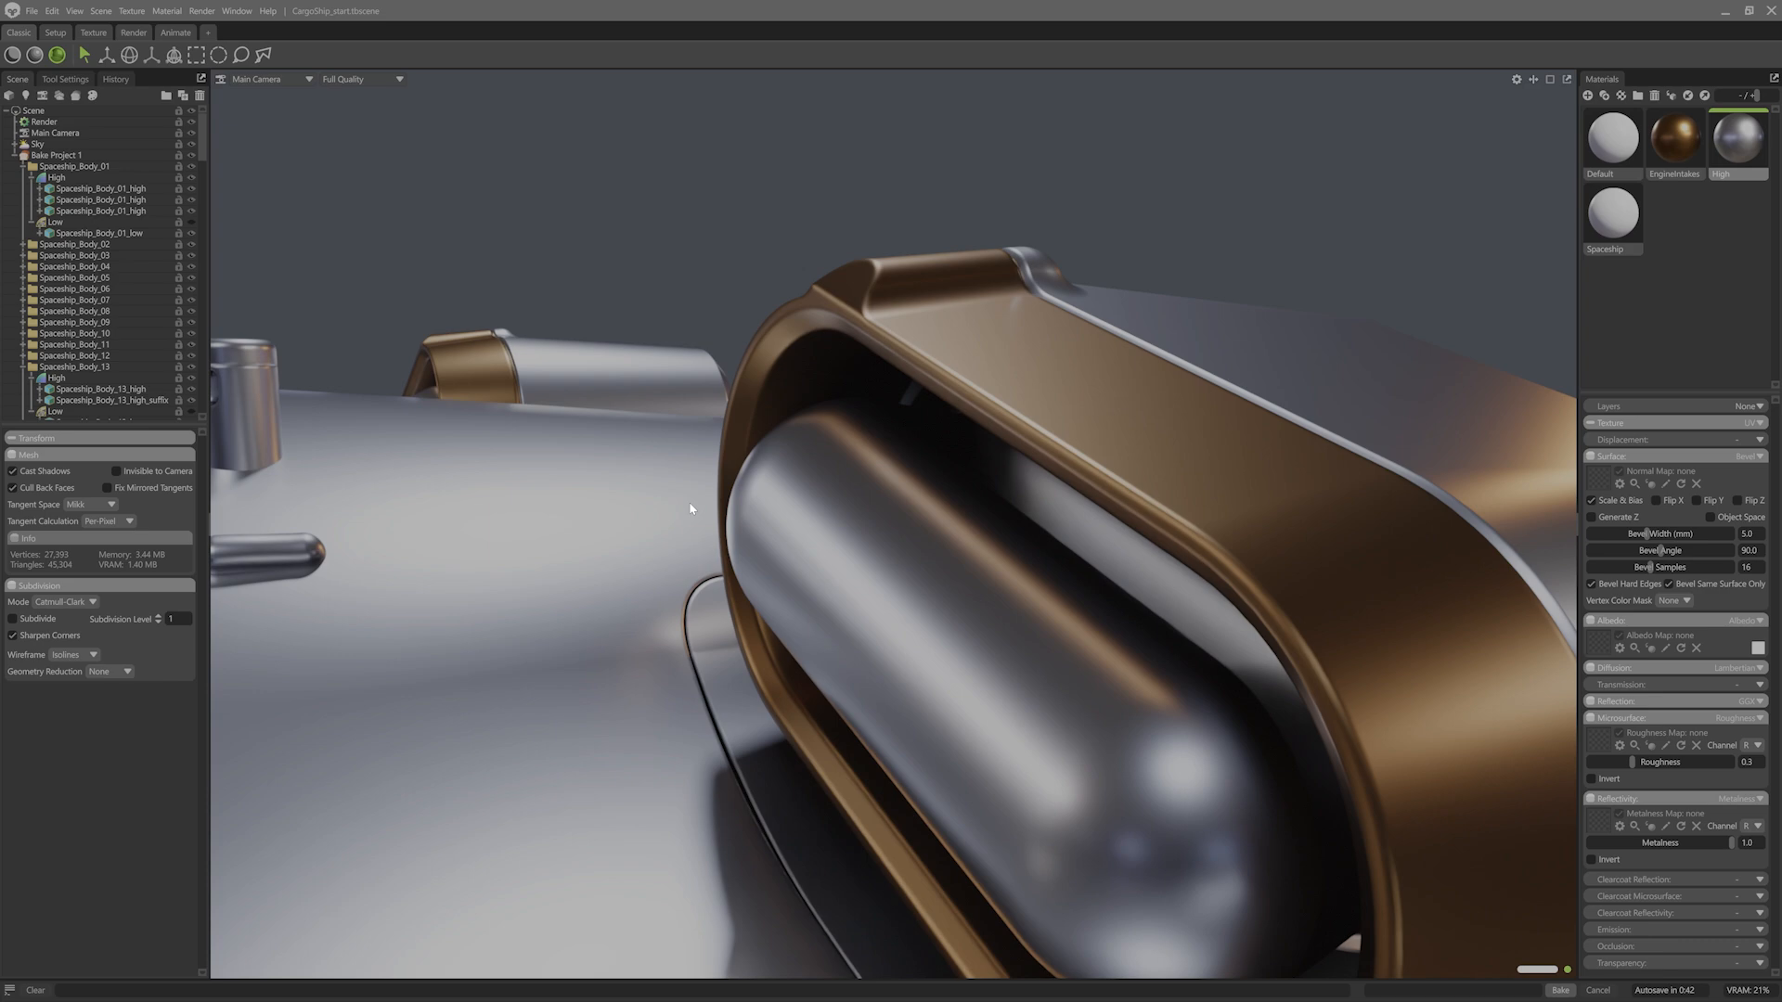
mouse_move(267, 431)
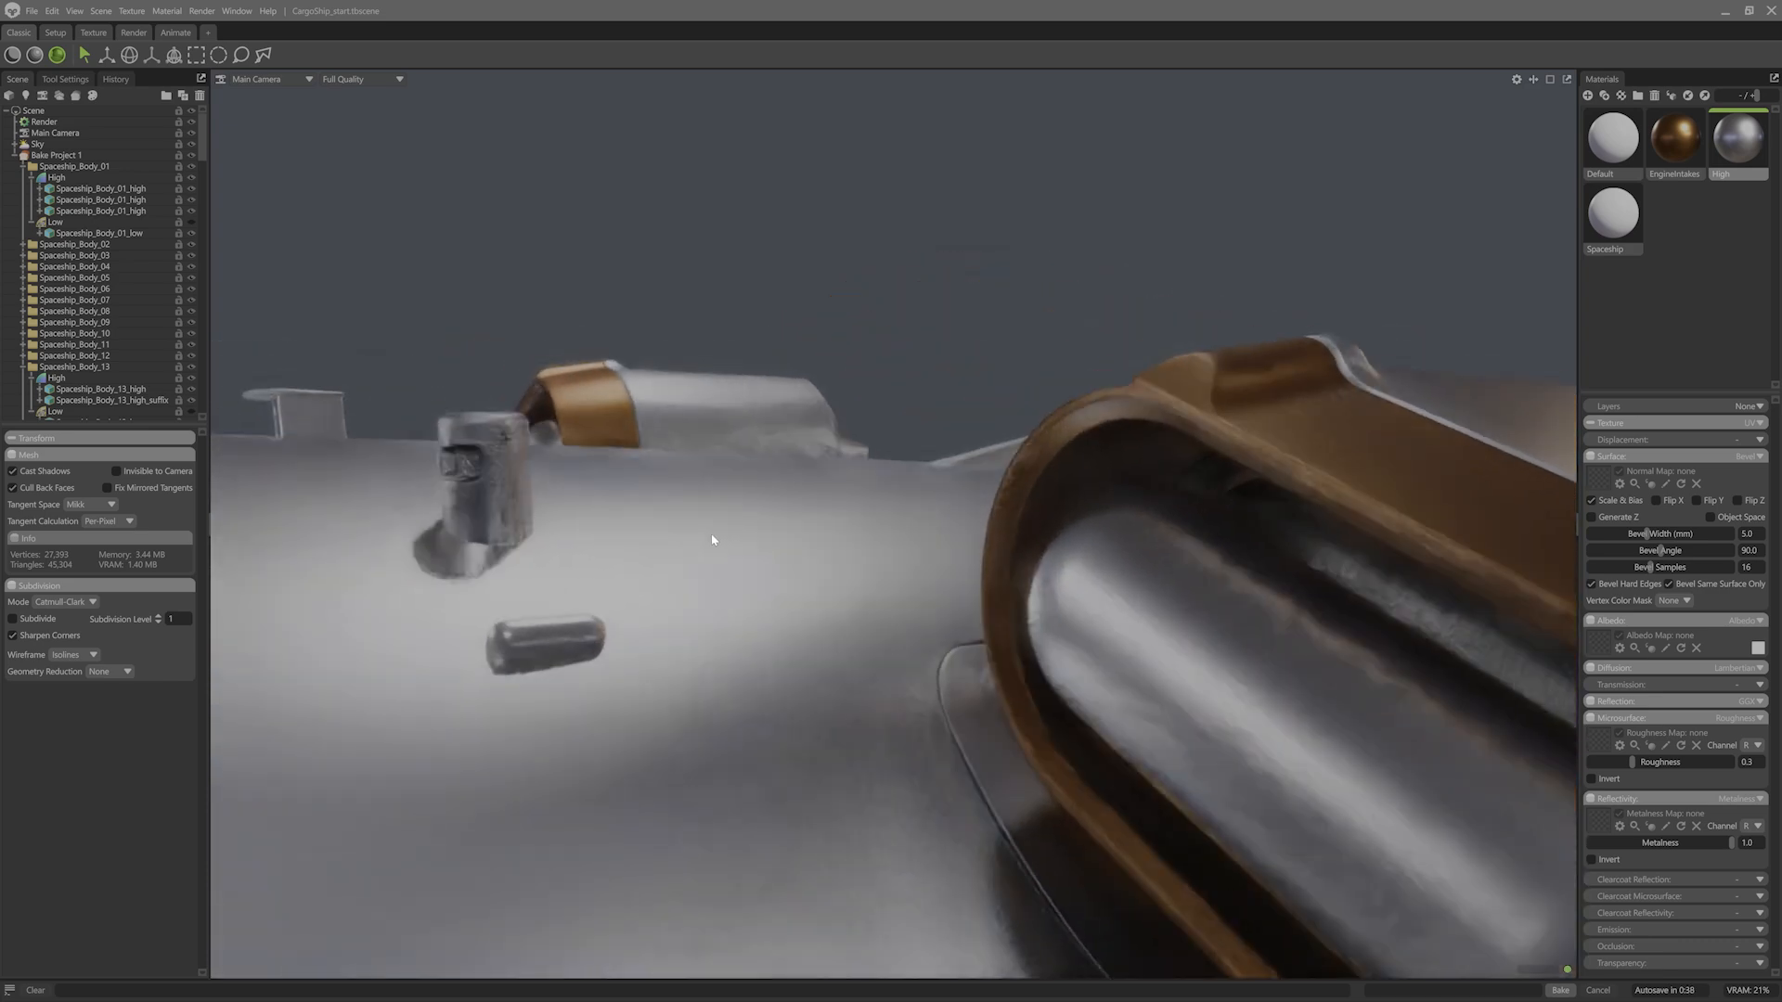
Orbit and zoom onto the cylindrical turret part on the hull
left_click_drag(710, 540, 989, 707)
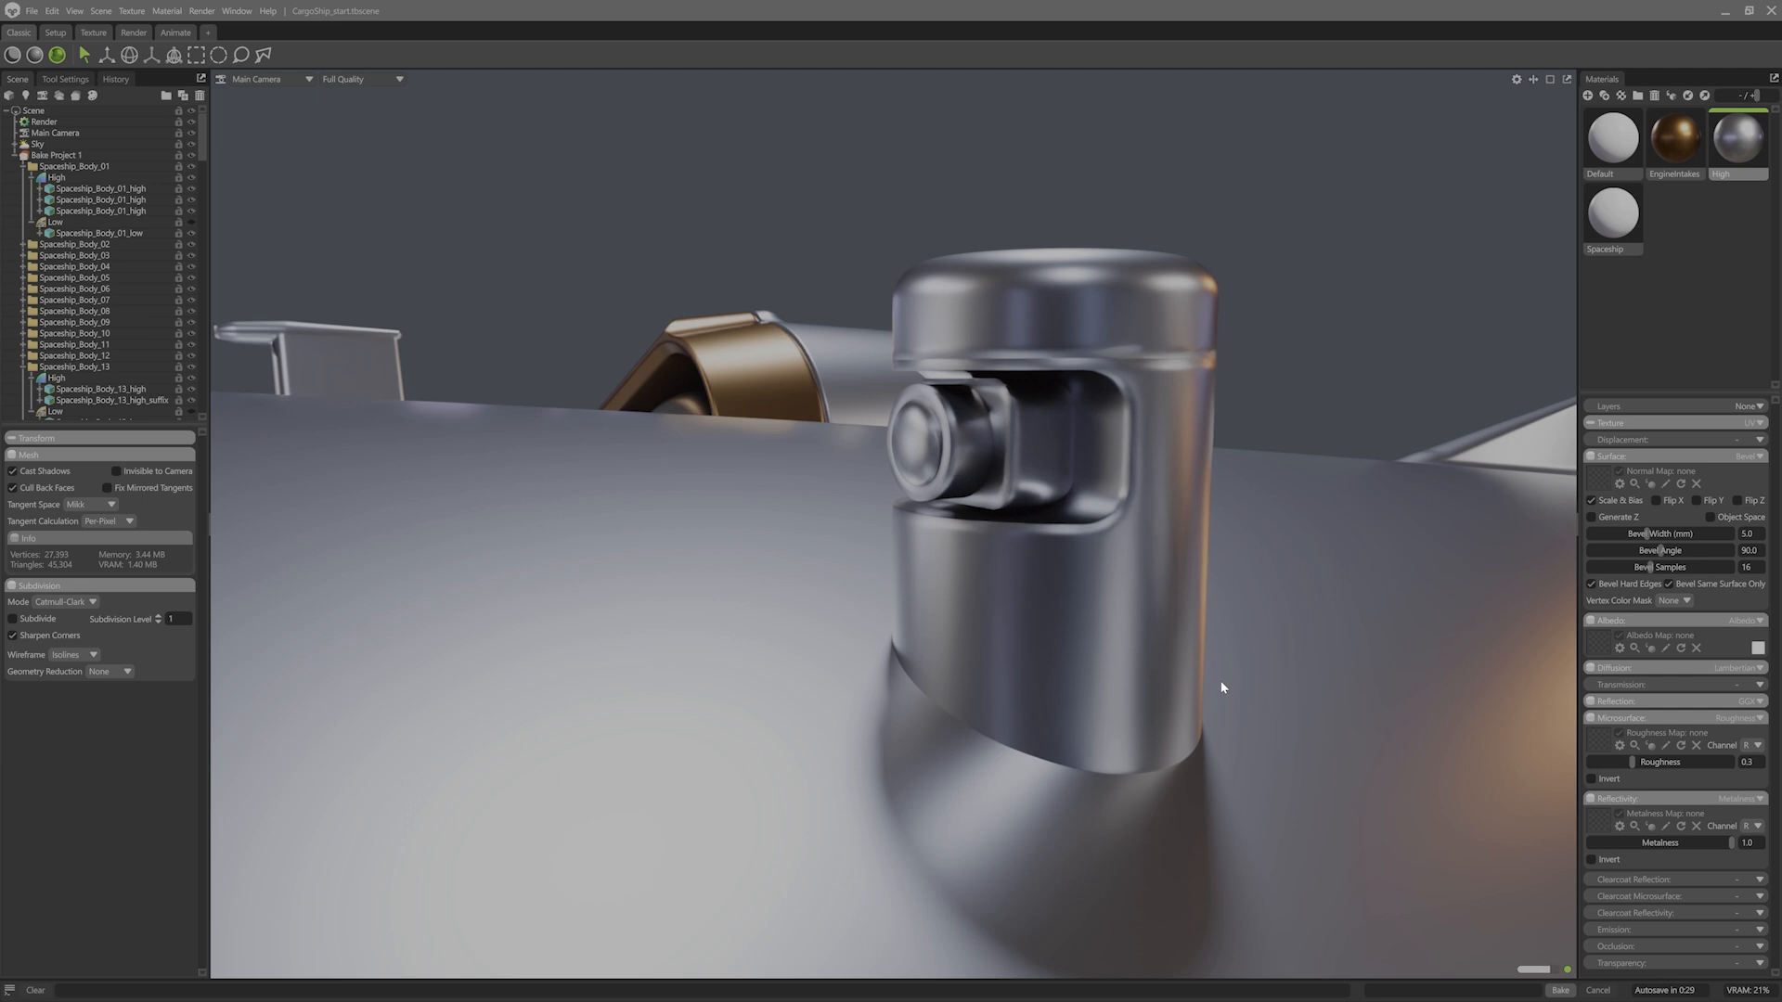
mouse_move(1362, 681)
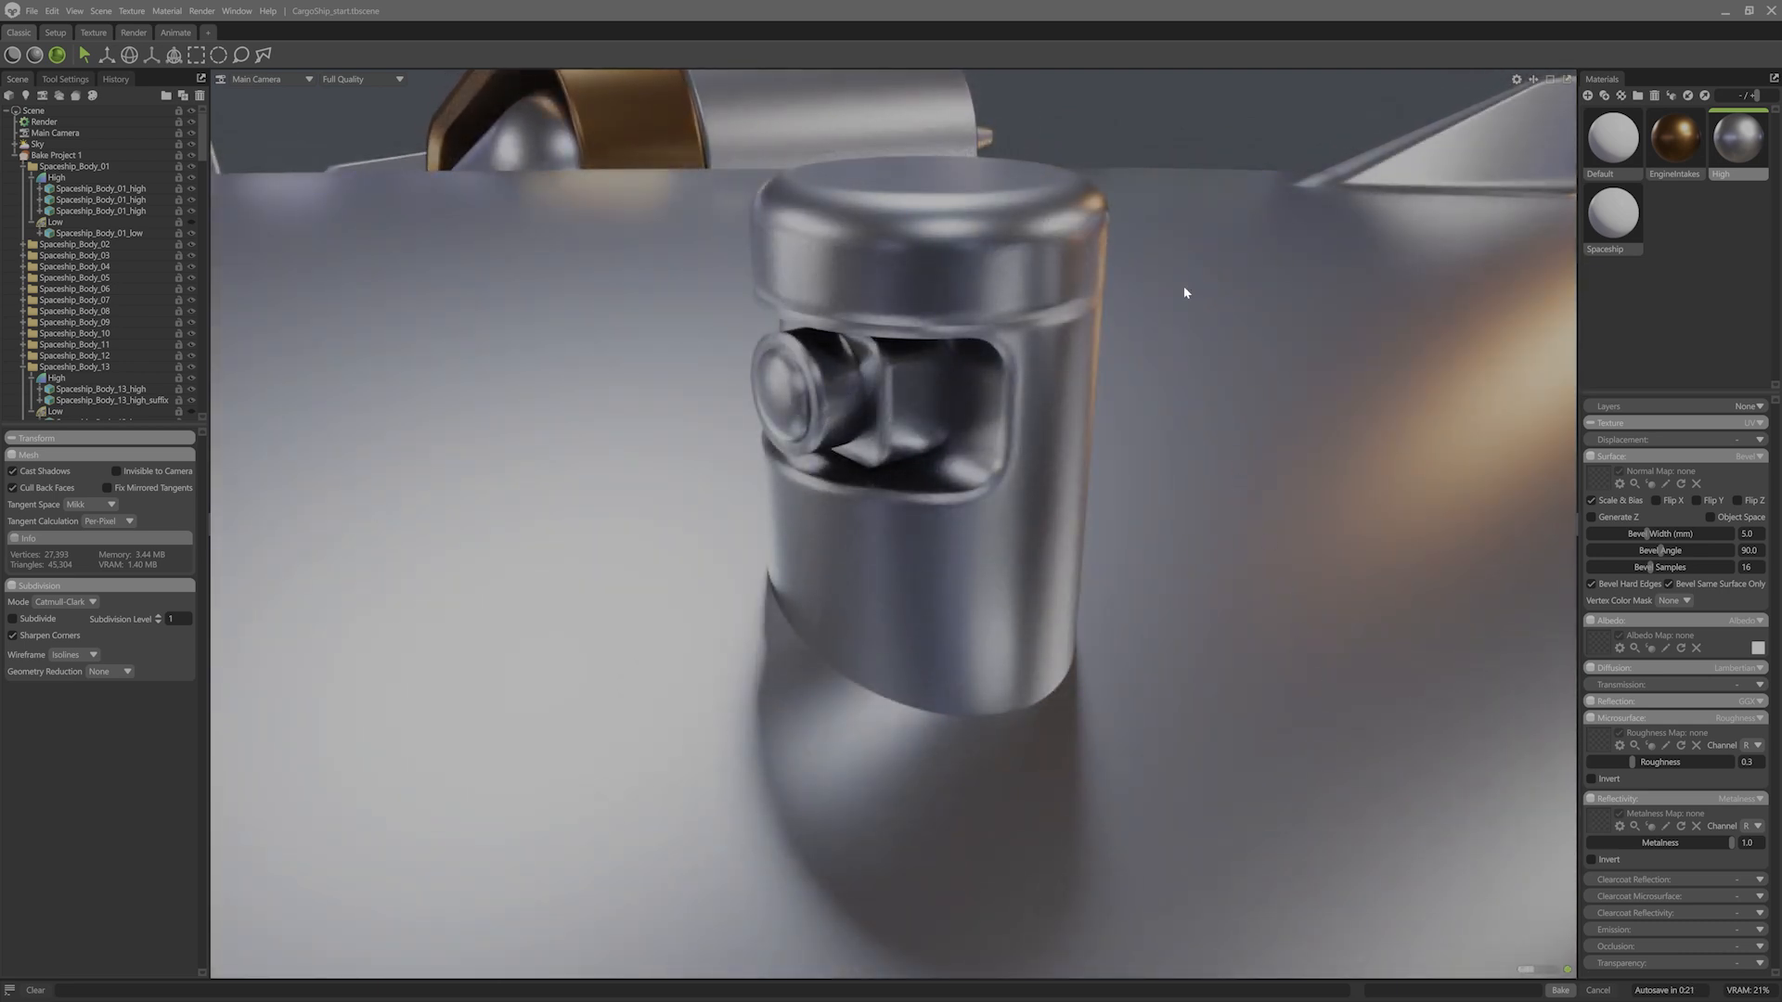
mouse_move(1284, 681)
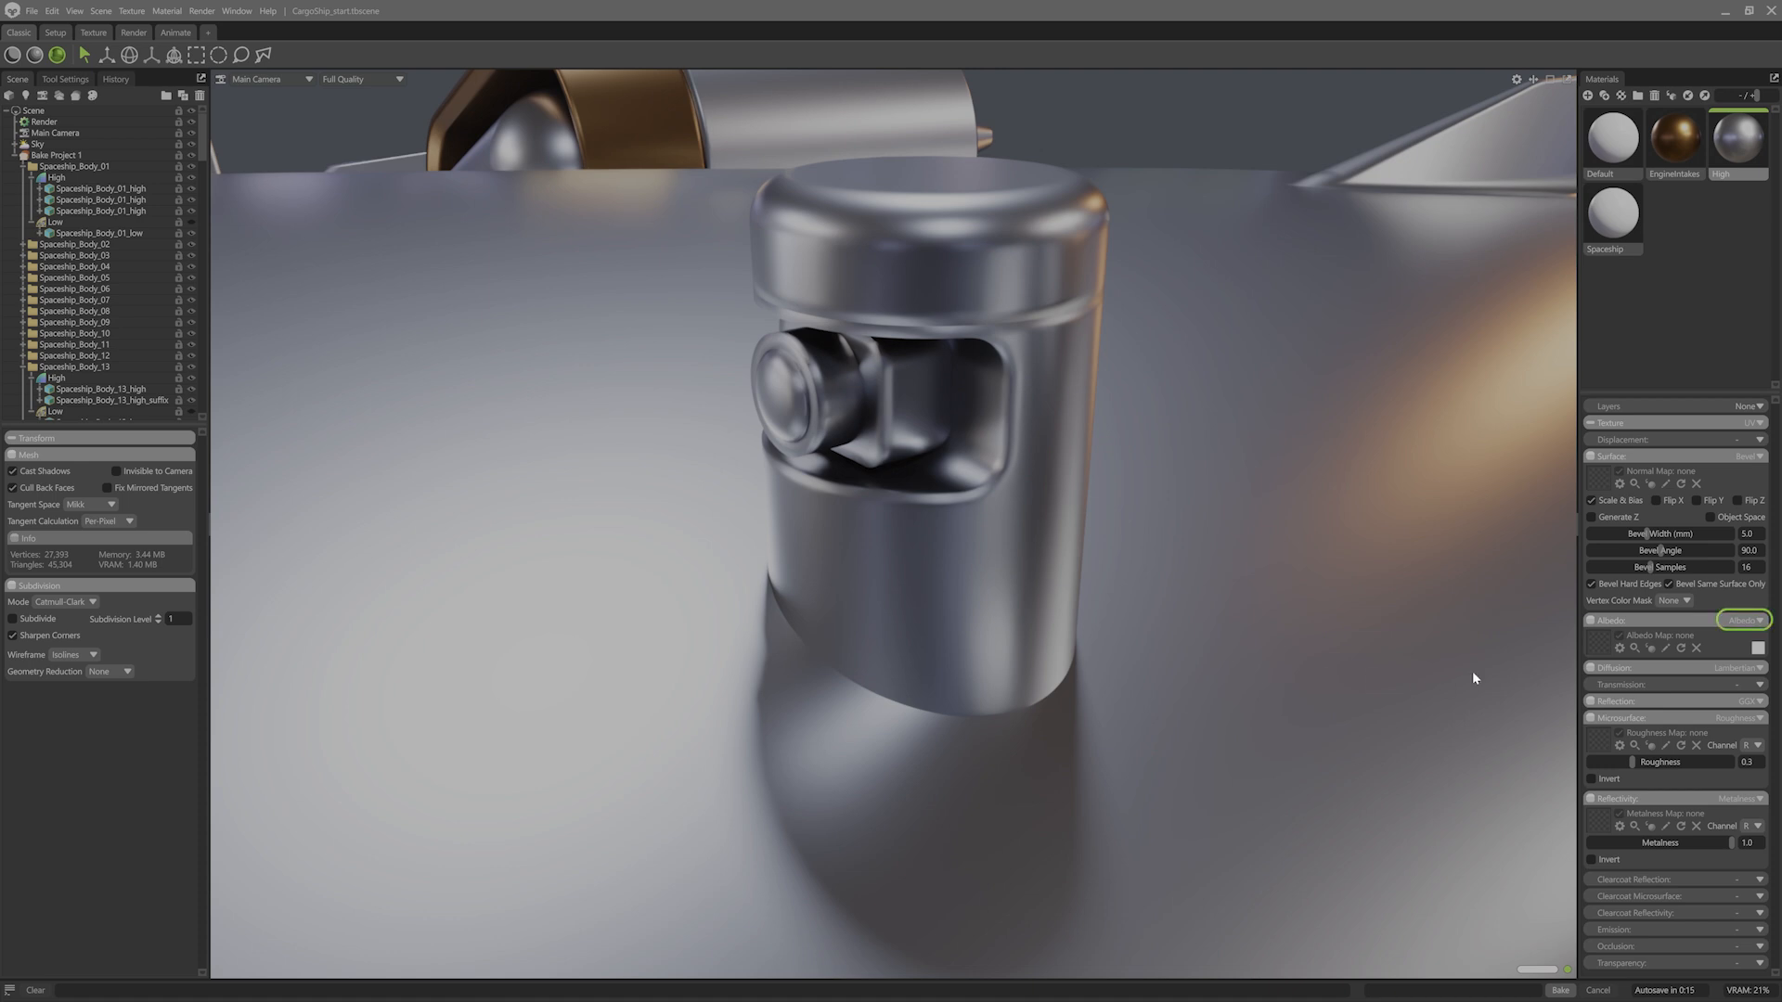
Show the High material's albedo from vertex colours, revealing the purple part colouring
left_click(1757, 619)
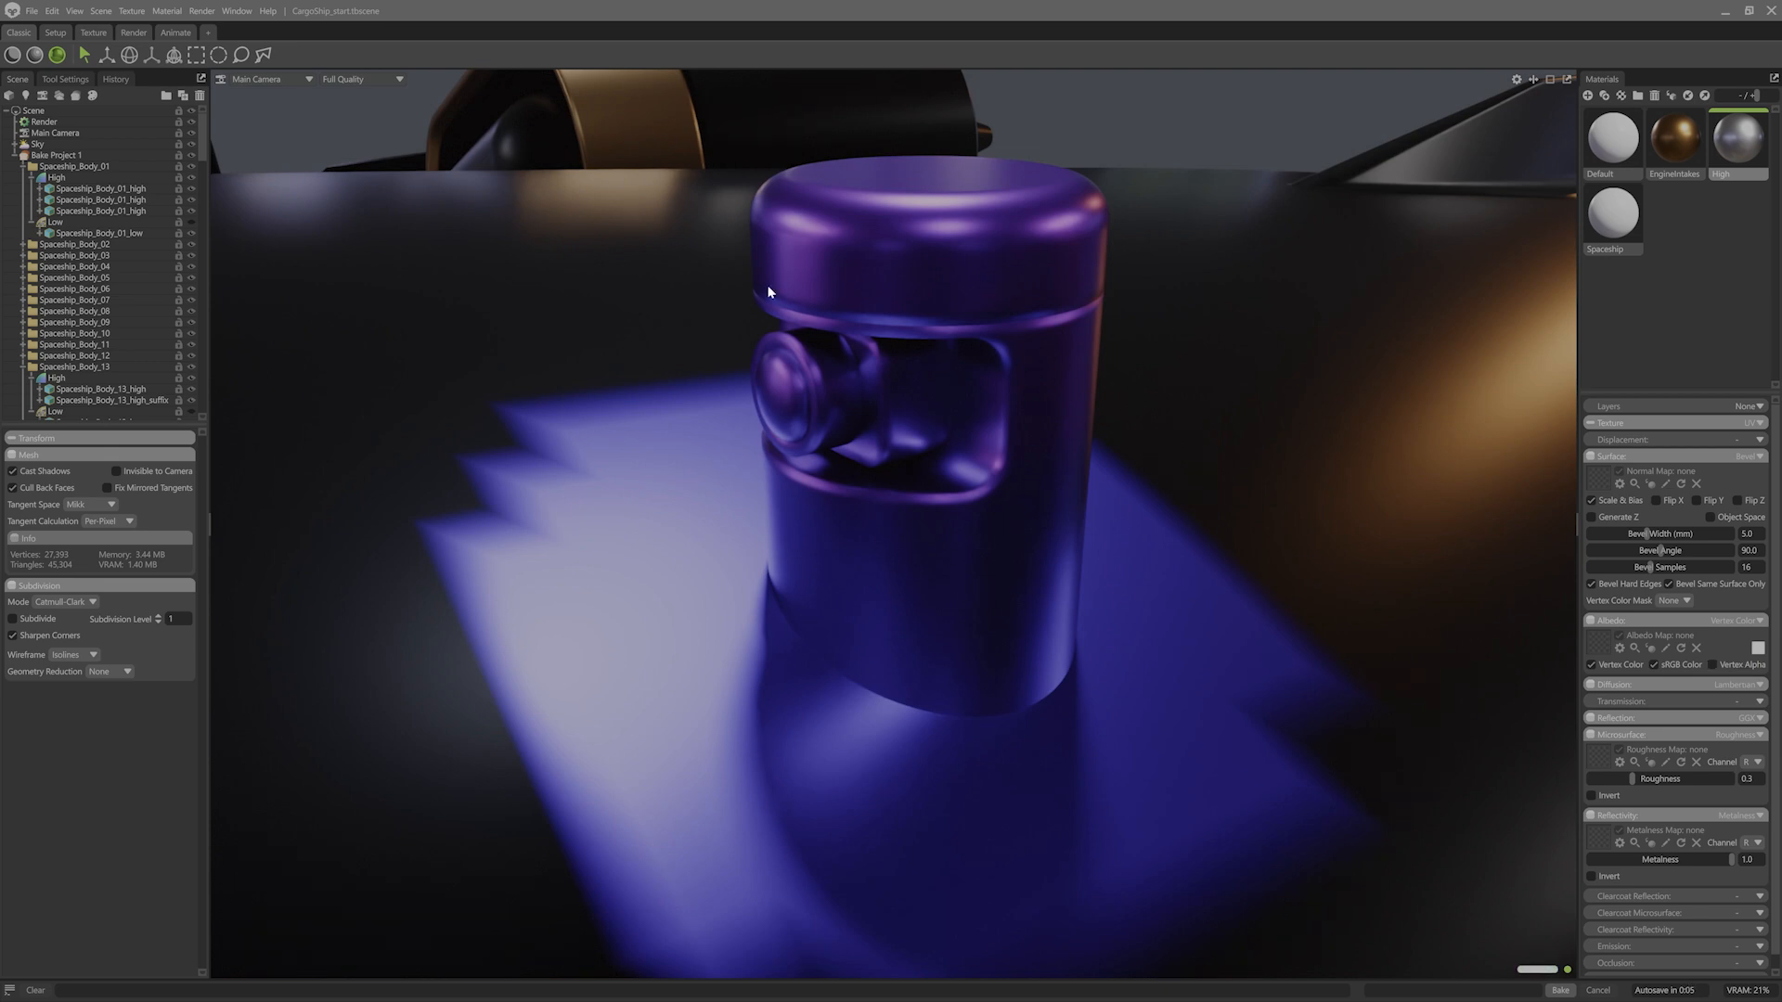
mouse_move(900, 573)
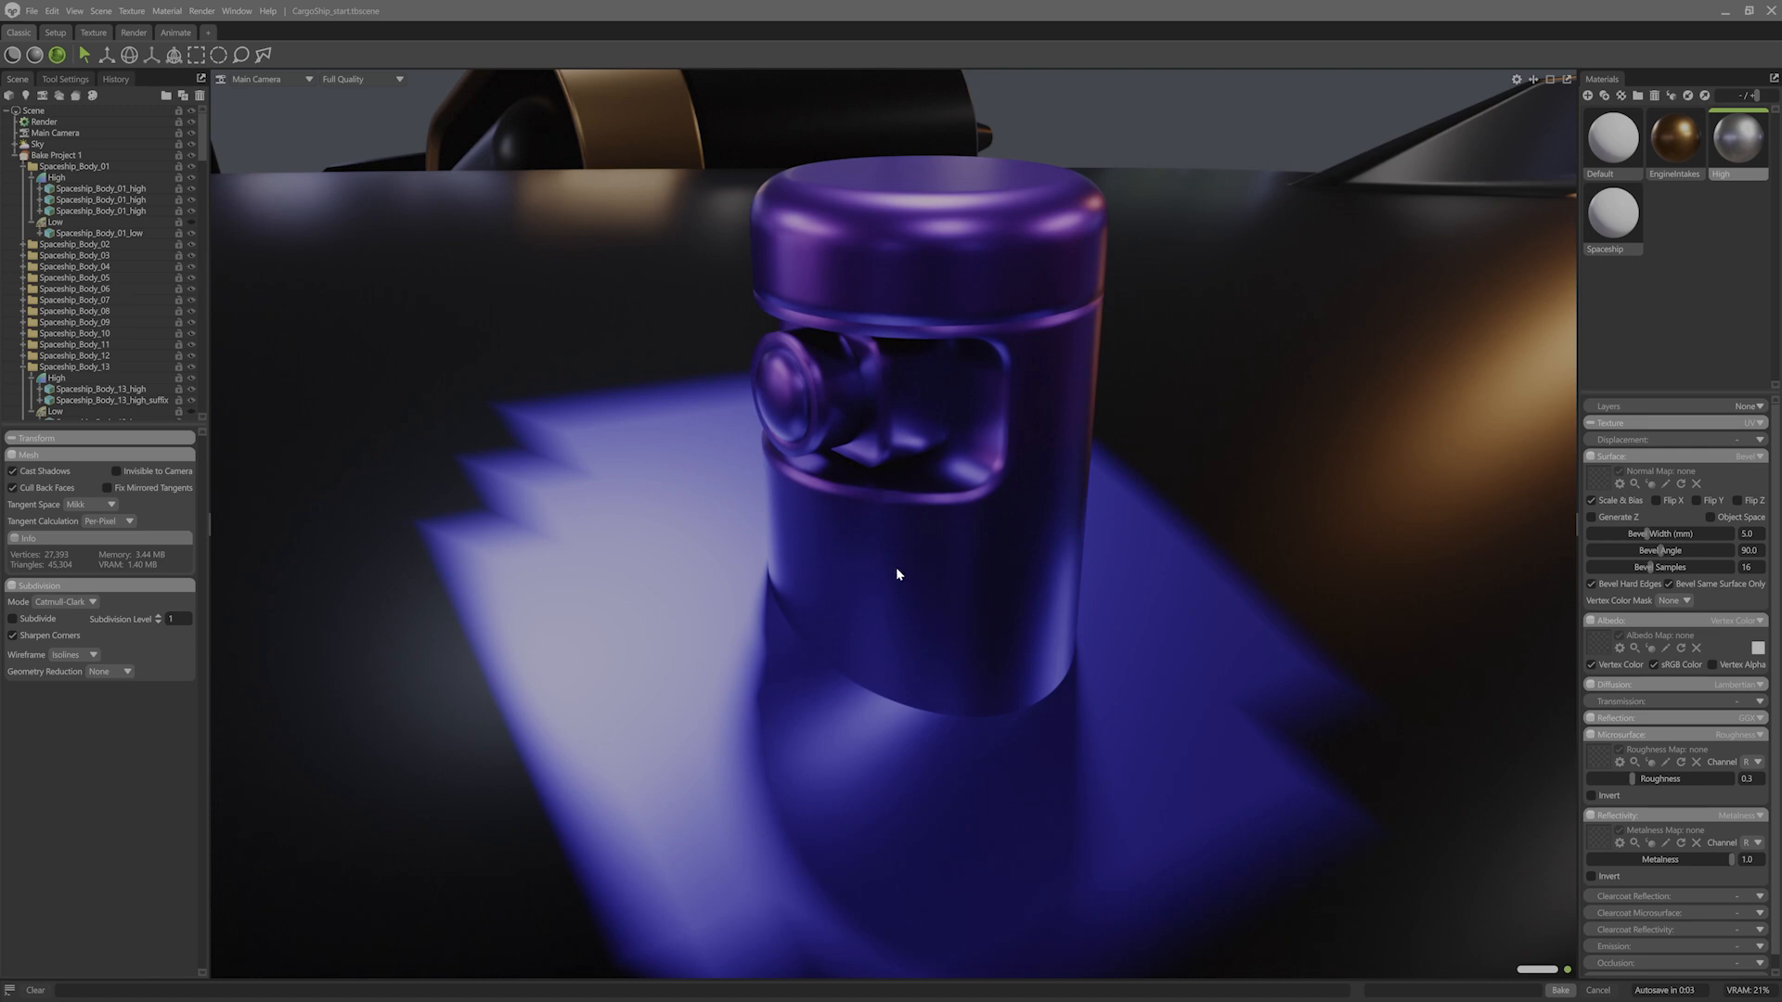
mouse_move(566, 312)
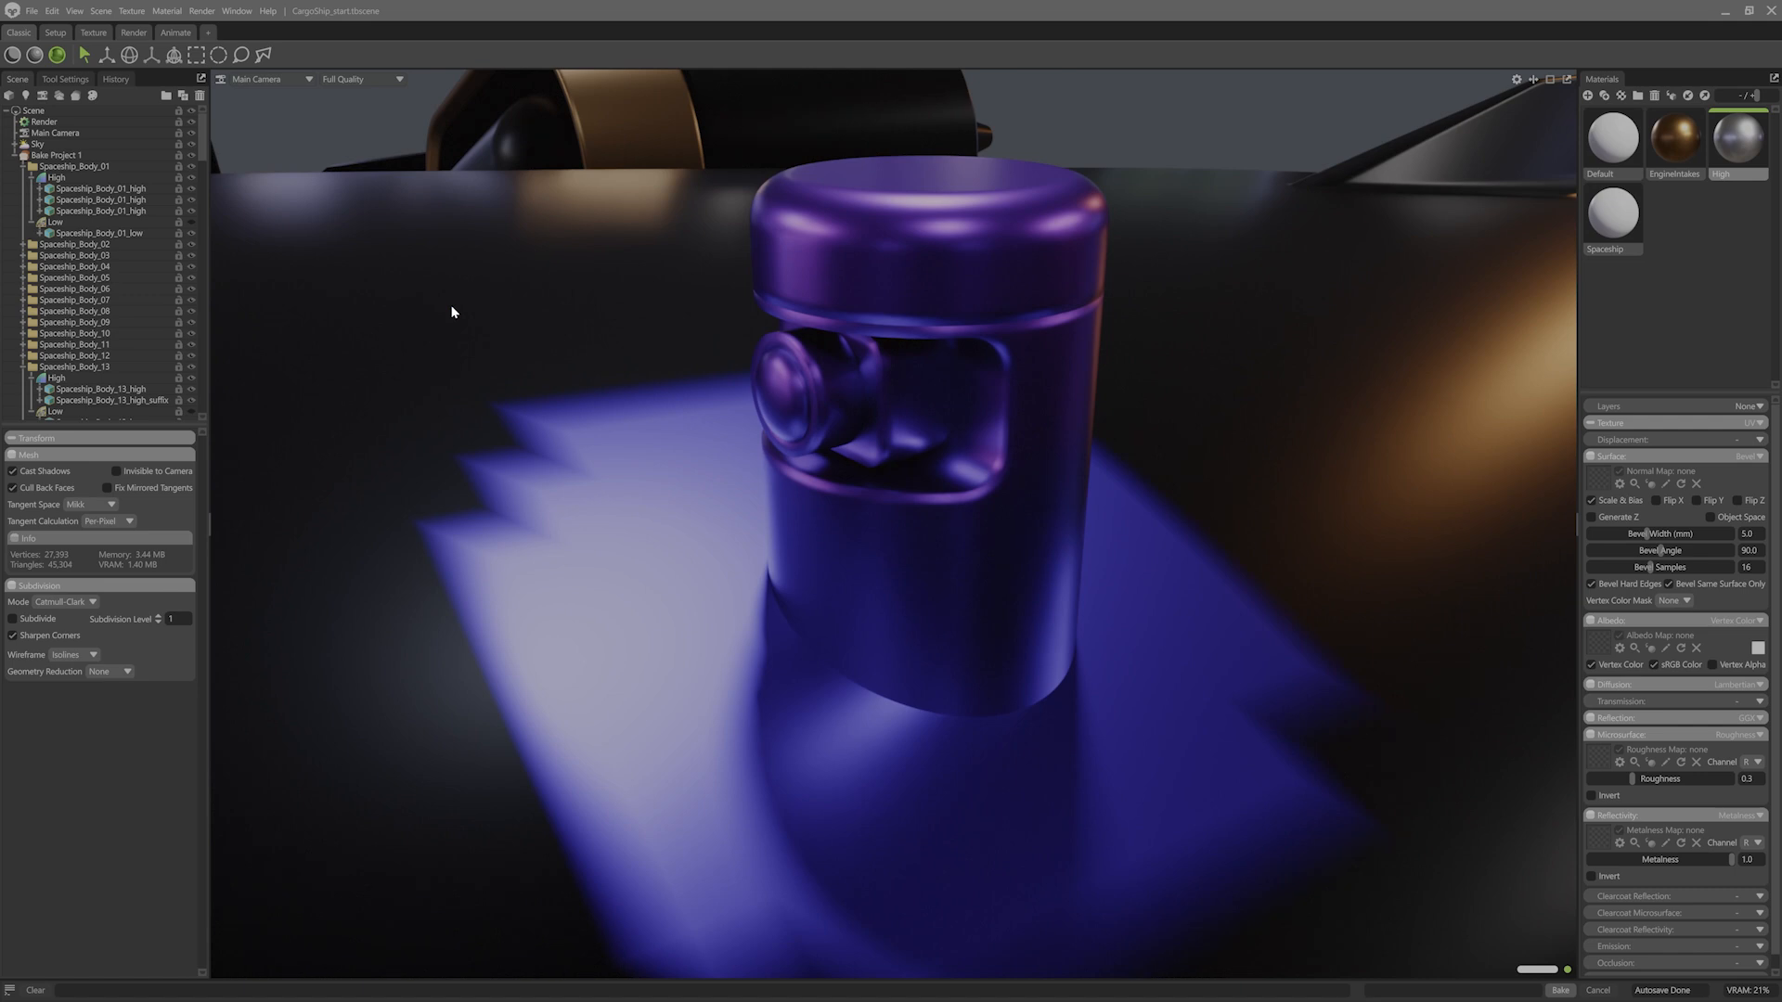
Restore the normal albedo and mask the High material's bevel by the R vertex-colour channel
left_click(1754, 618)
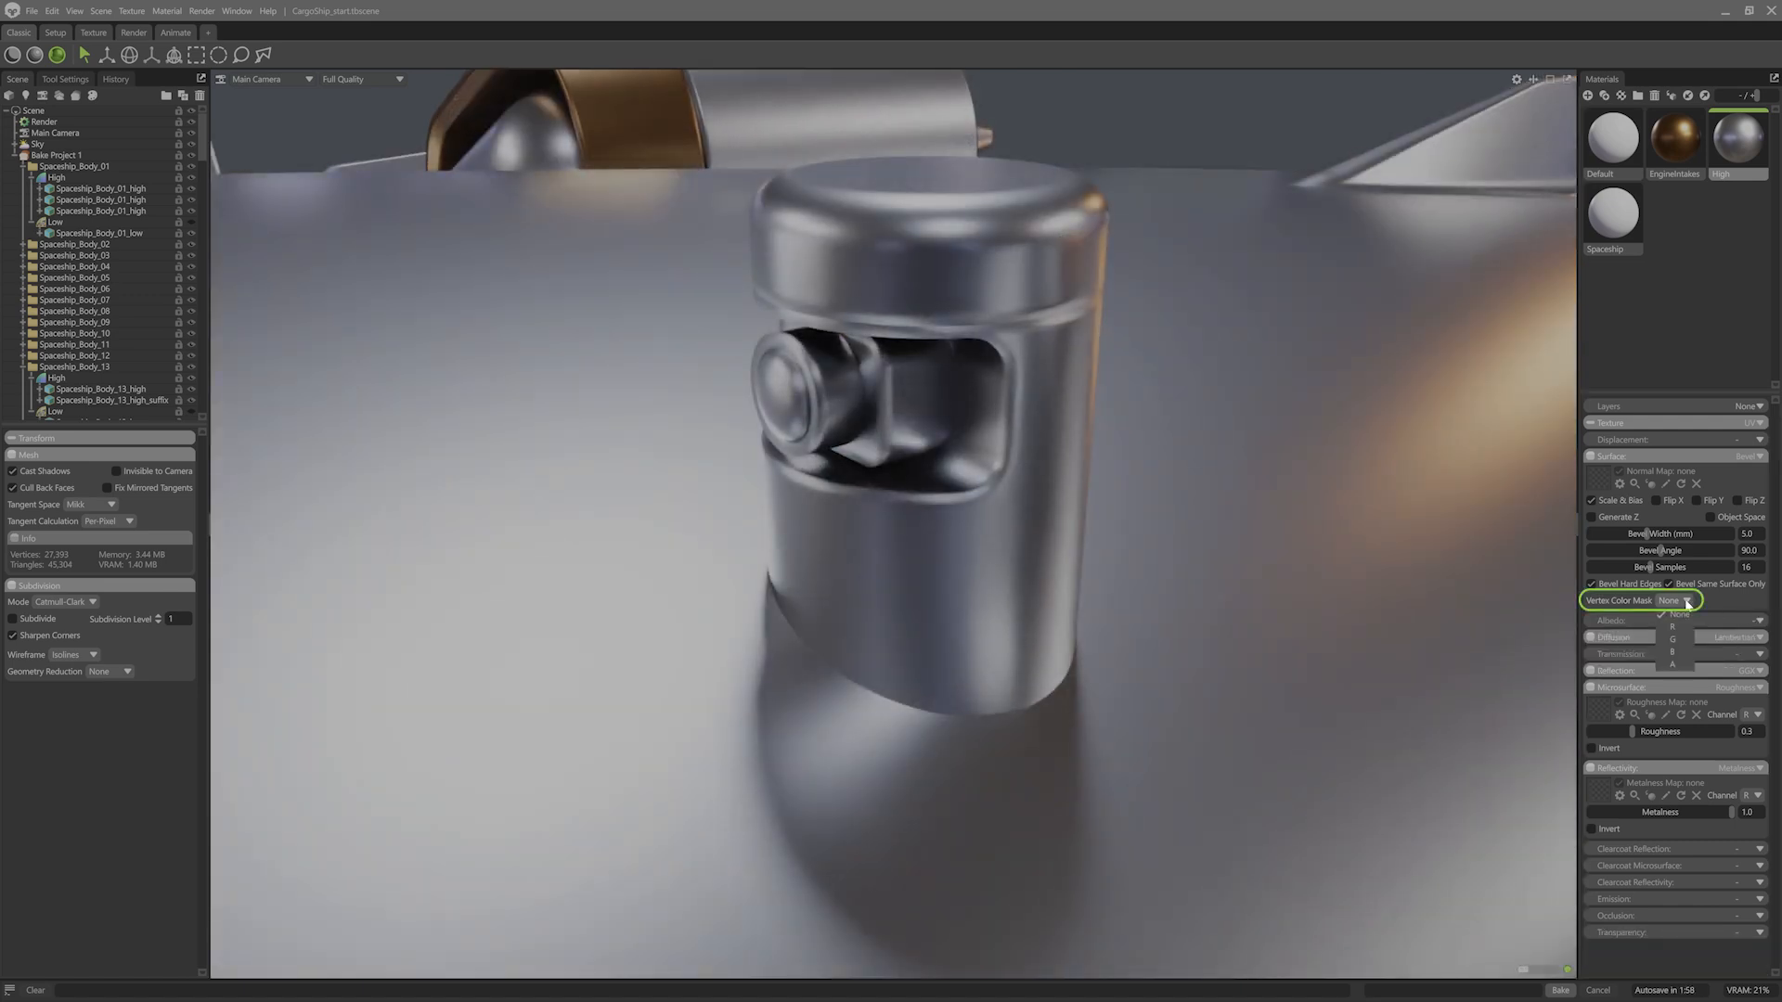
left_click(1672, 616)
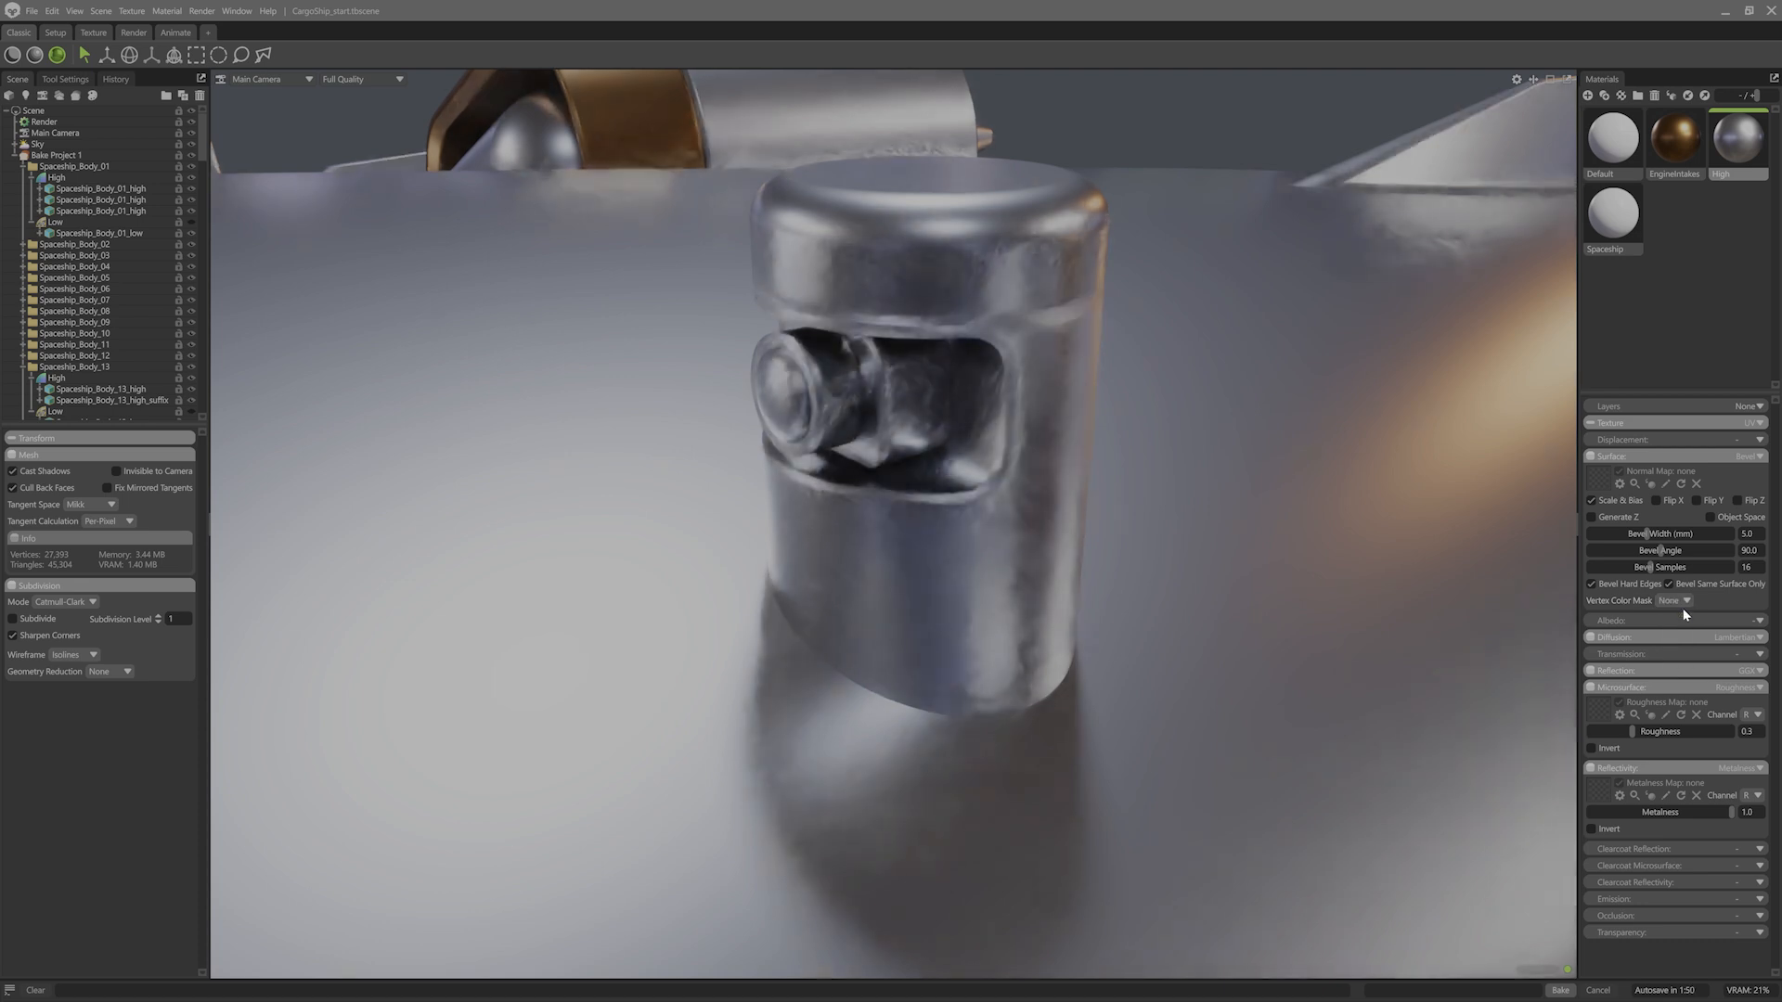
left_click(1685, 601)
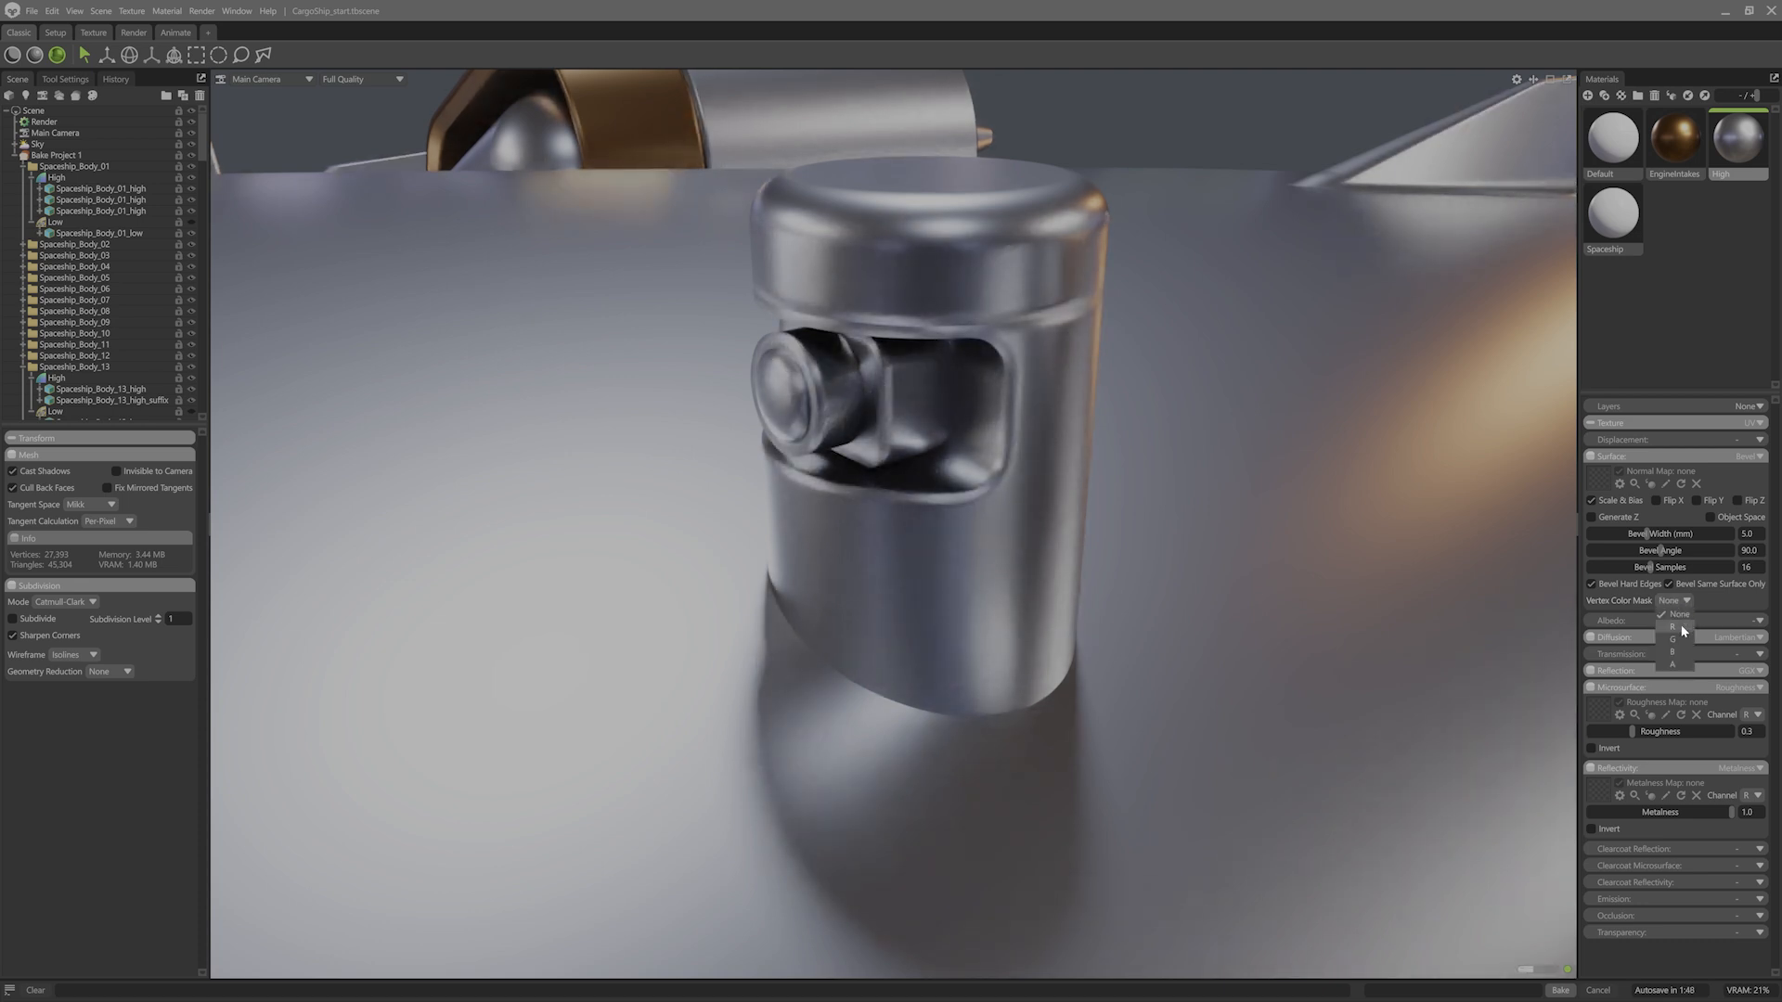
left_click(1670, 625)
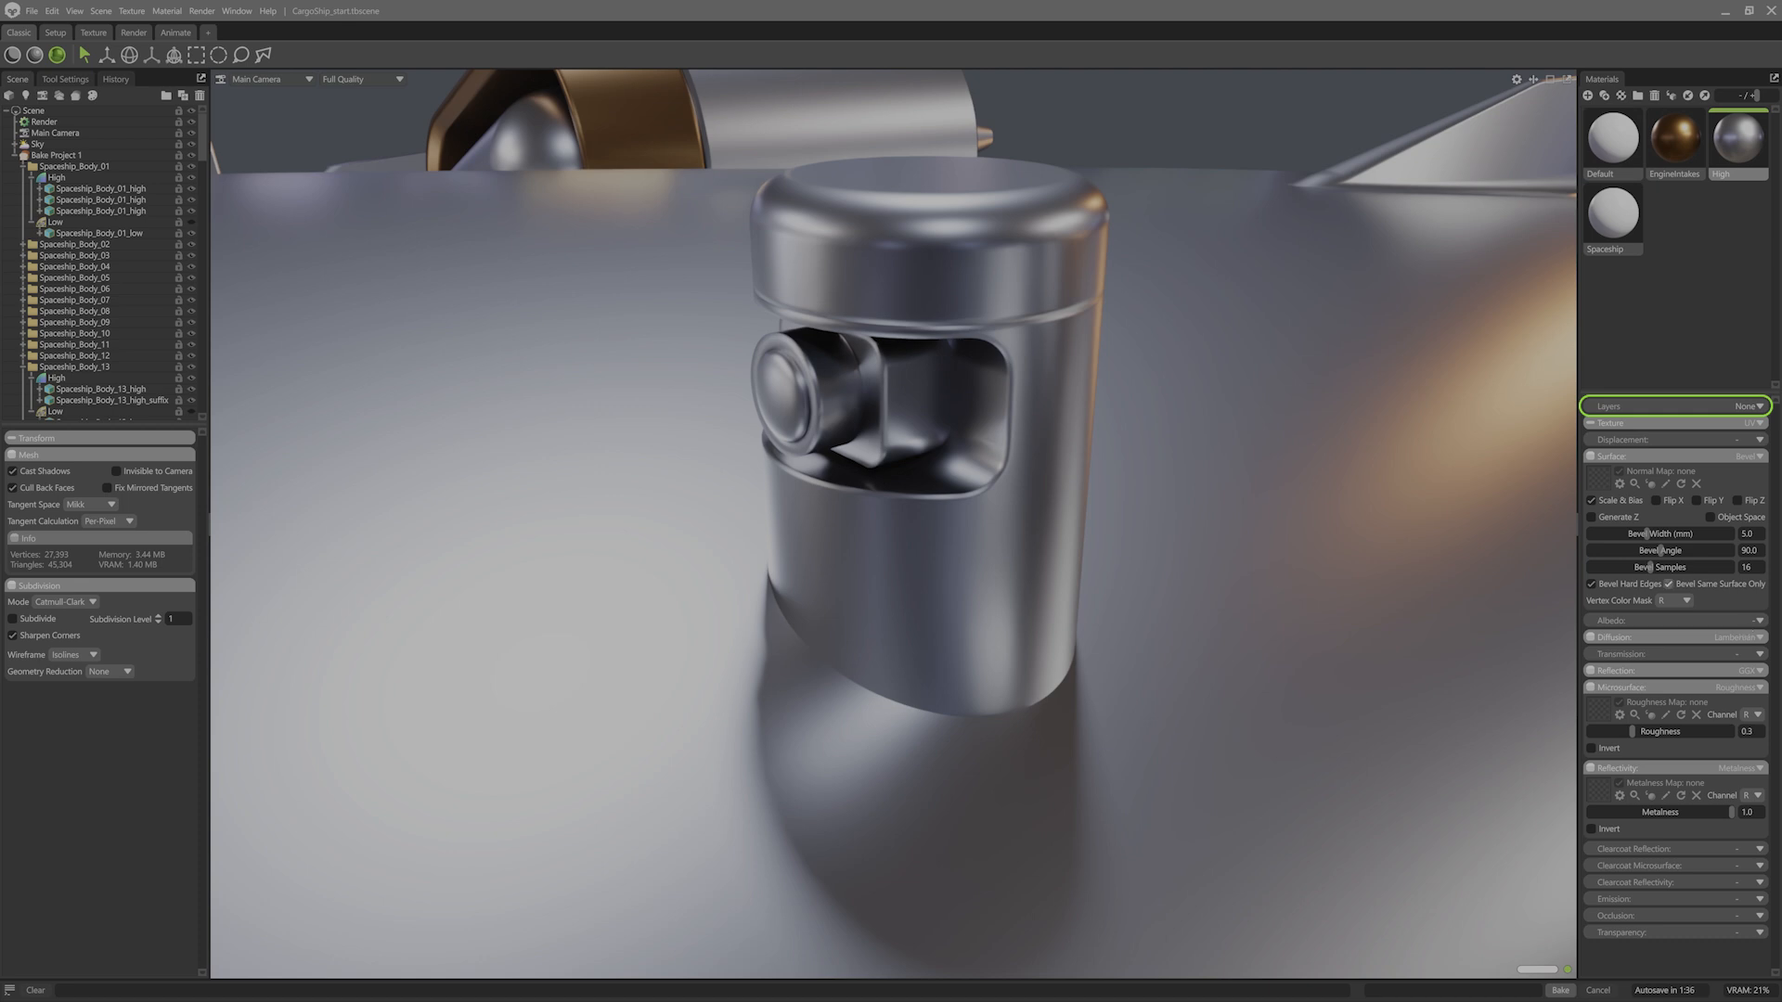
Add a second material layer to High carrying a 2 mm bevel with 8 samples
left_click(1750, 423)
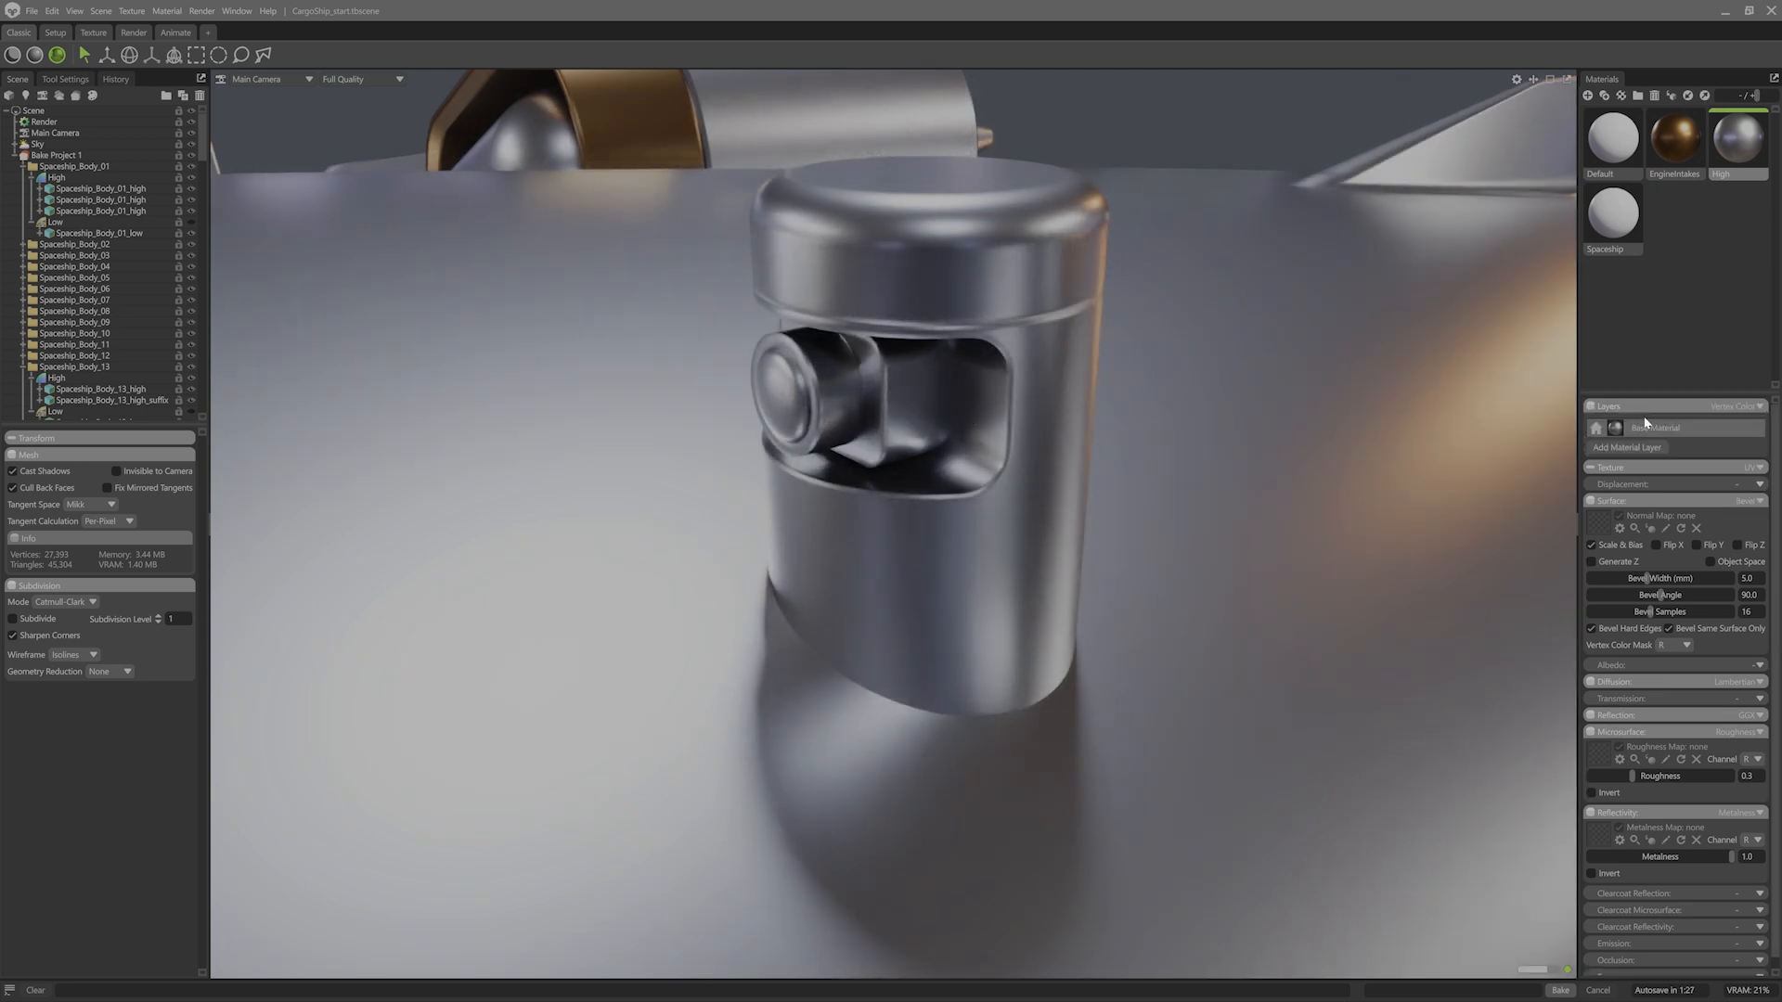
left_click(1626, 447)
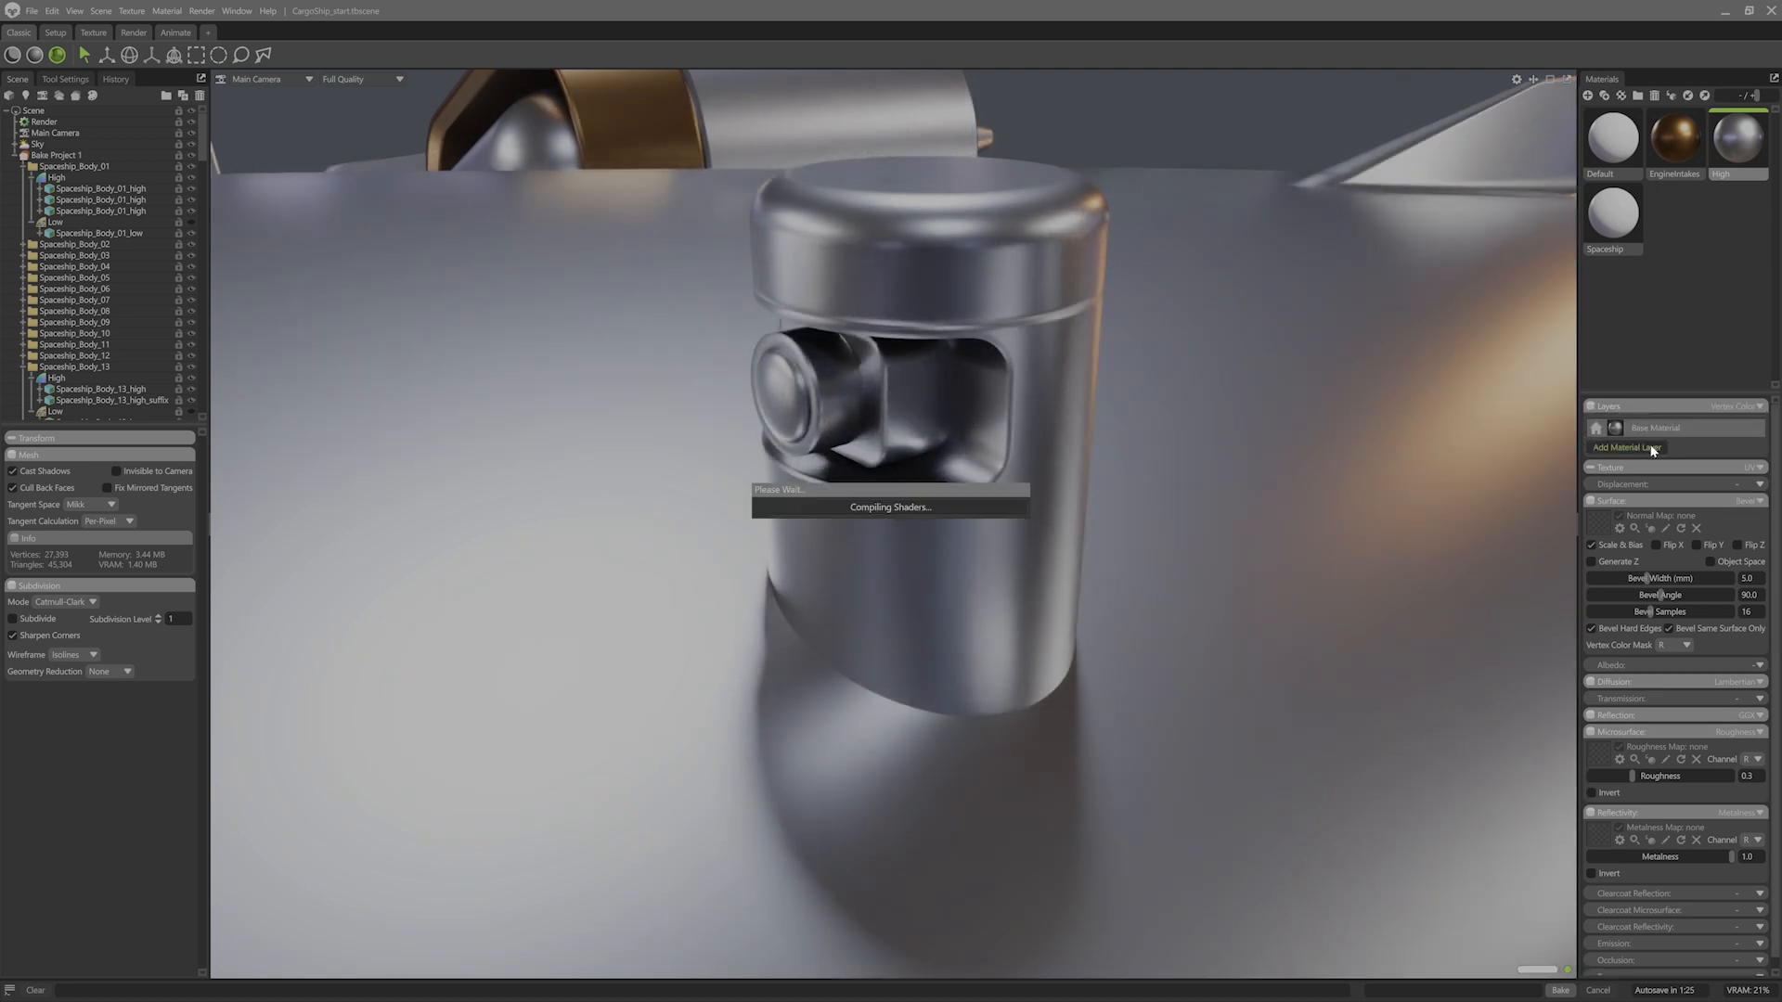
left_click(1626, 447)
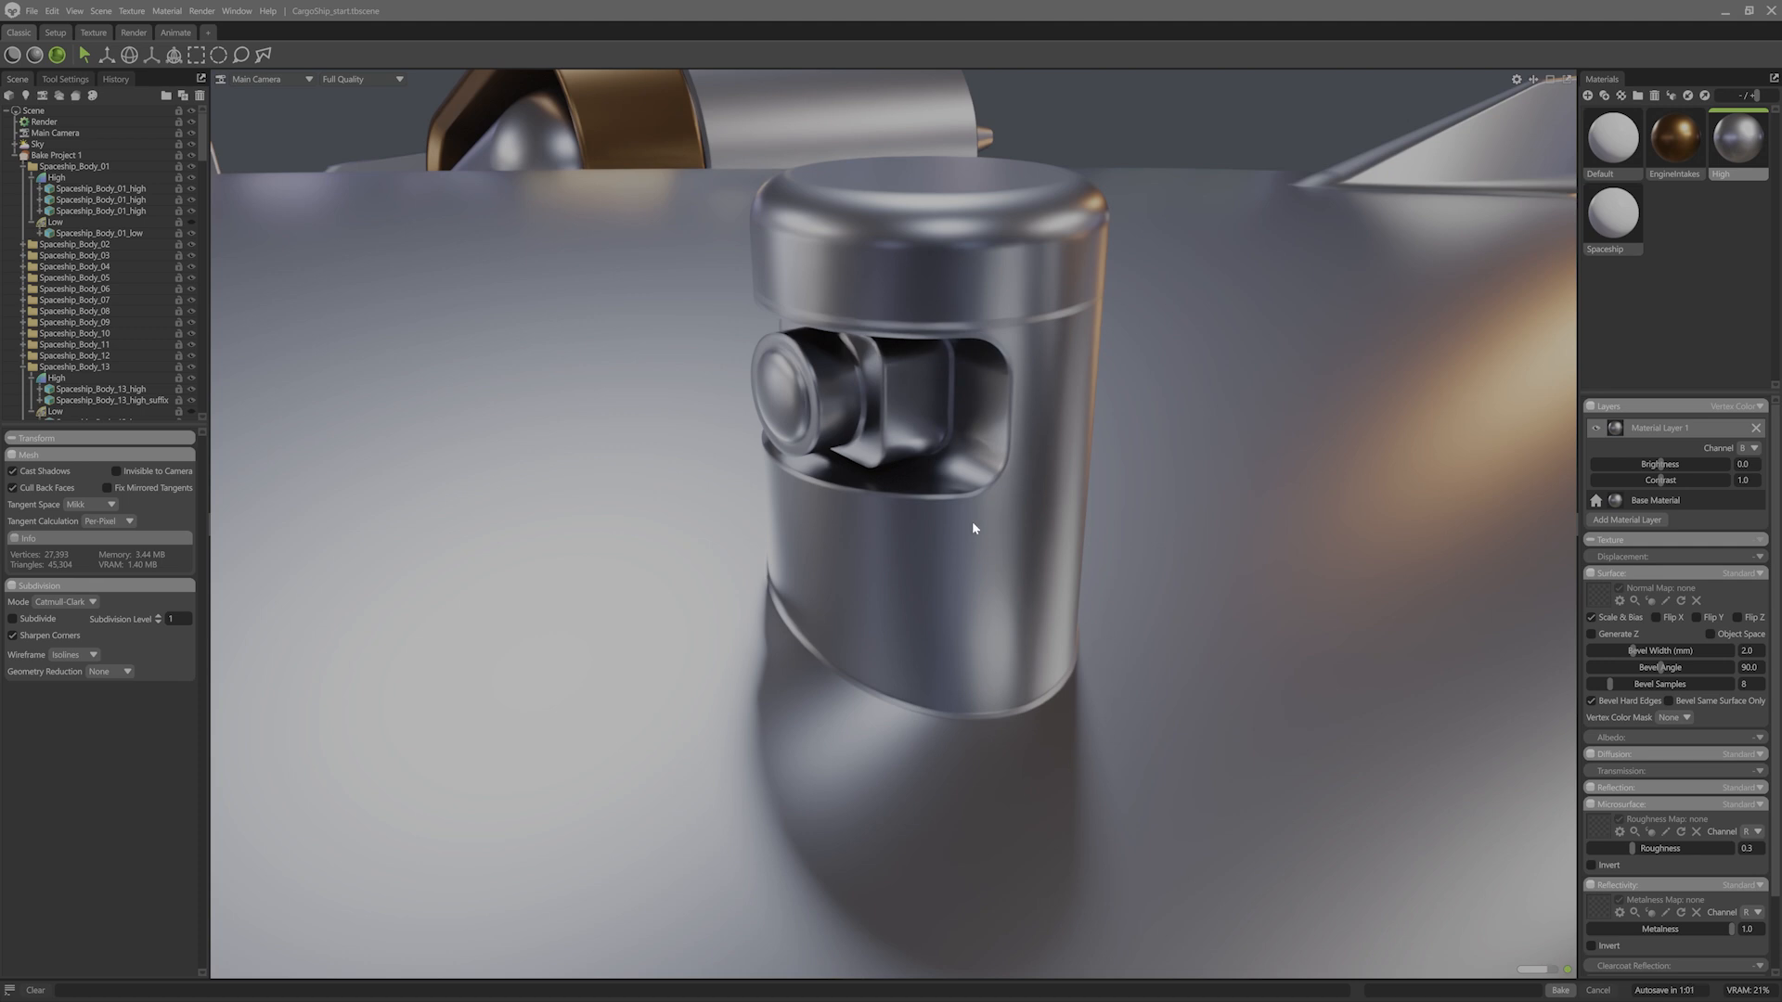
mouse_move(906, 828)
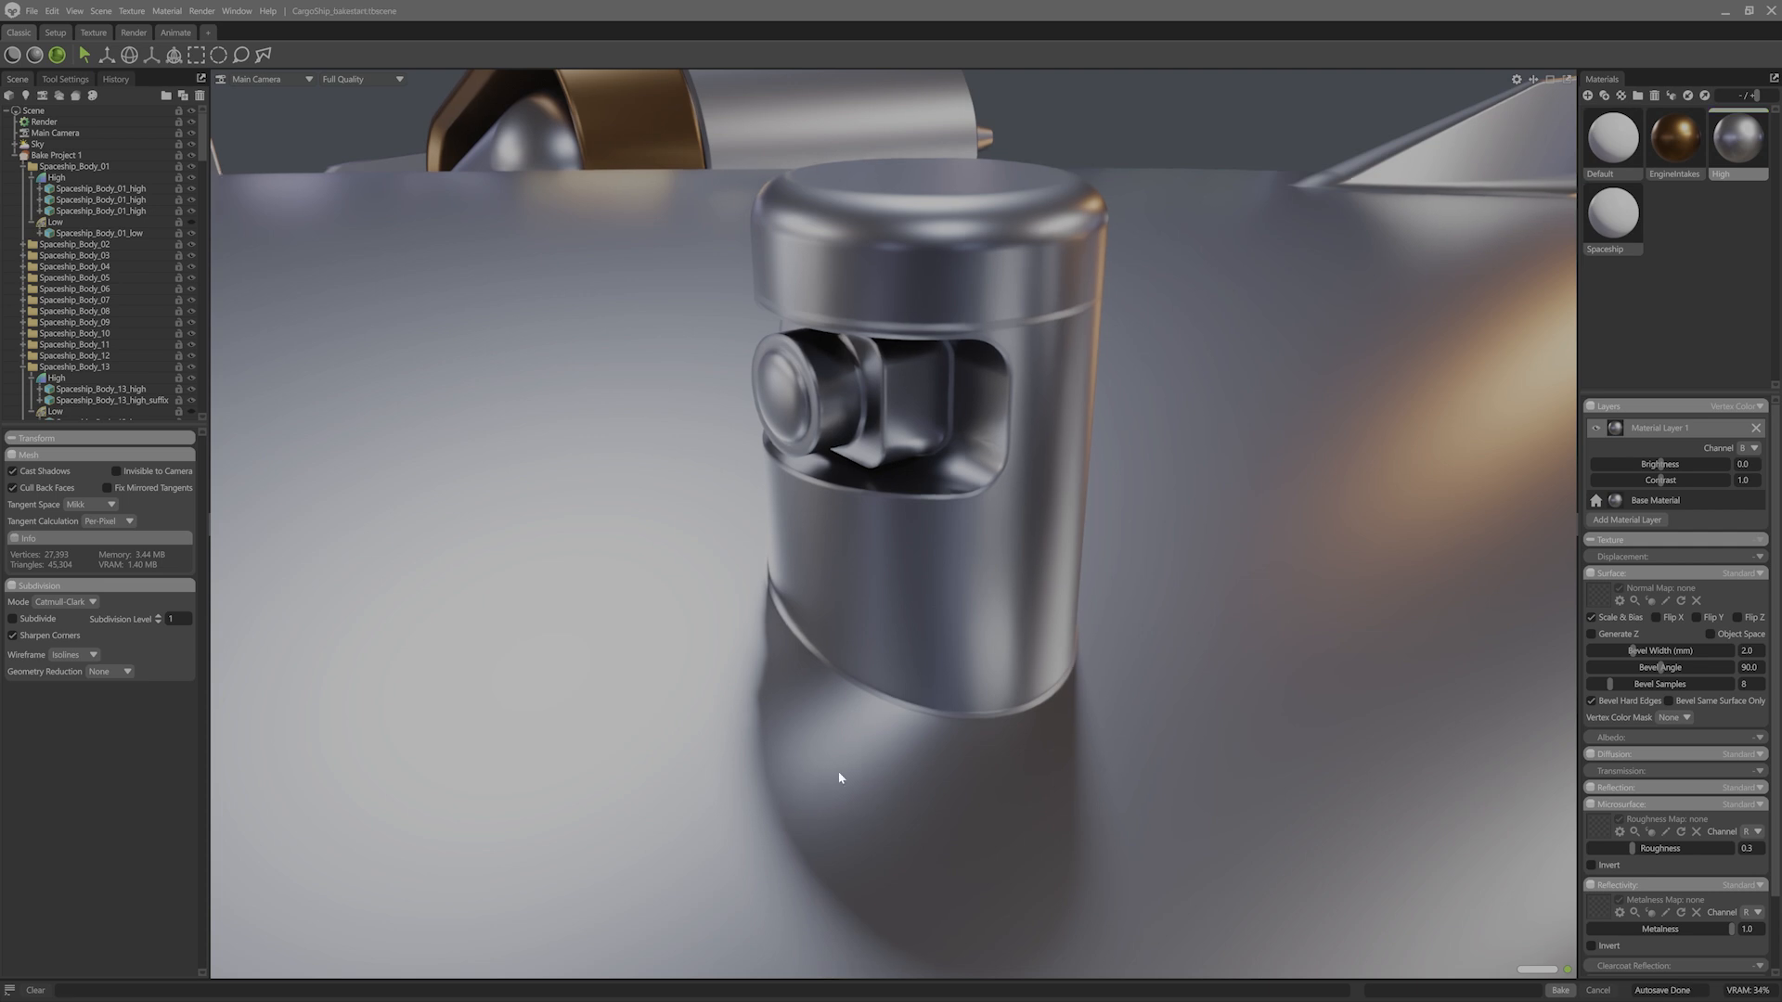
Set Bake Project 1 to UDIM tile mode, run the bake and hide the high-poly meshes
left_click(64, 156)
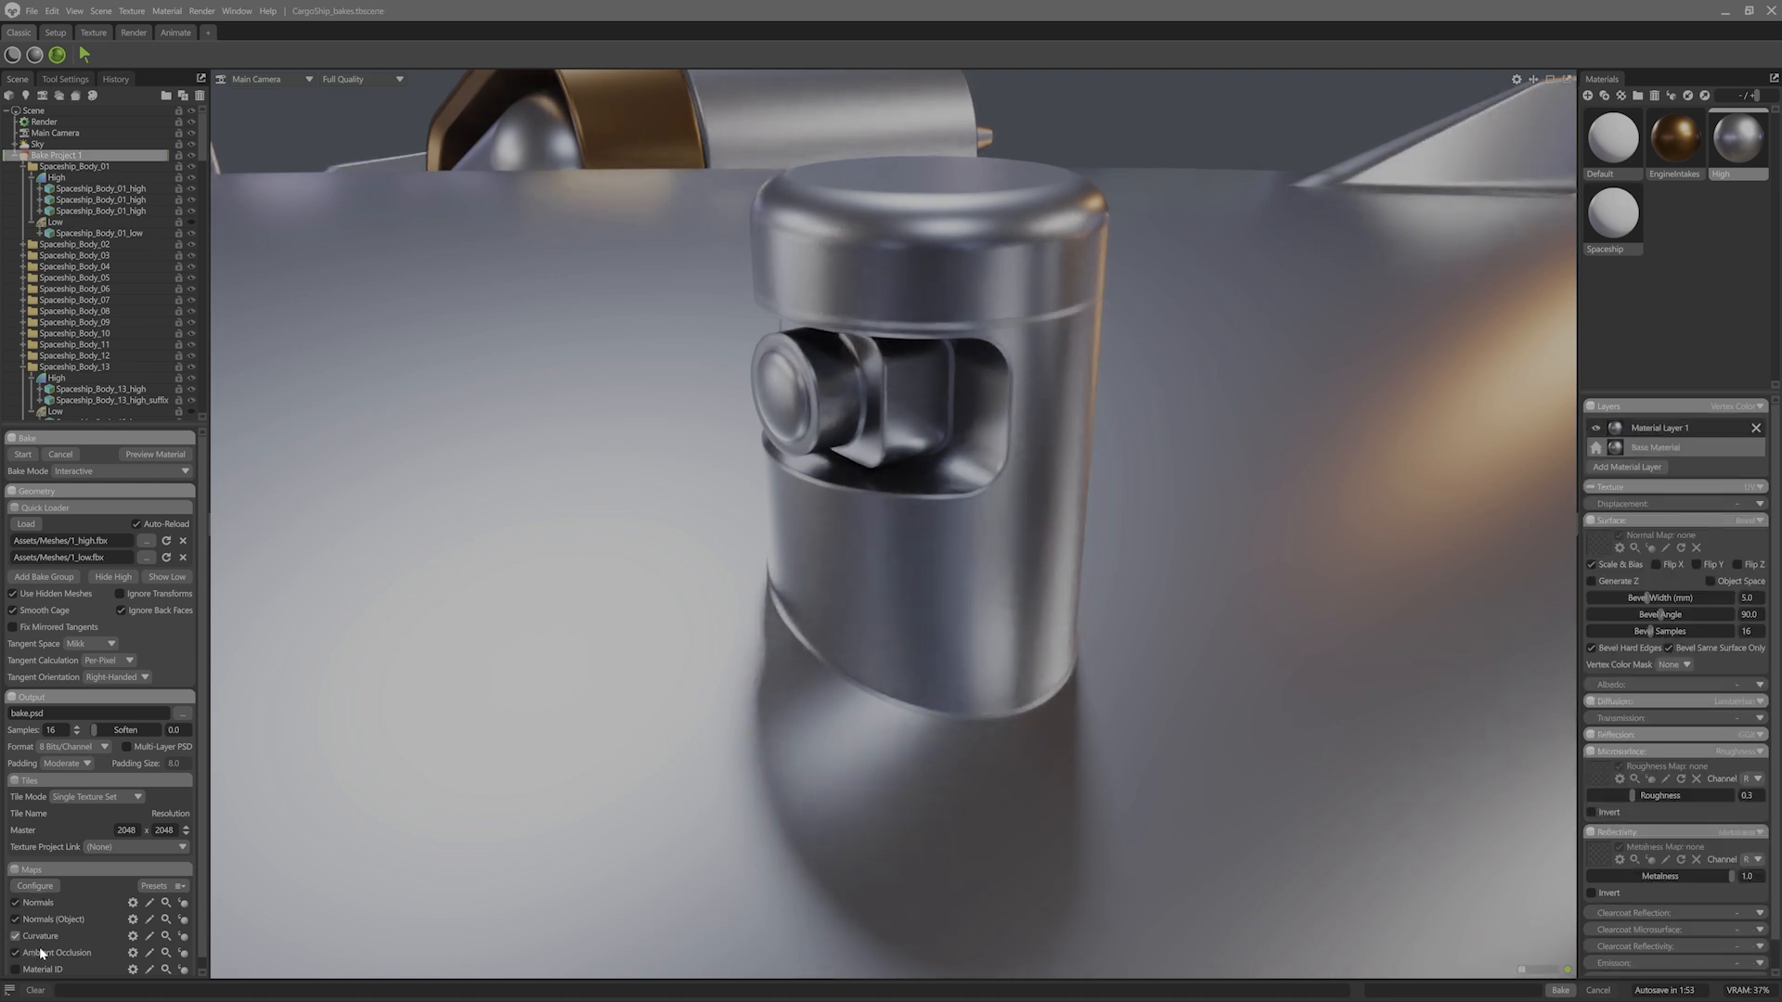
left_click(97, 796)
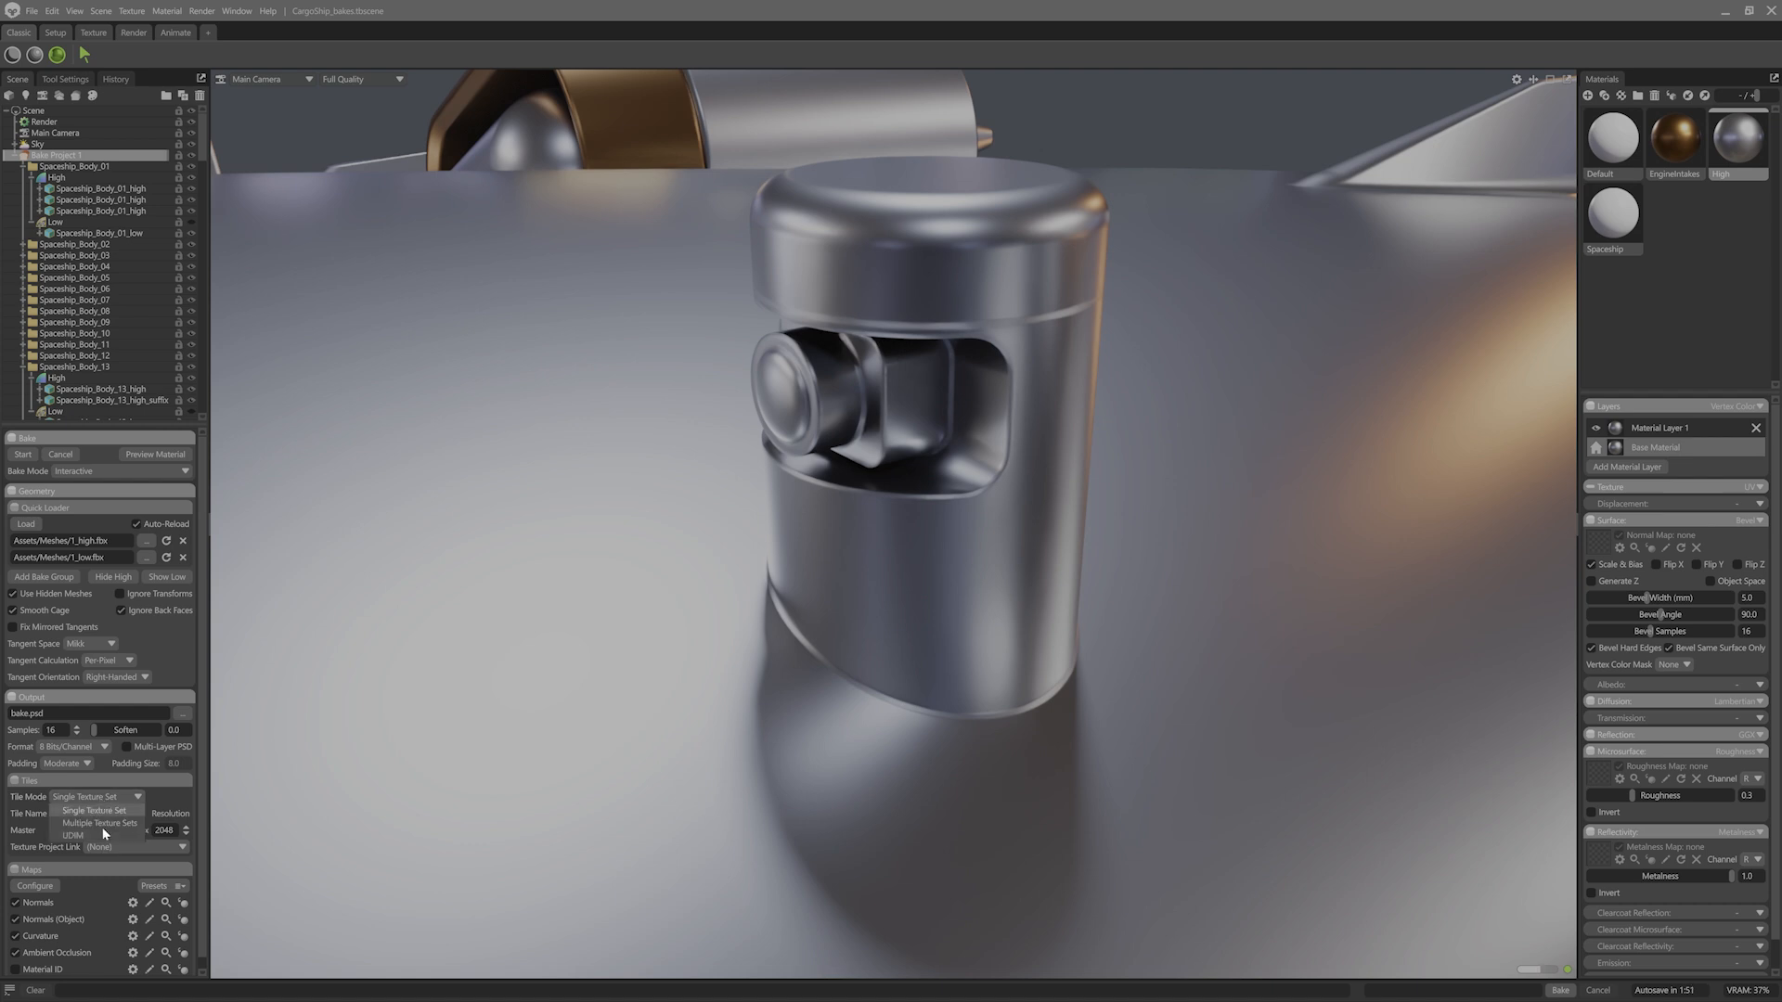
left_click(70, 835)
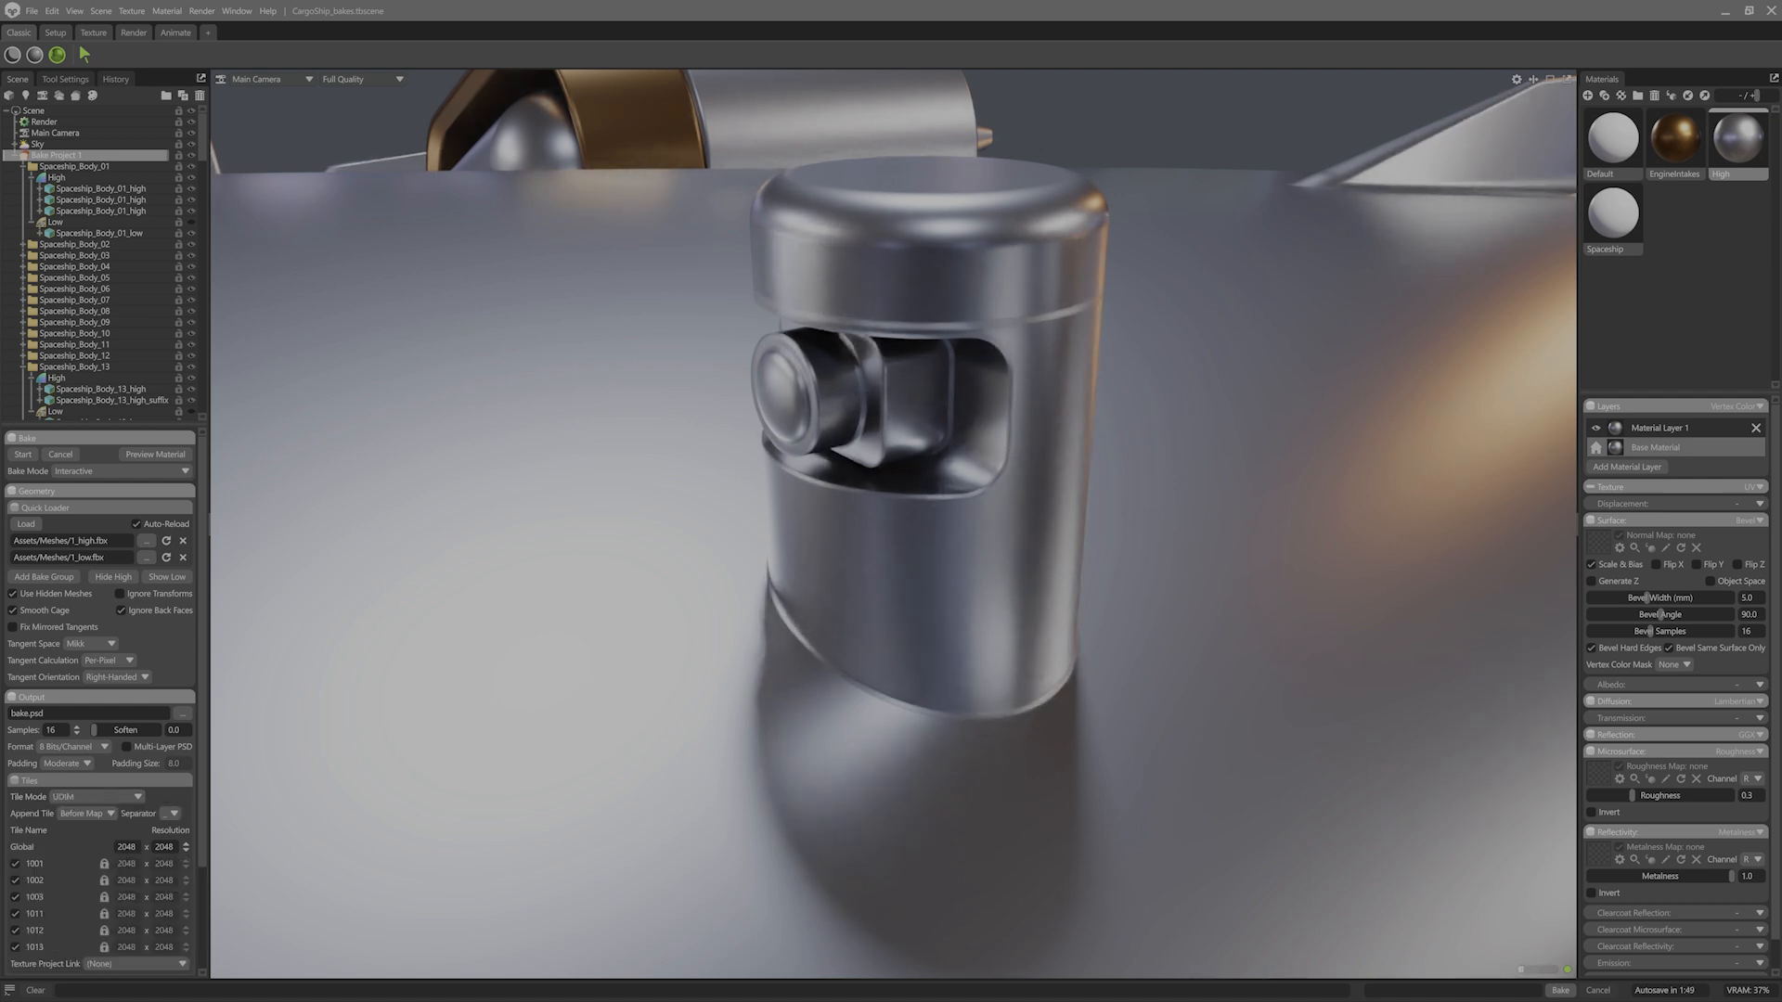
left_click(23, 453)
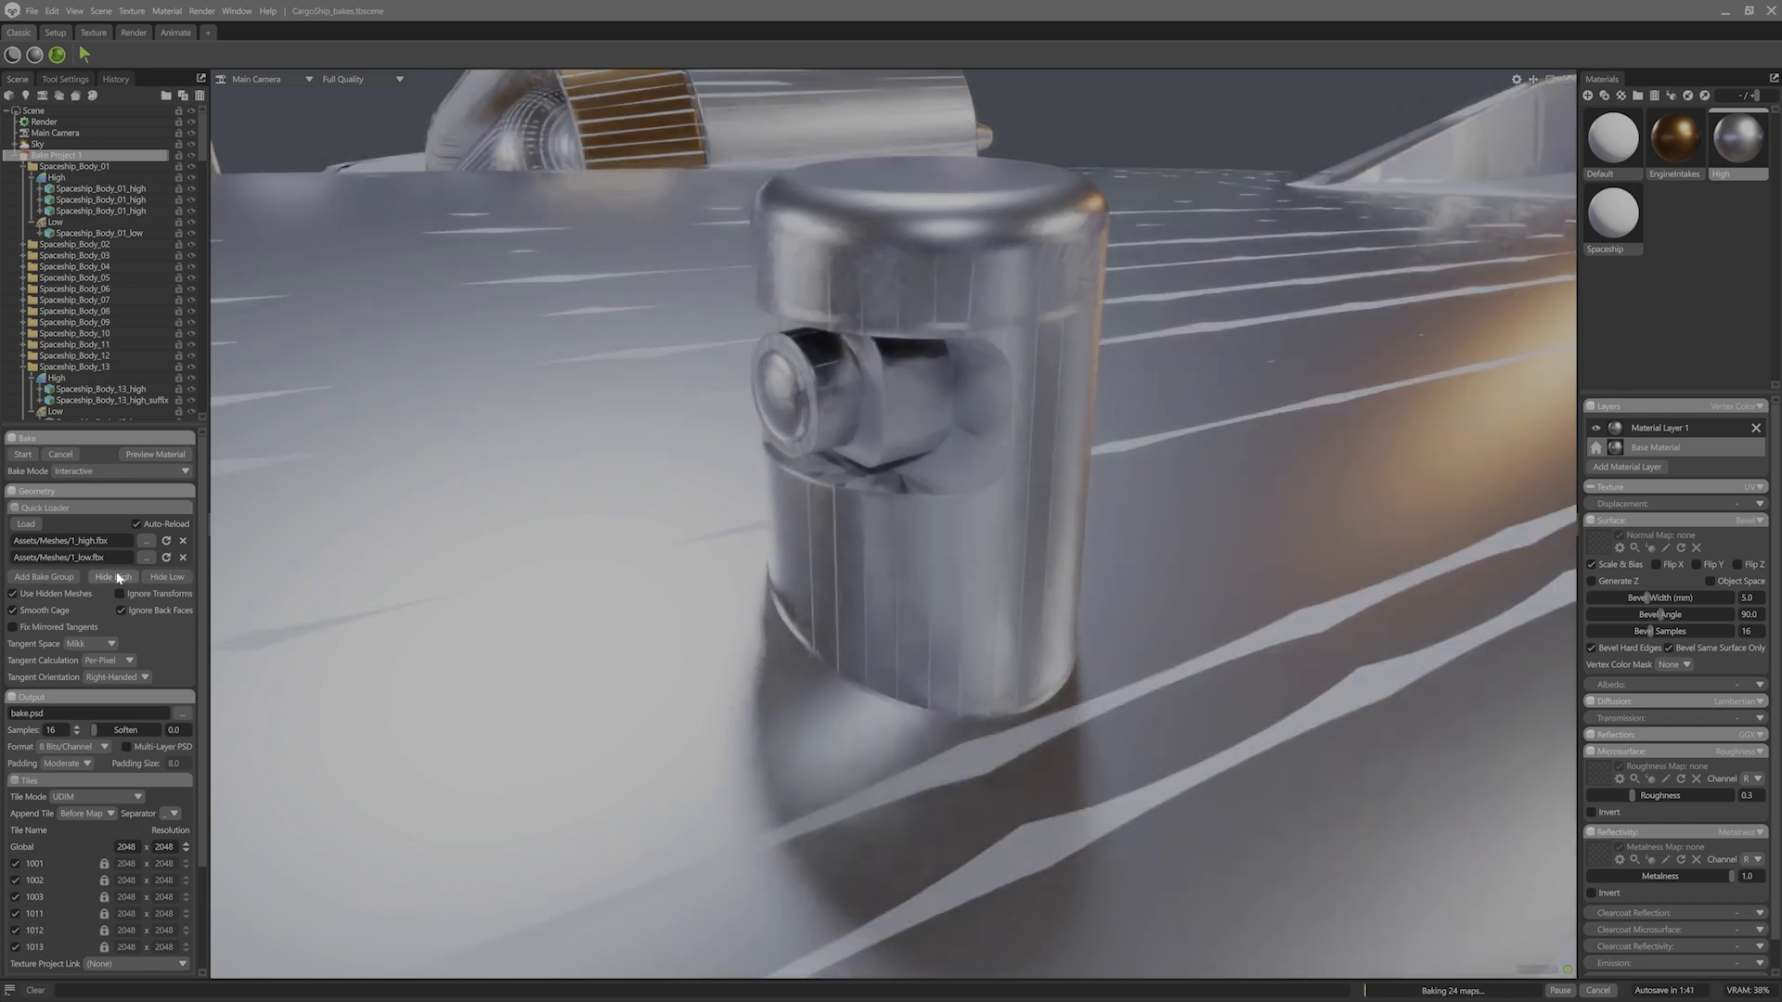
left_click(154, 453)
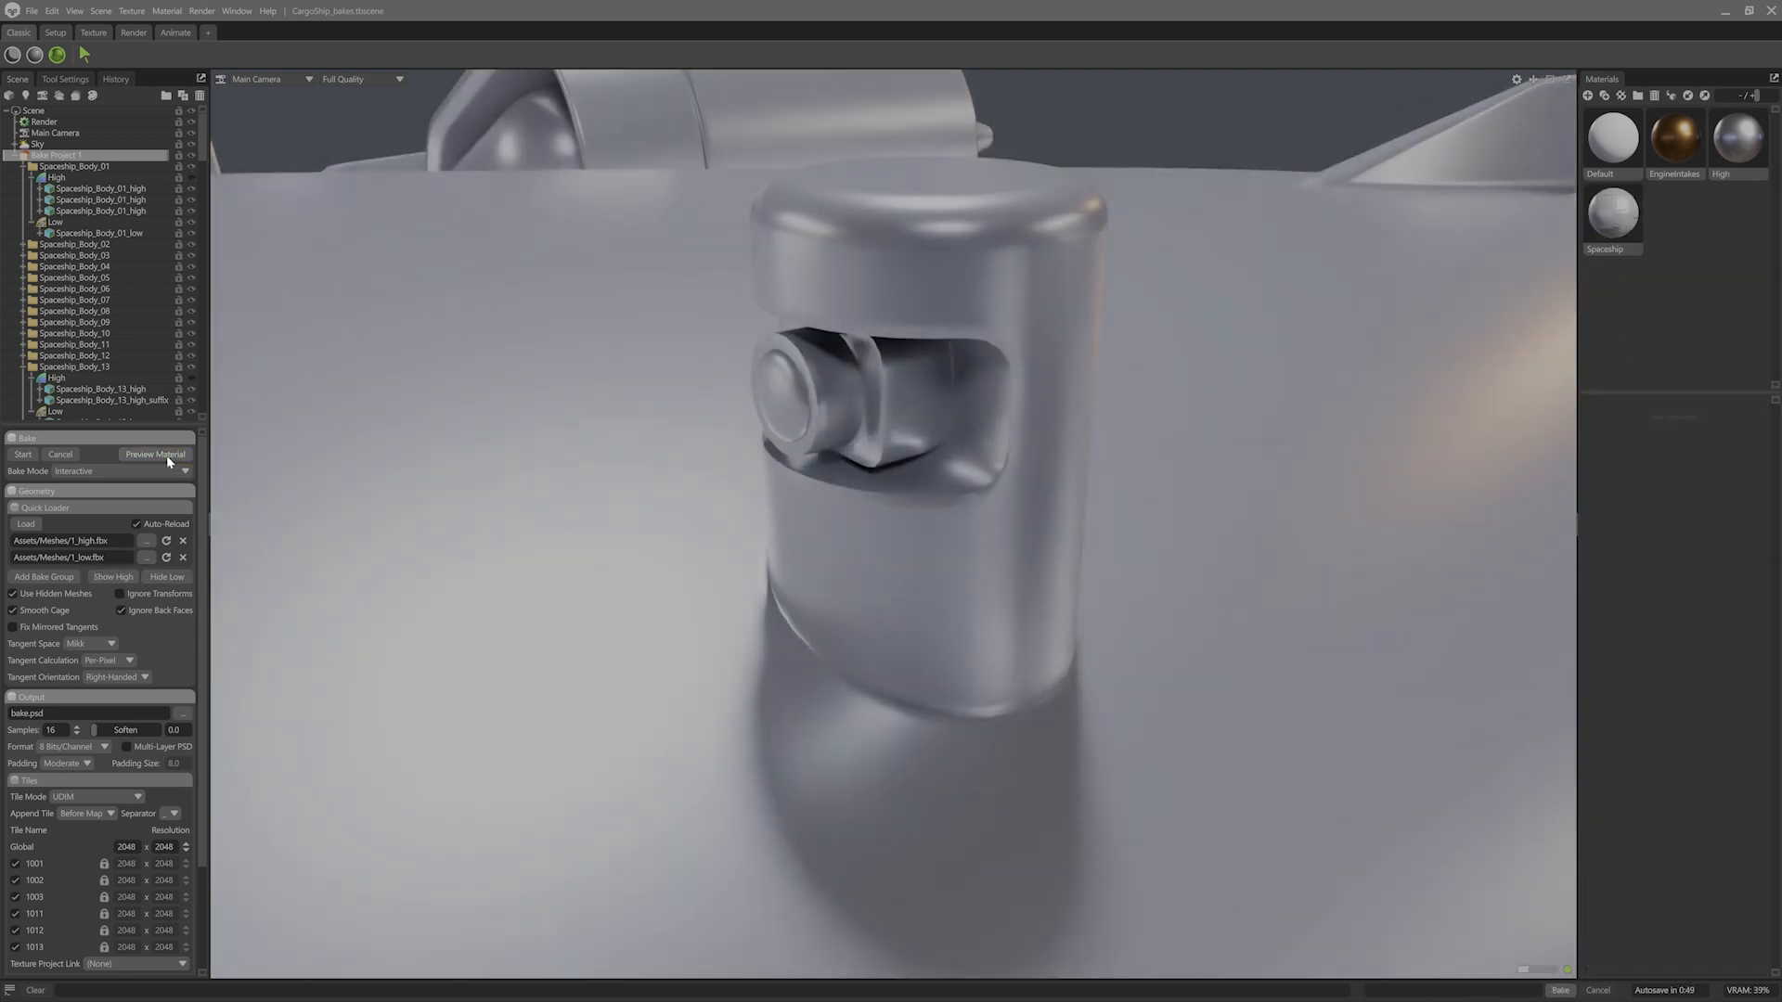
Preview the baked normal and occlusion maps on the low-poly ship and orbit around the hull
left_click(1611, 215)
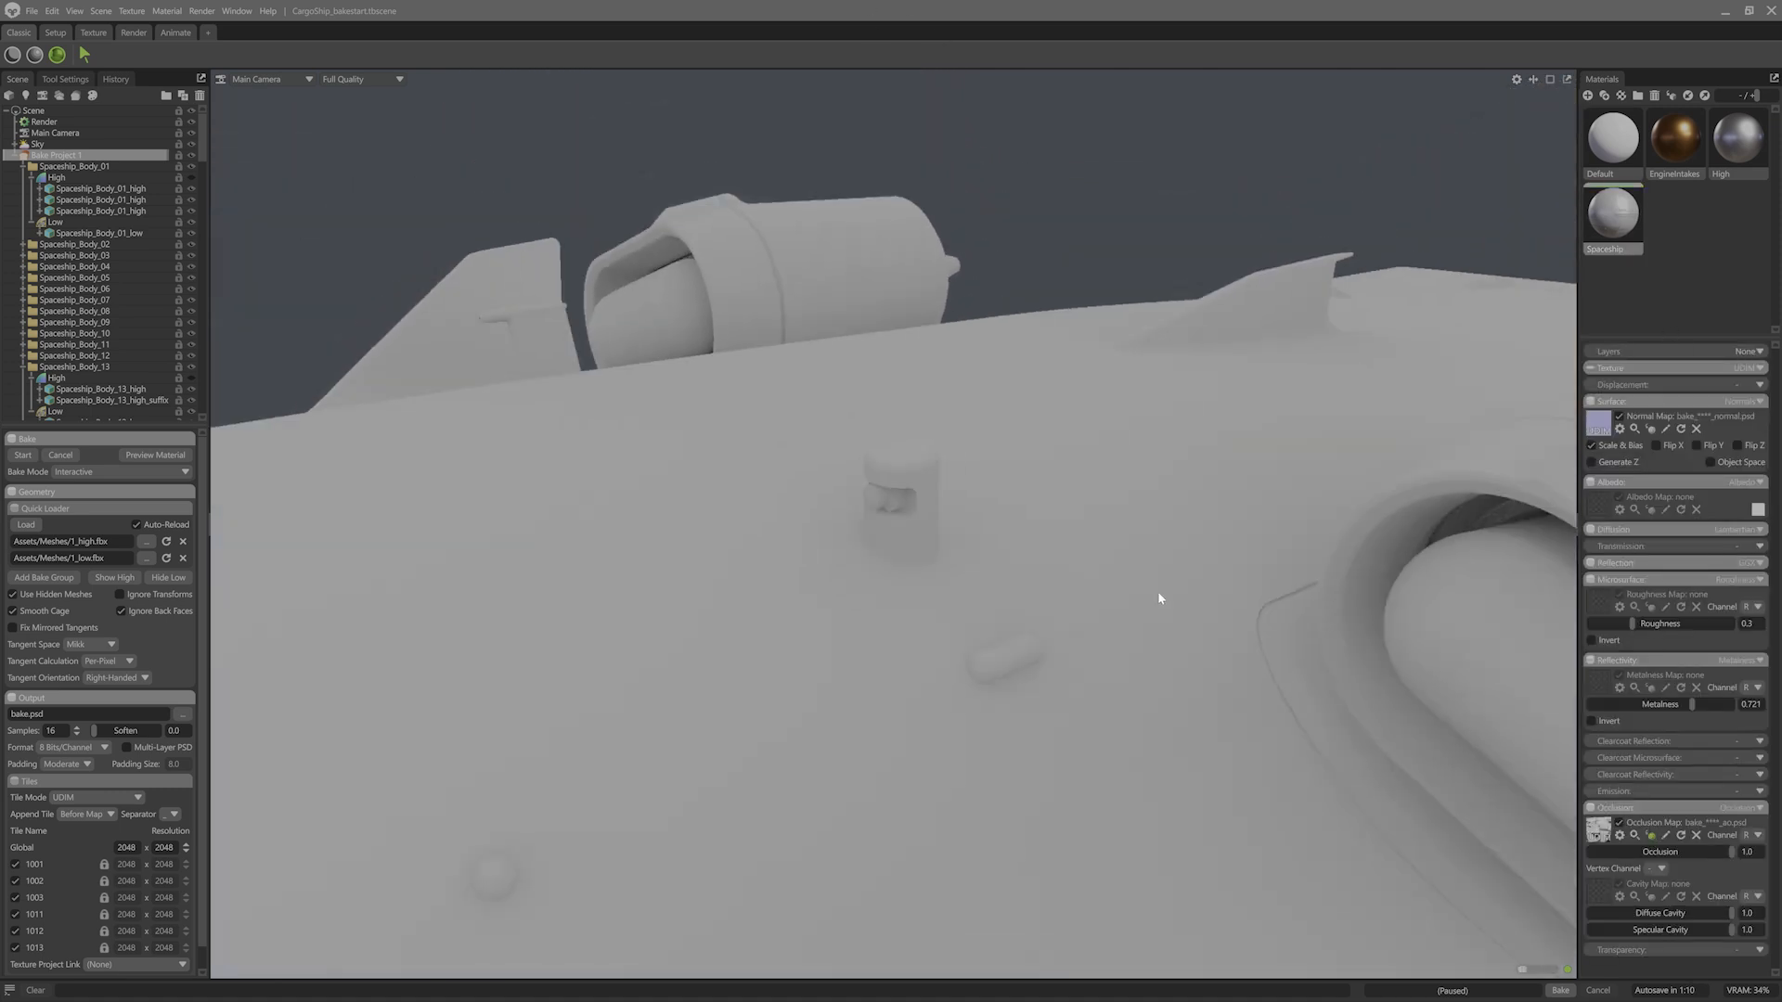
left_click_drag(1158, 599, 1065, 609)
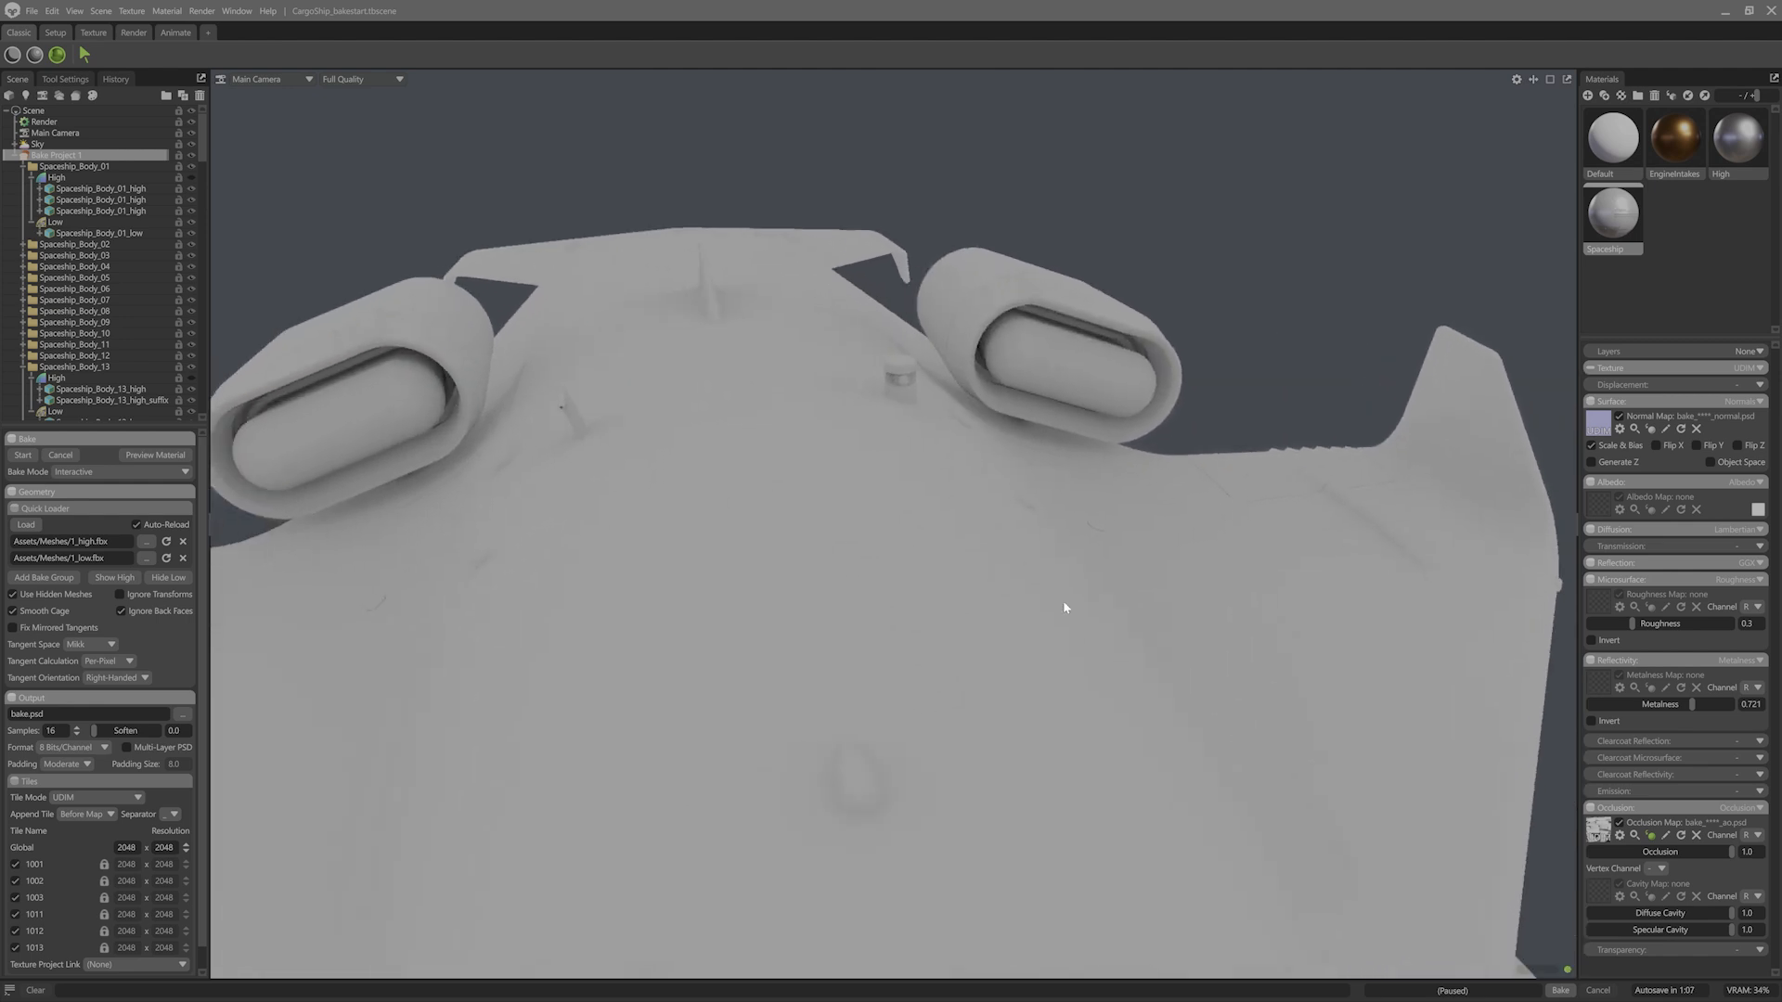
left_click_drag(1063, 609, 928, 629)
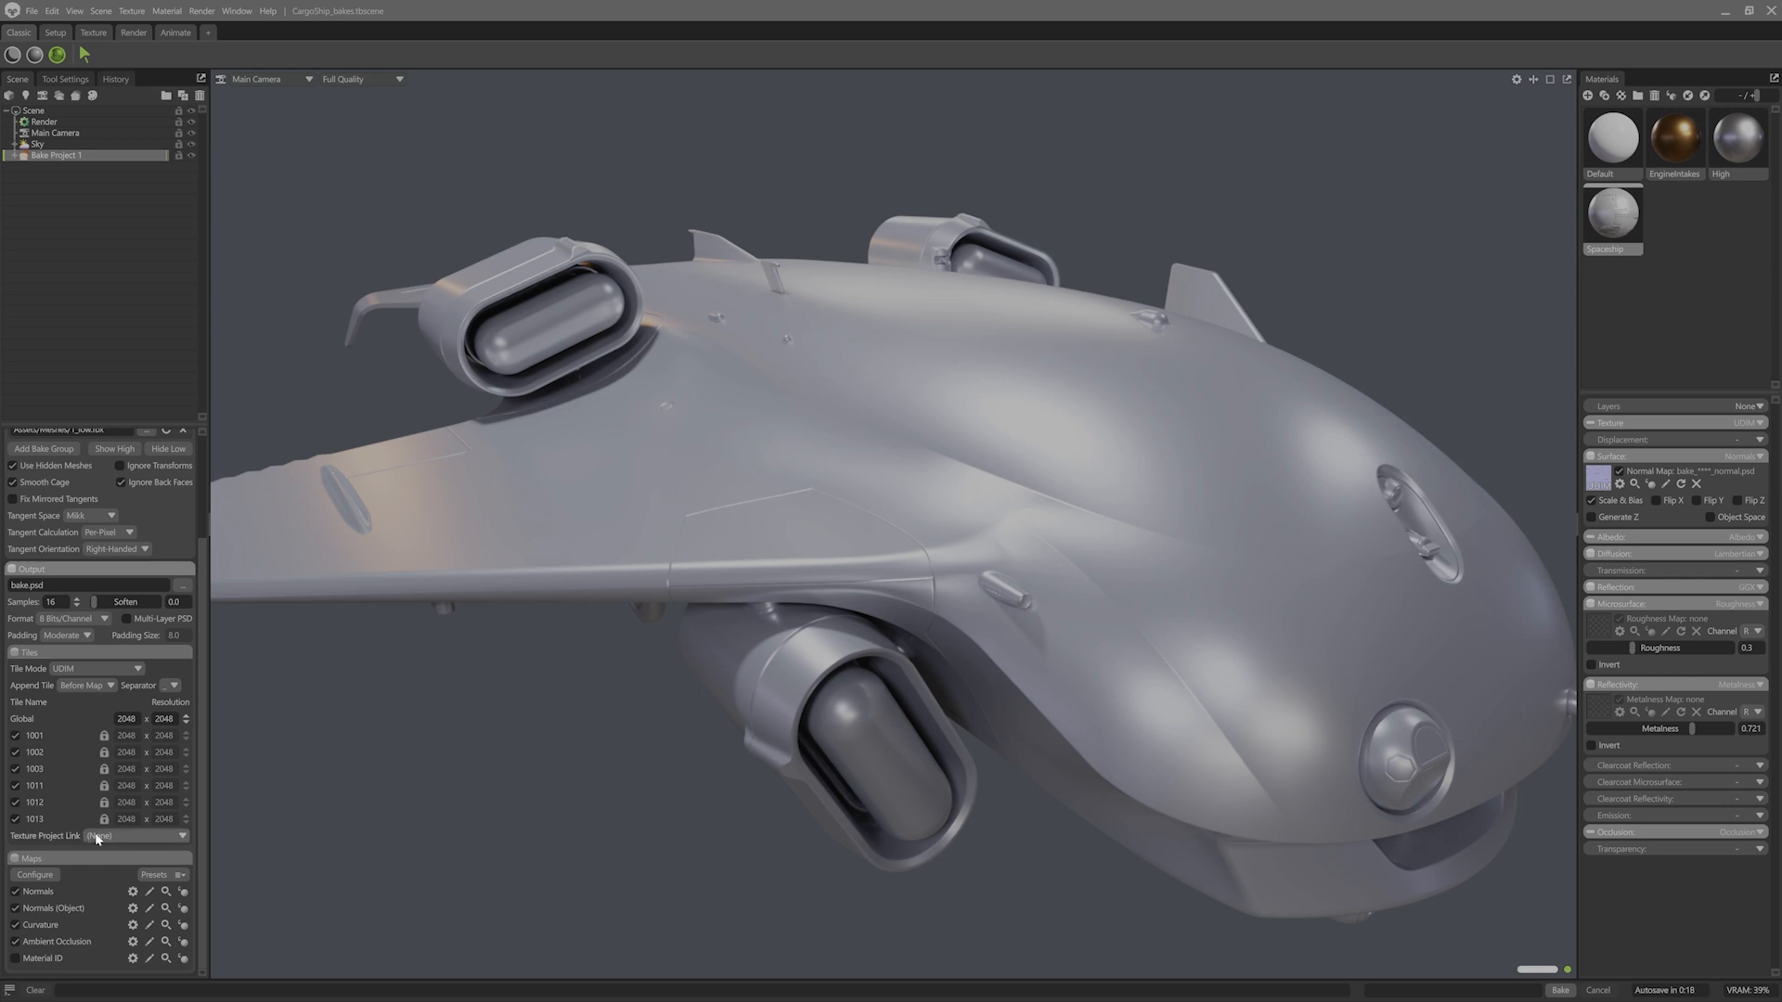
Link the bake output to a new texture project and dismiss the curvature map preview
left_click(130, 835)
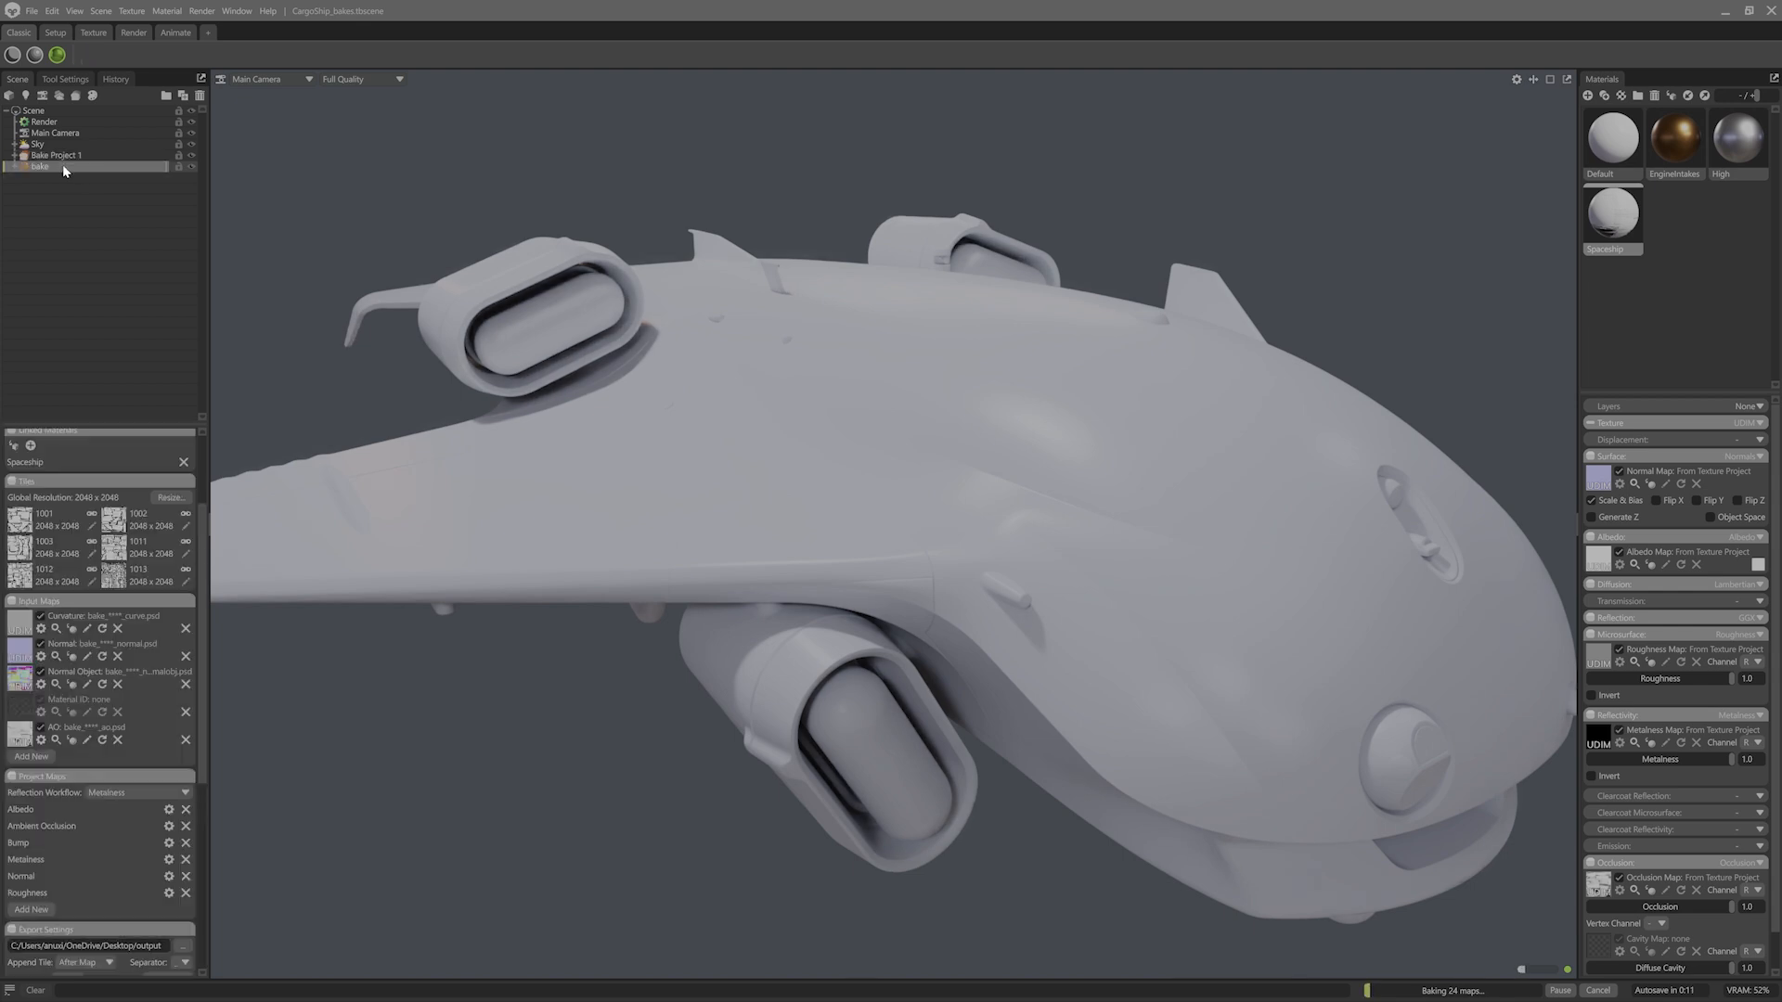
mouse_move(486, 694)
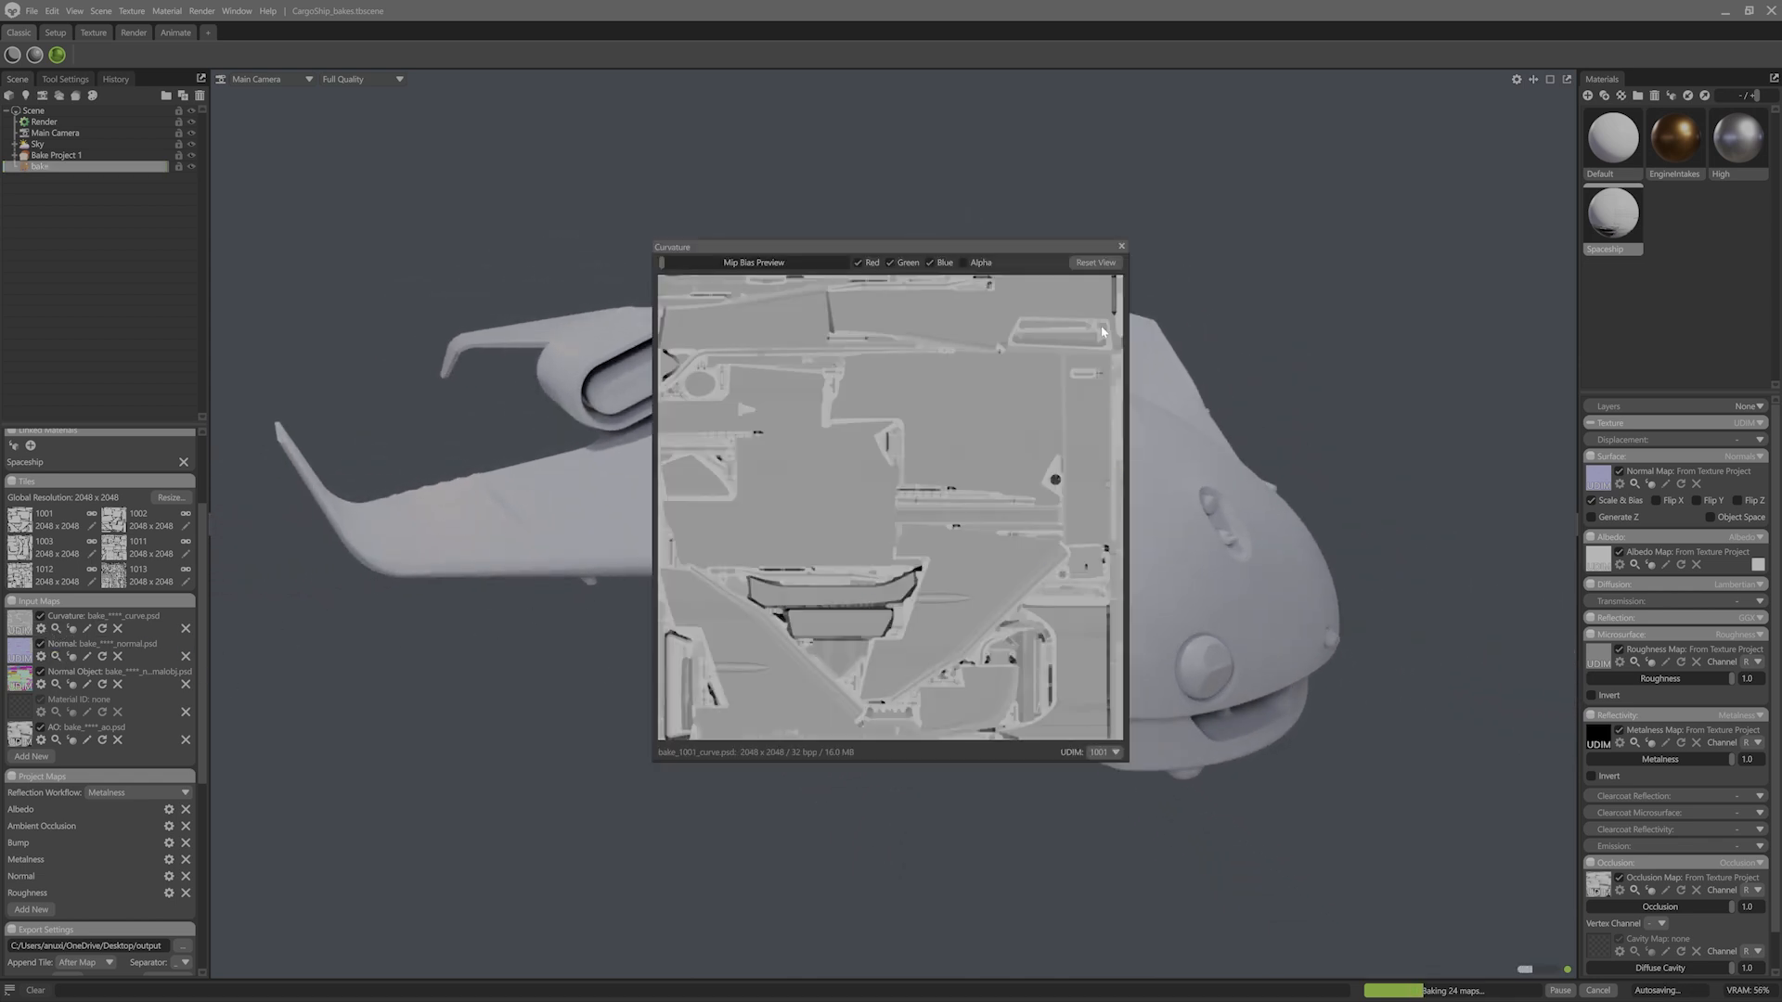
left_click(1117, 245)
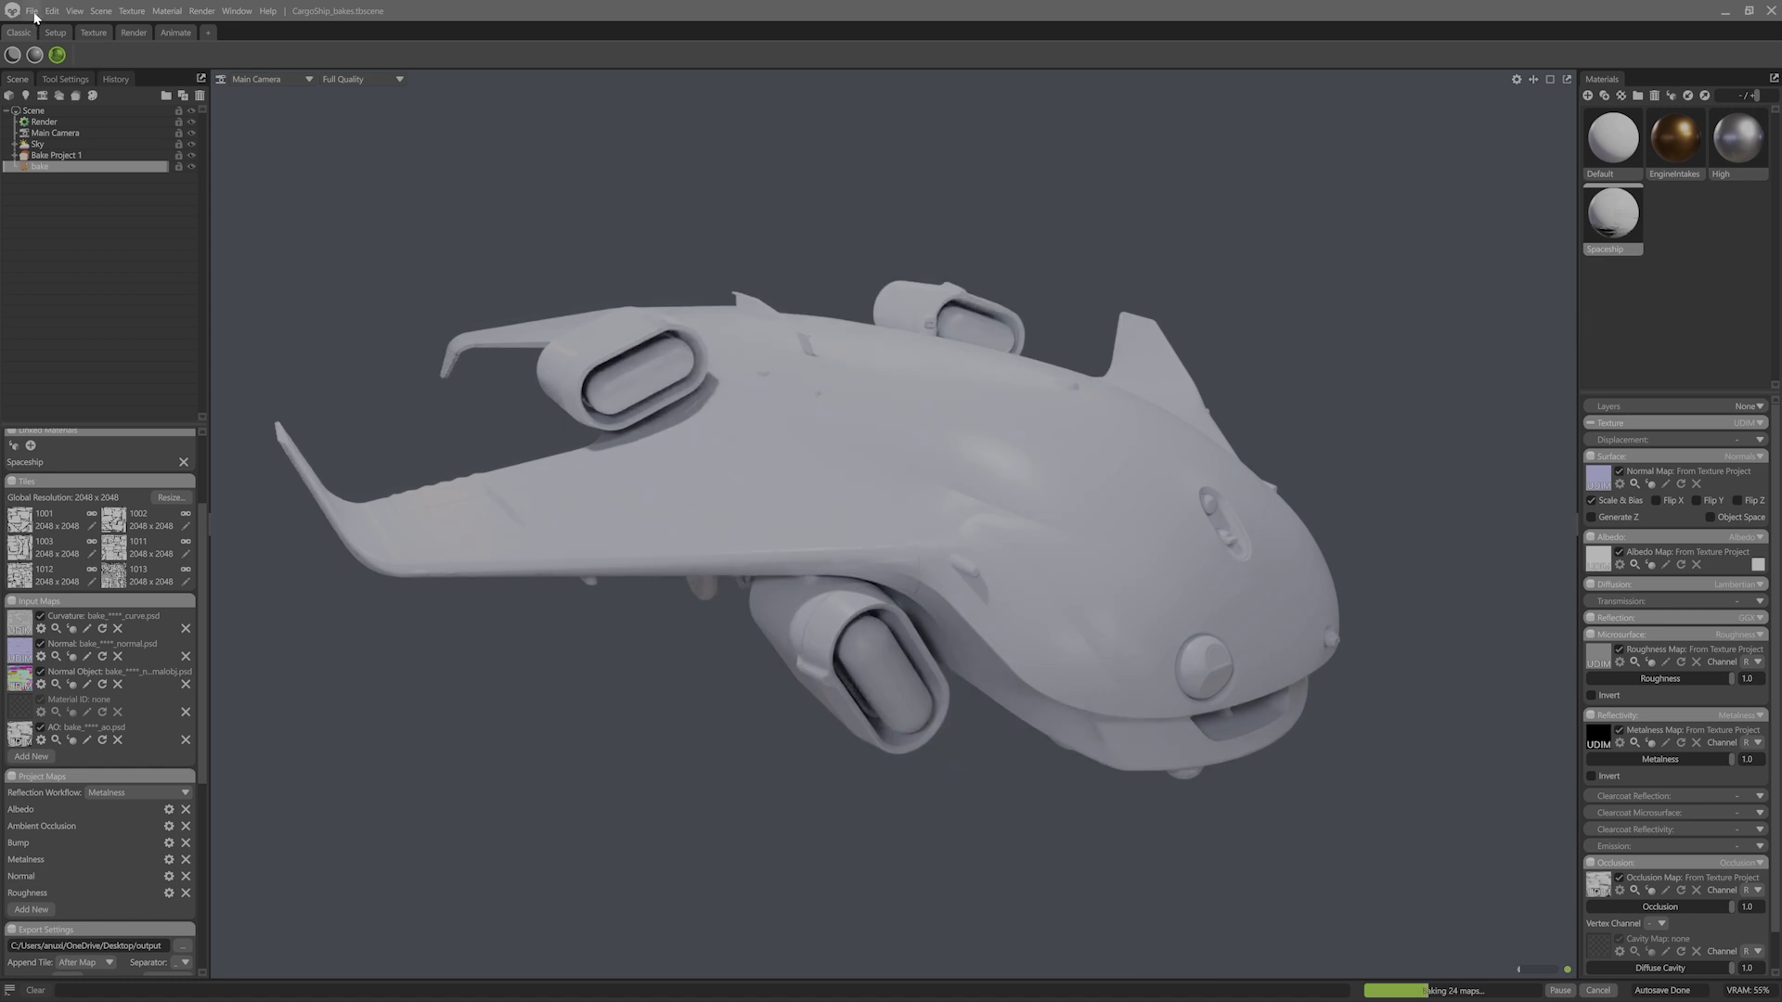
Save the scene as a new file named CargoShip_texture
left_click(35, 11)
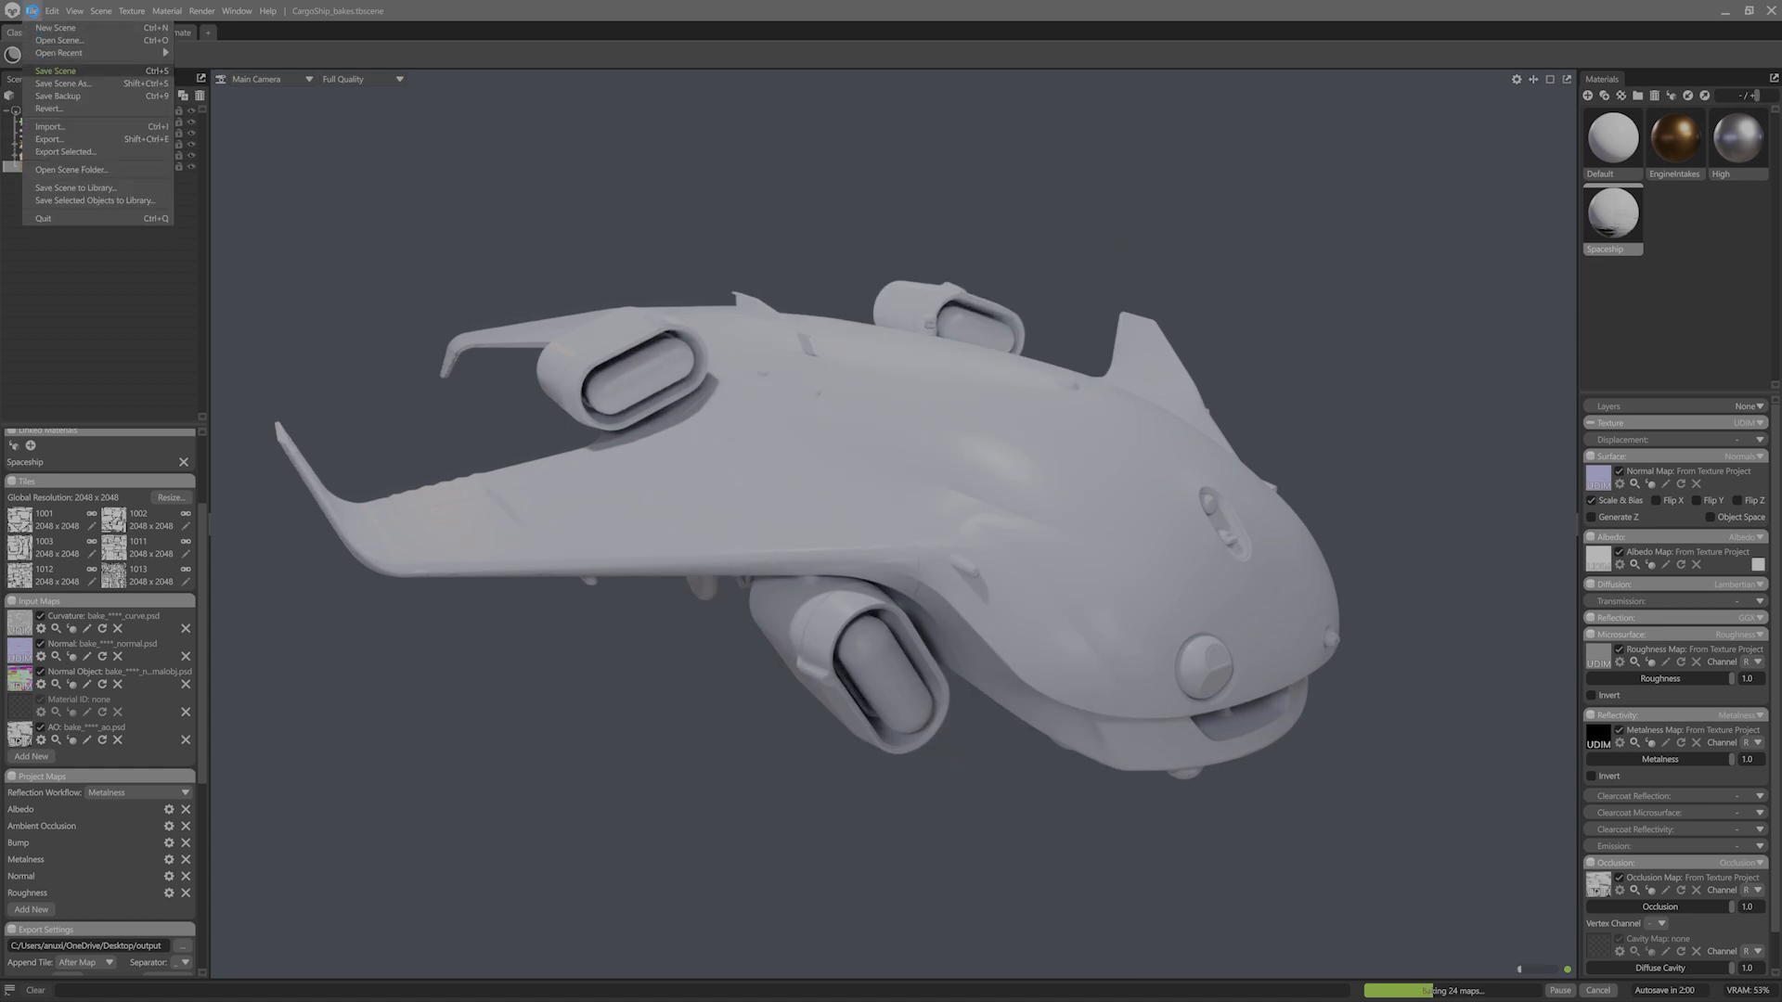
mouse_move(67, 83)
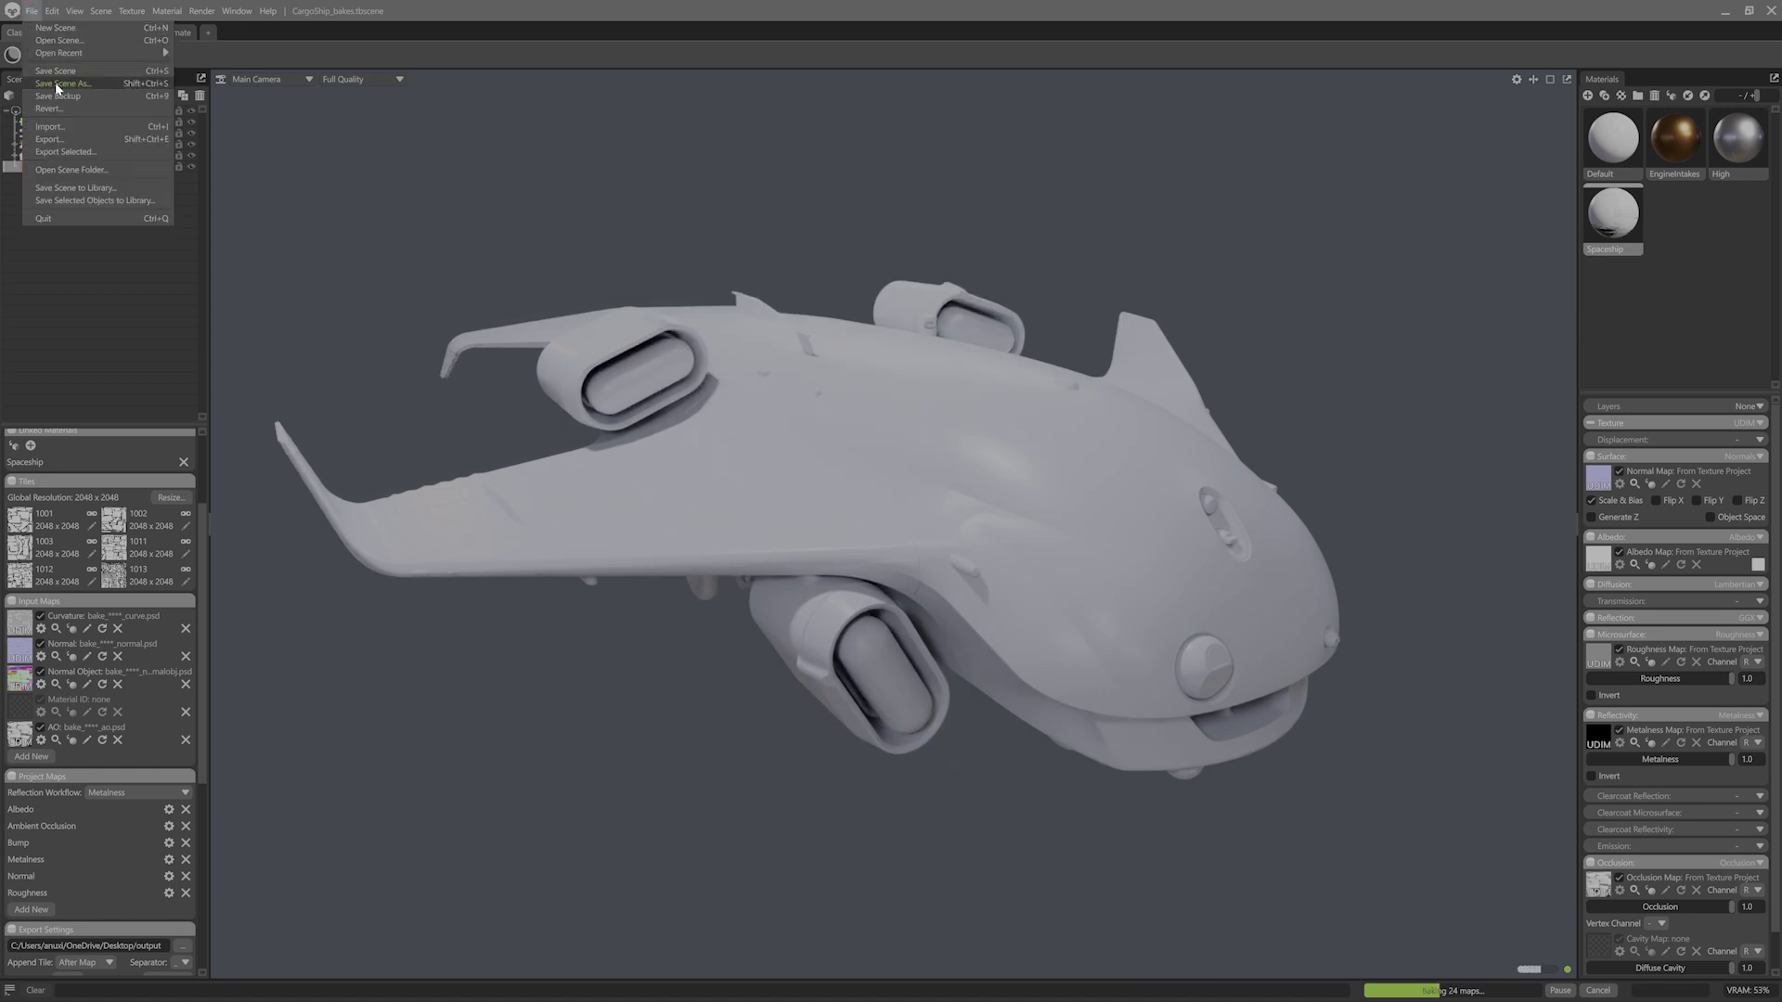
left_click(67, 84)
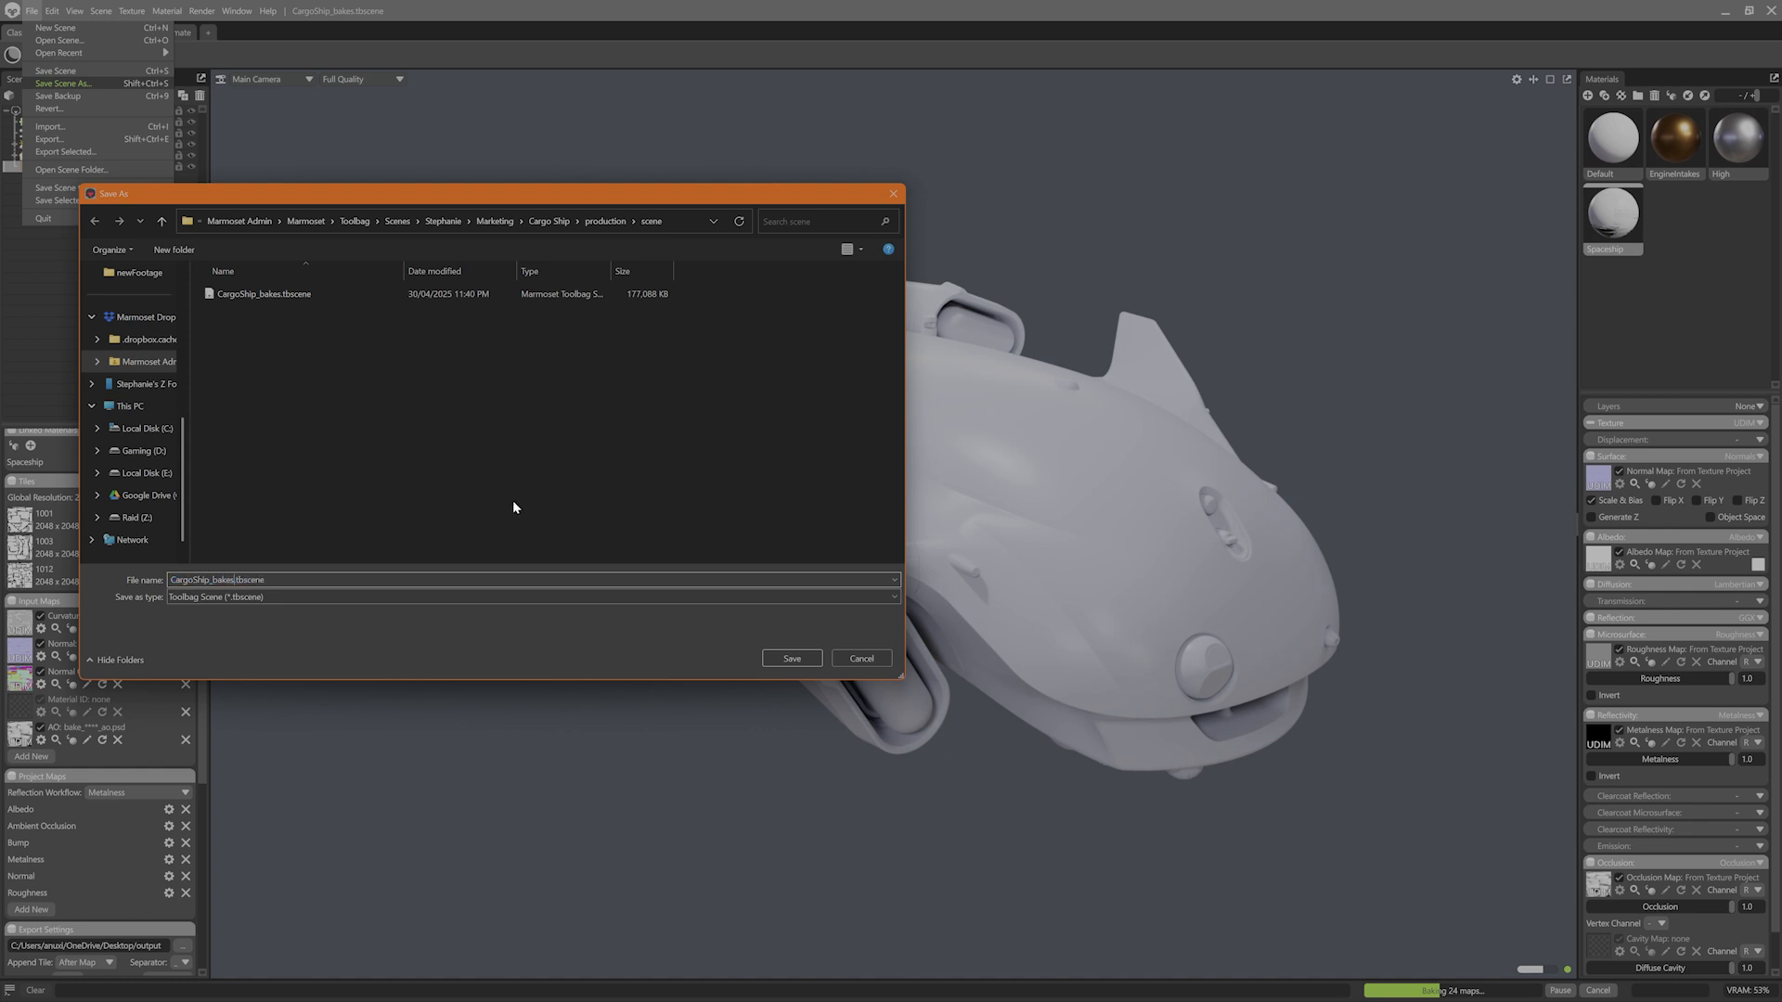
type("CargoShip_texture")
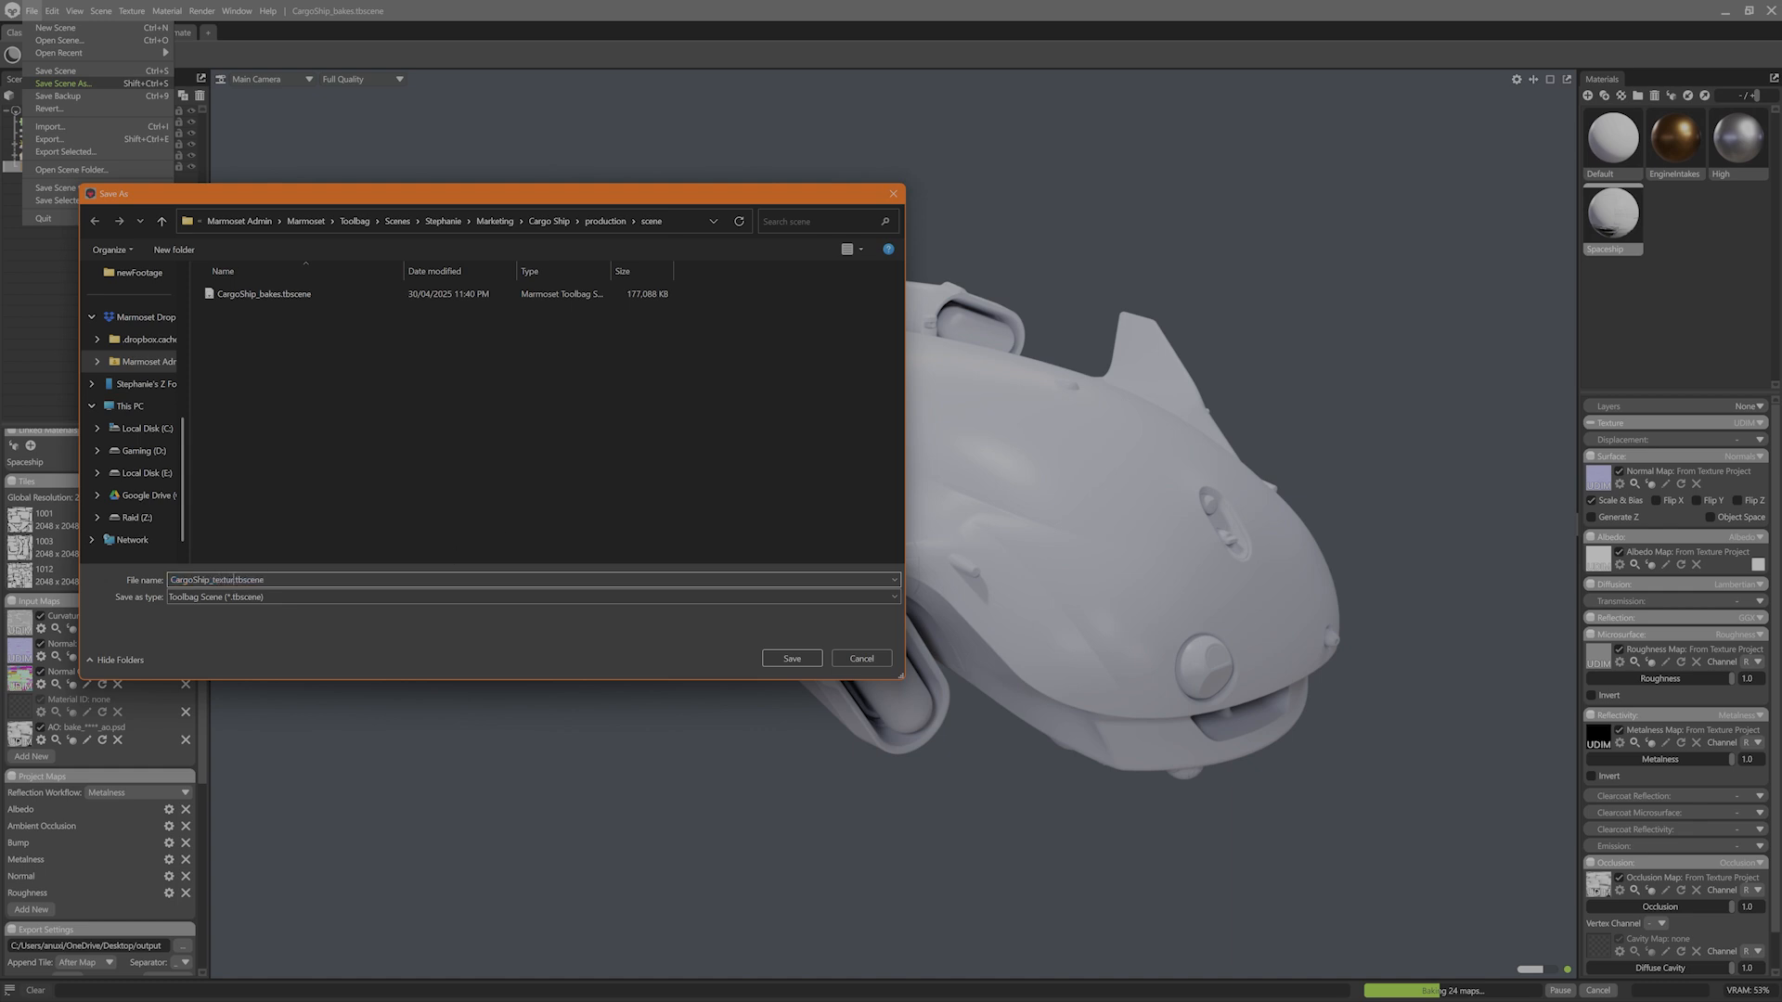
left_click(791, 657)
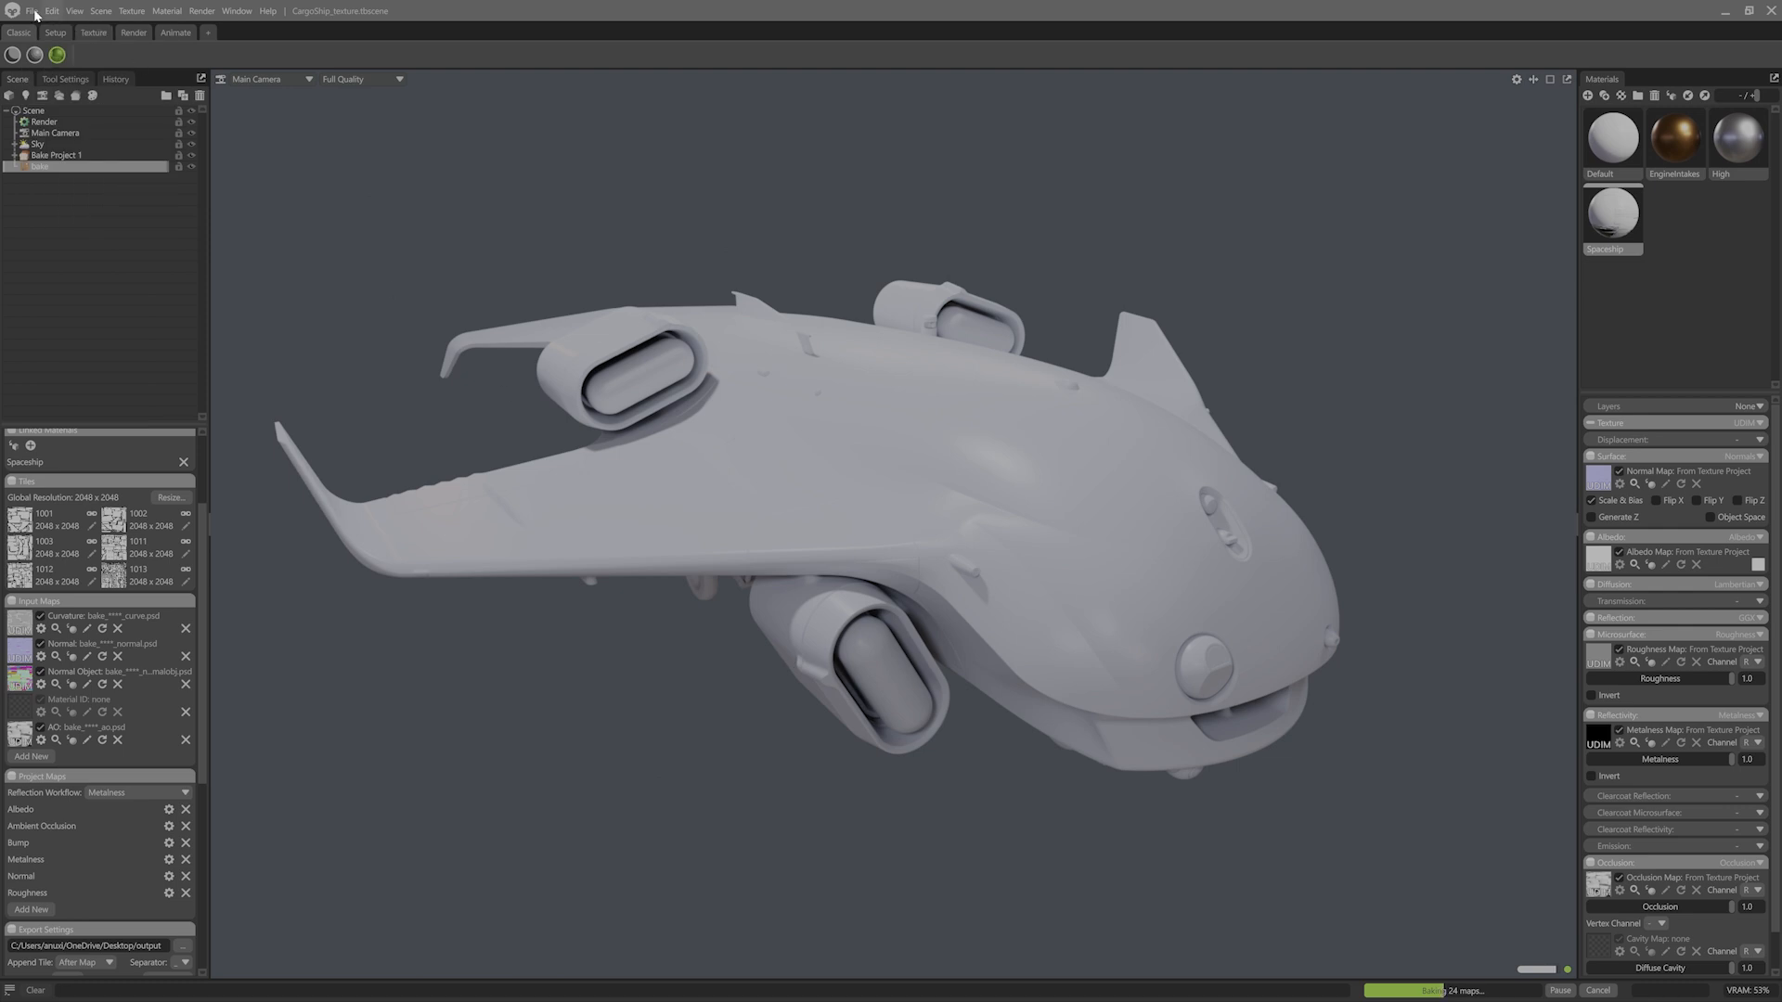
Delete Bake Project 1 and clear unused materials, leaving only the Spaceship material
left_click(30, 11)
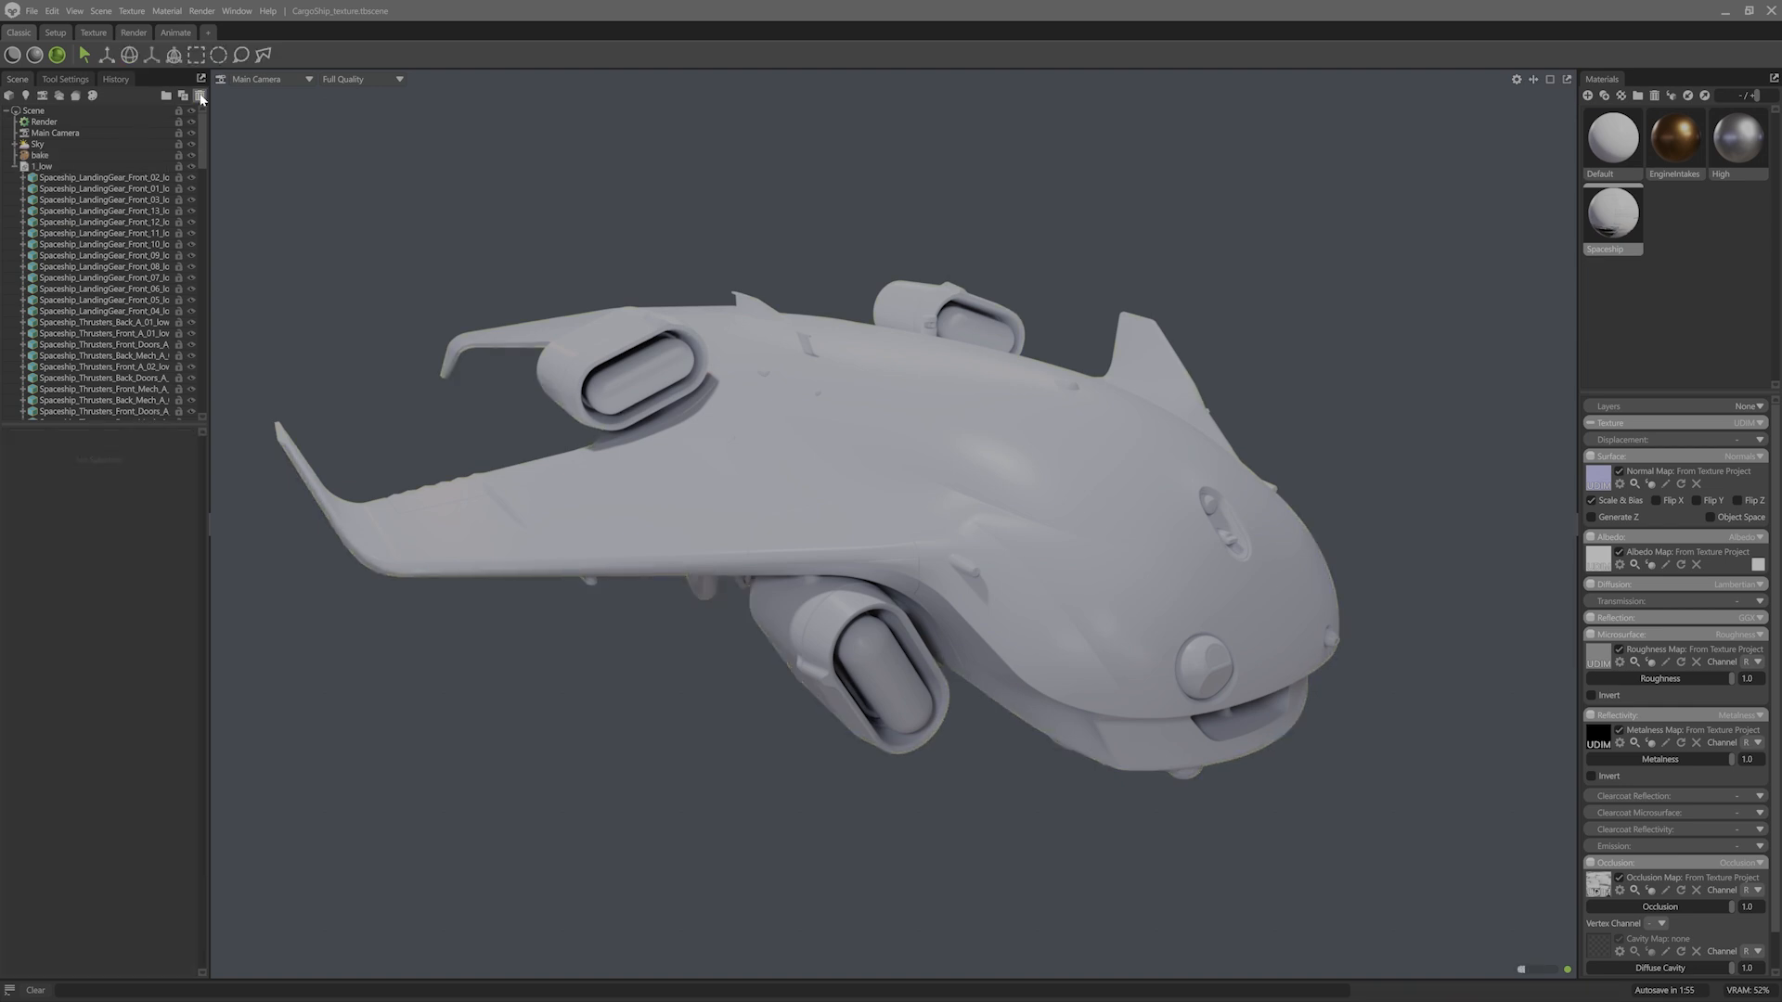
left_click(195, 11)
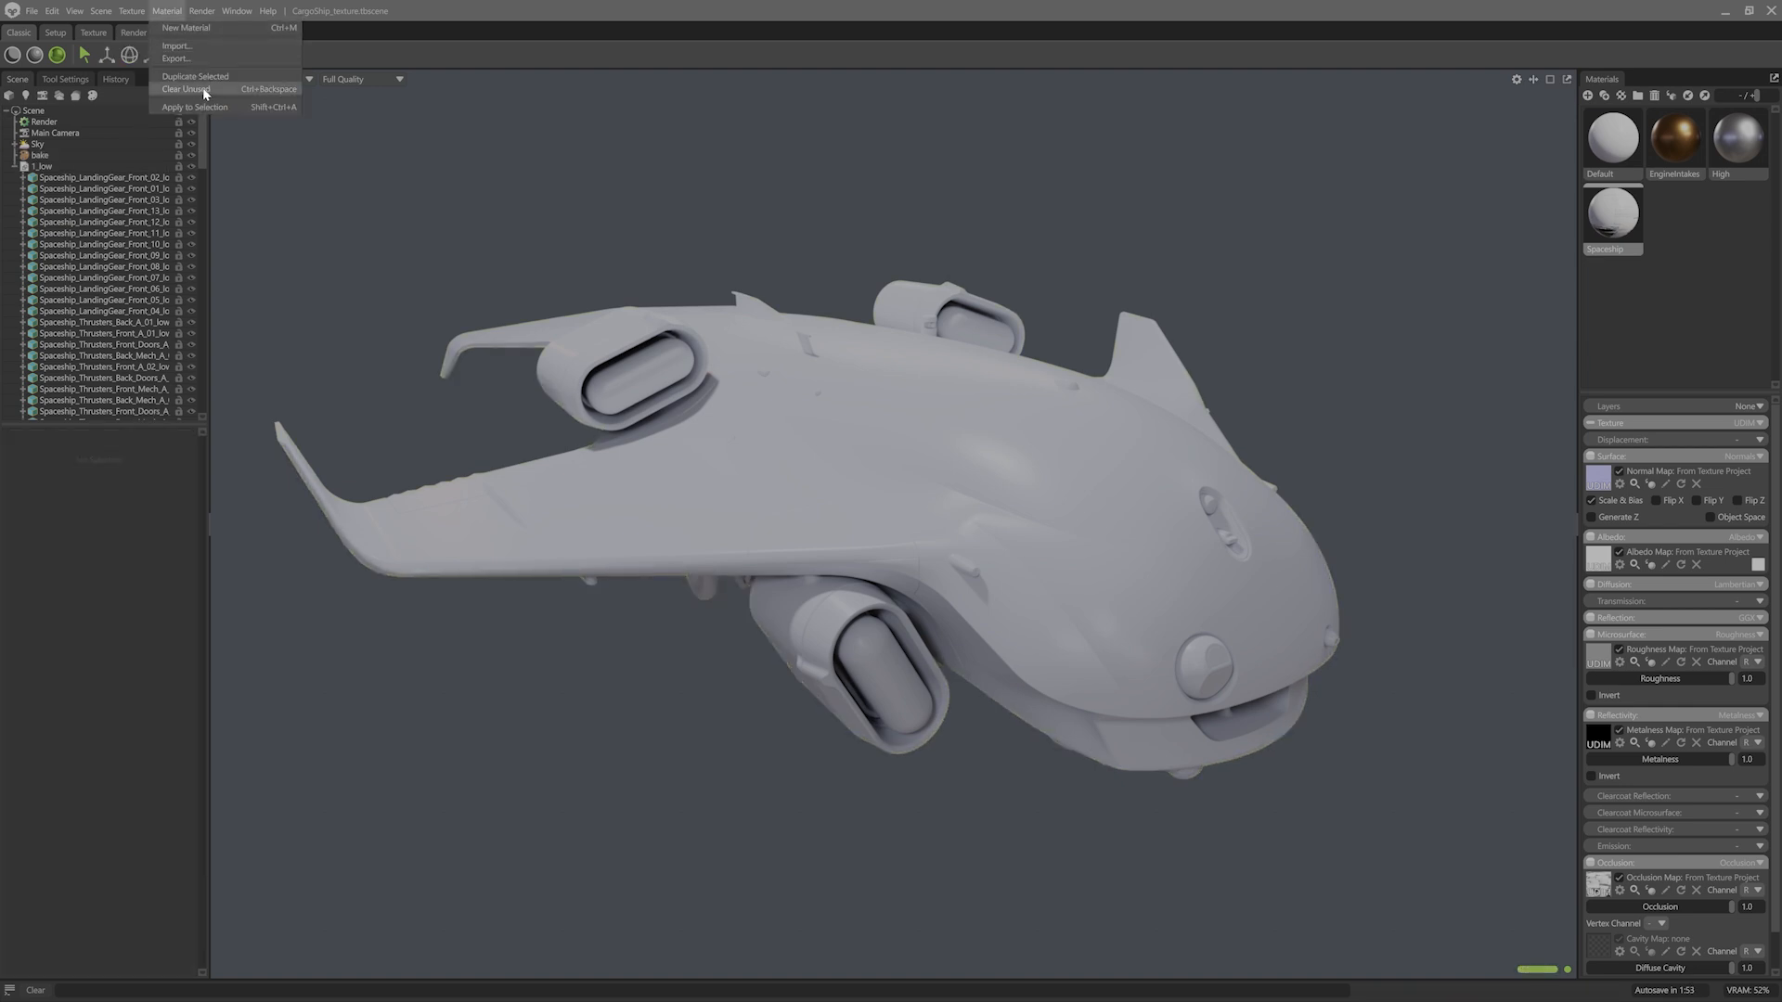
left_click(189, 89)
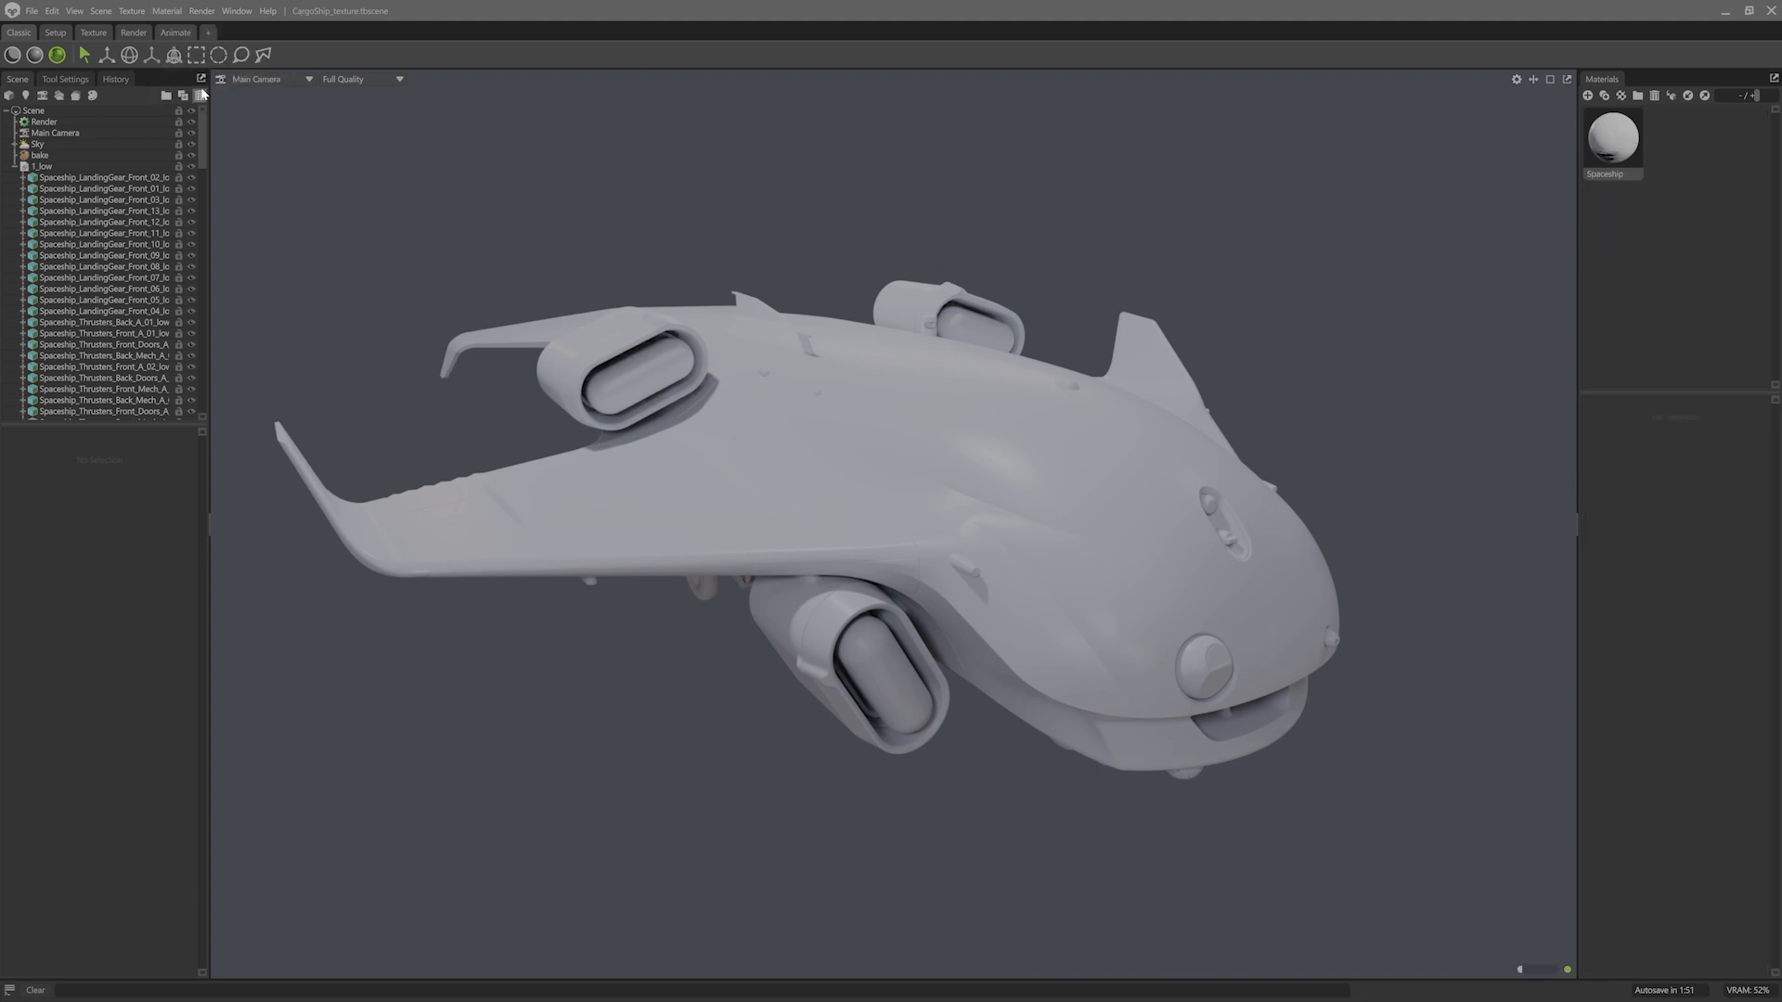
mouse_move(1521, 338)
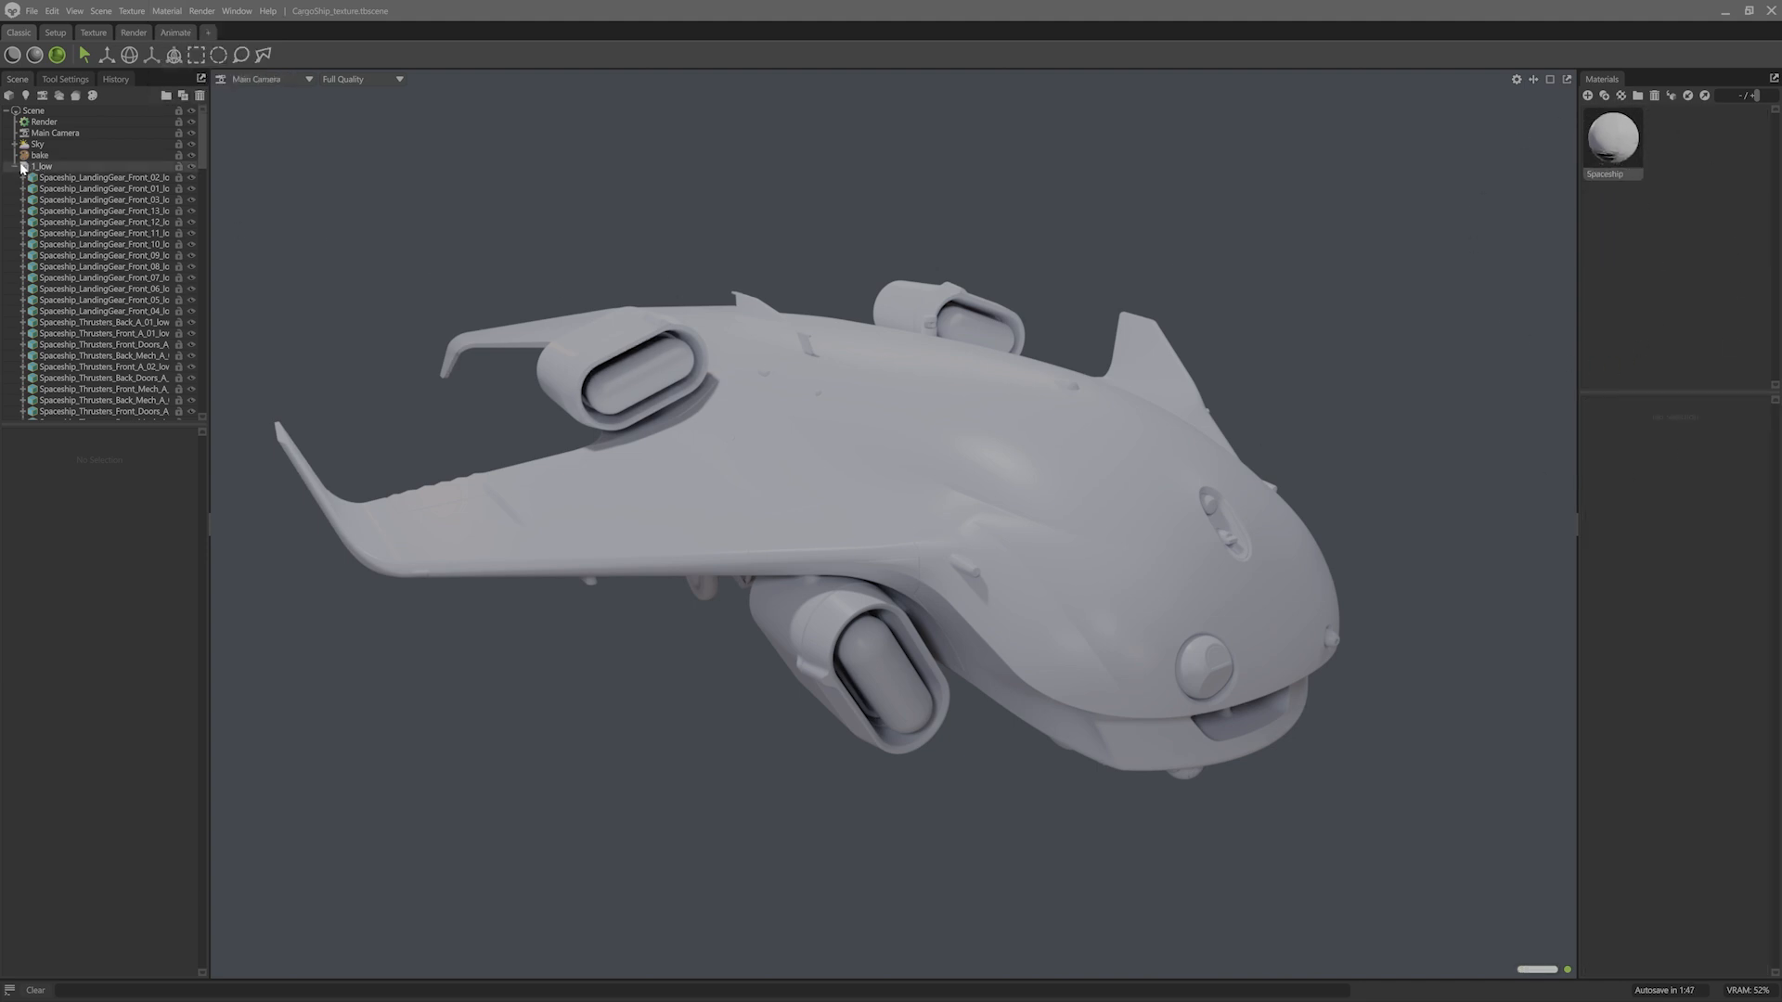
left_click(41, 11)
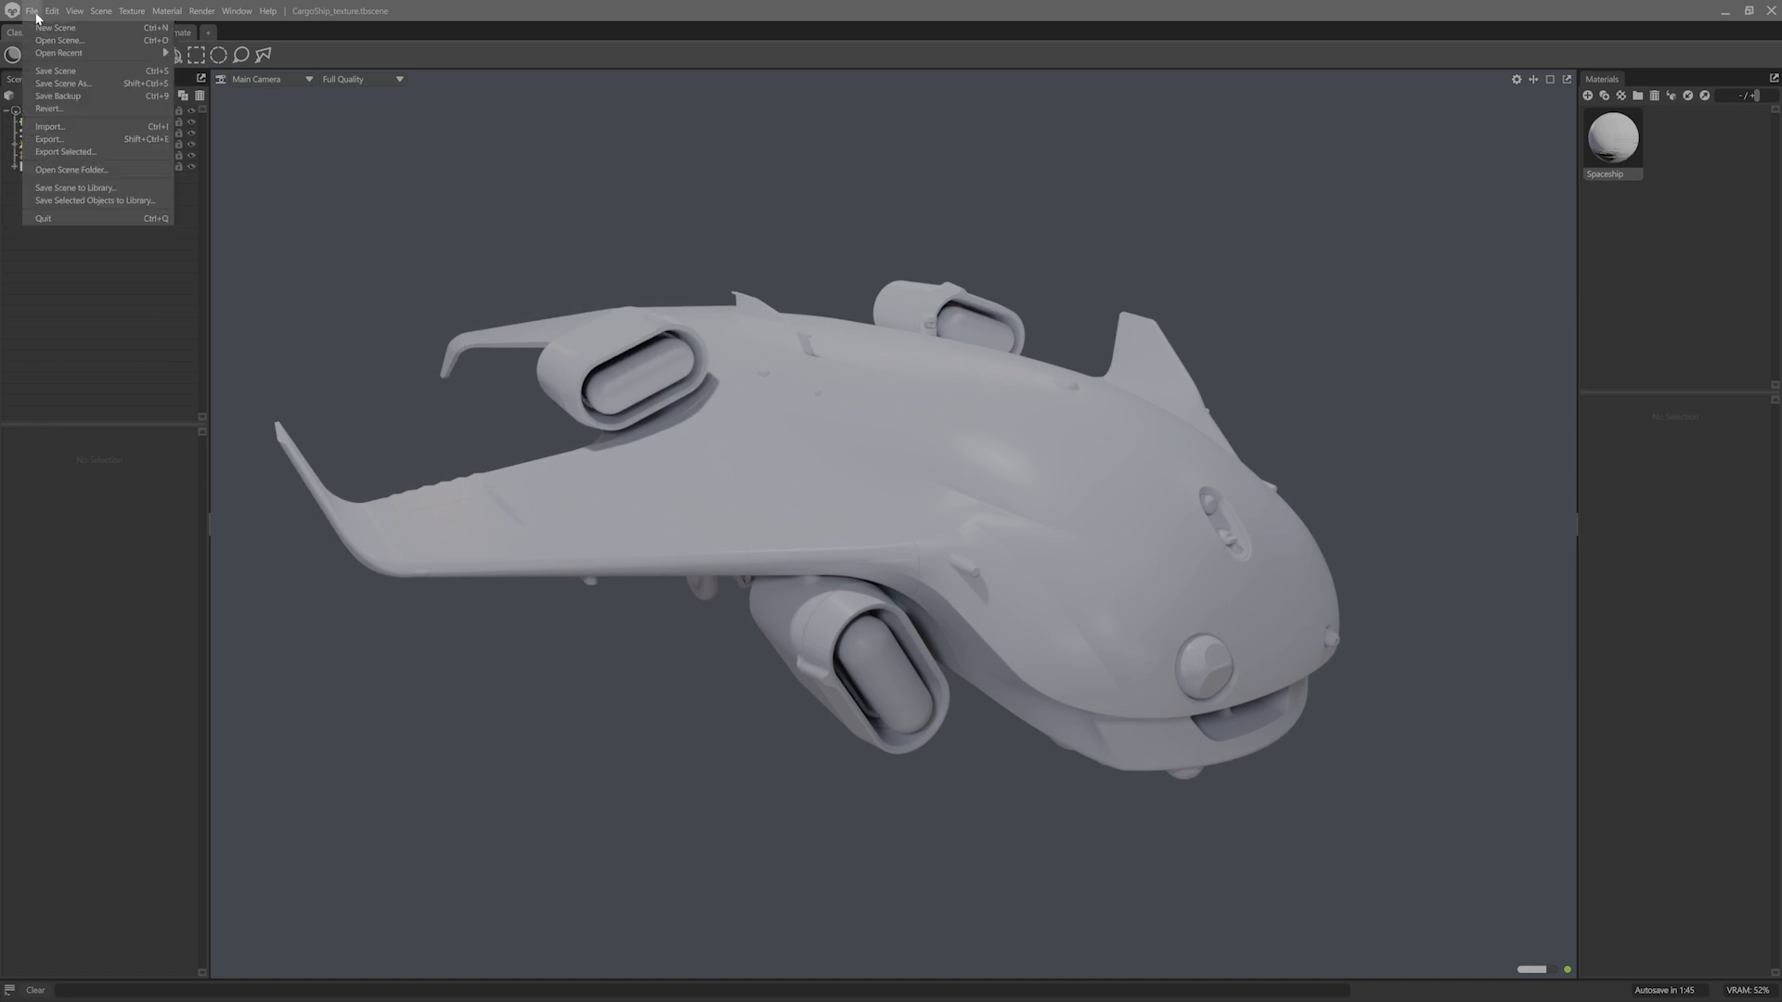